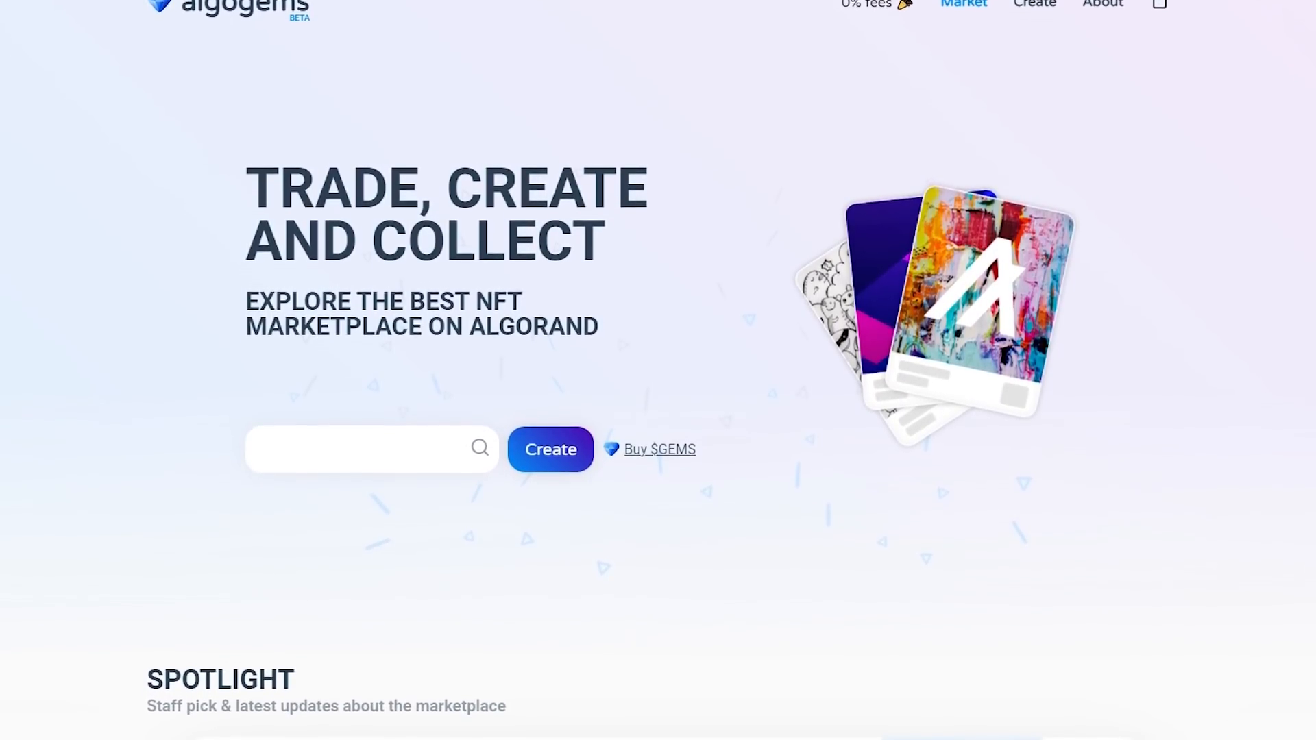
- Scroll the AlgoGems user profile page to review the banner, avatar and followers
scroll("down", 3)
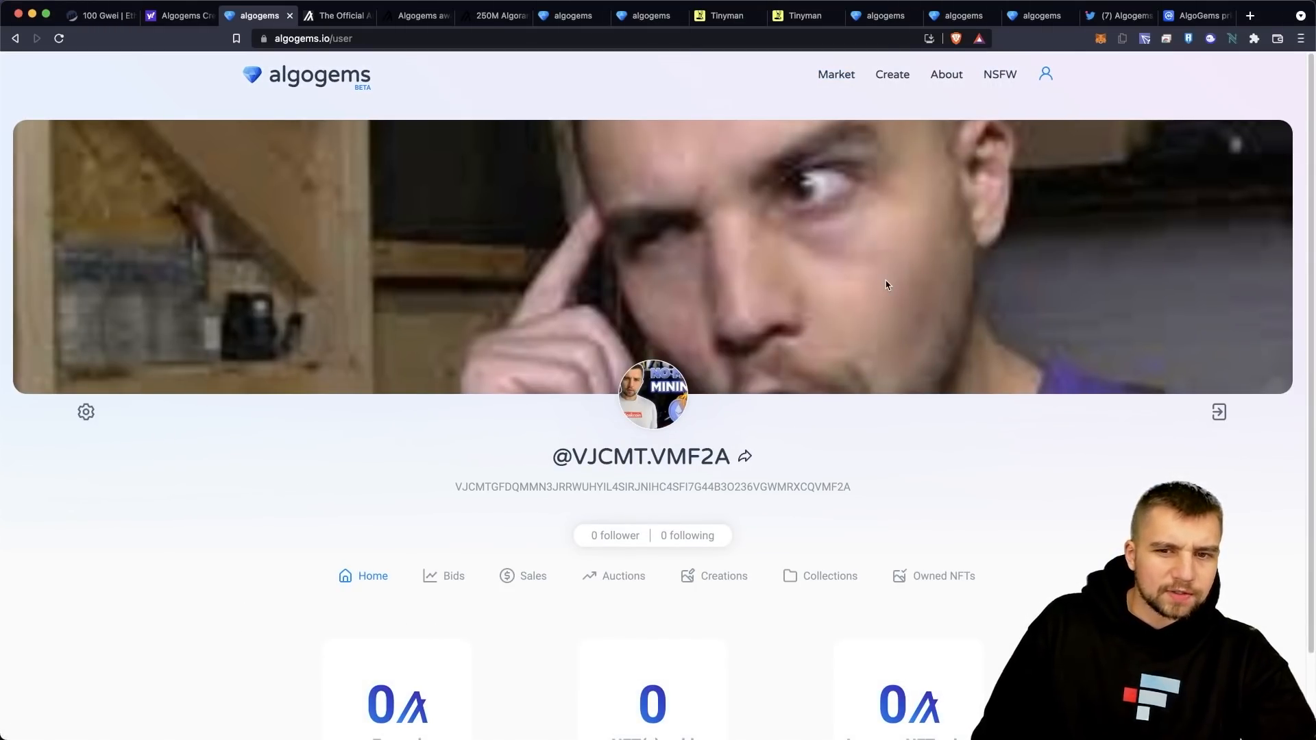
- Fill the profile settings About field with "just a doge dad" and review the form
left_click(85, 411)
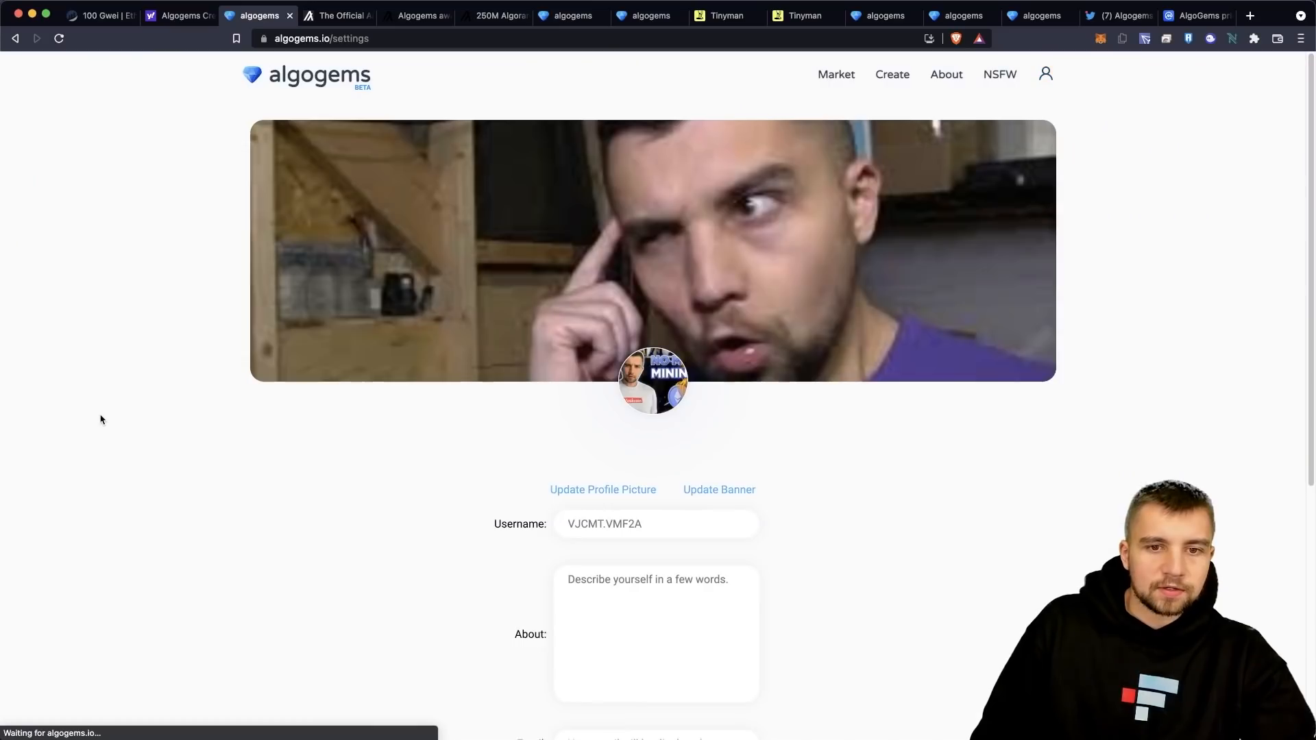
type("just a doge dad")
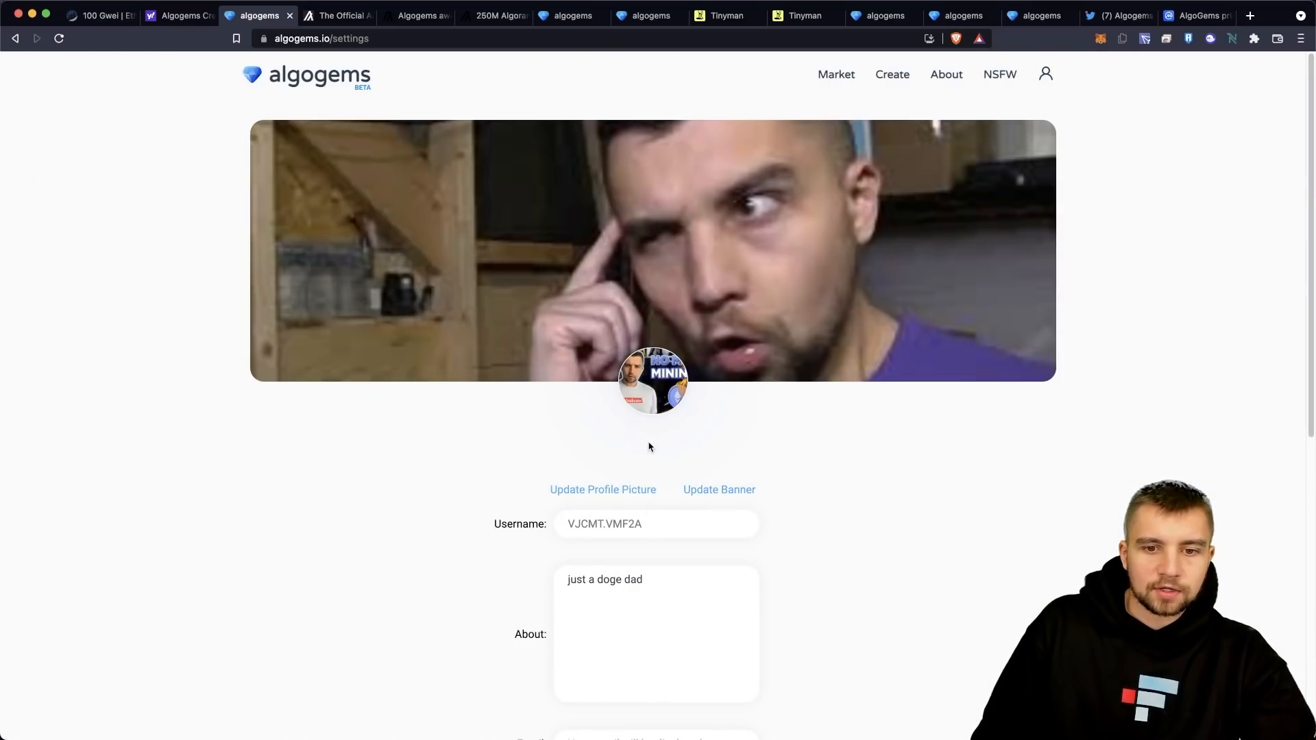
scroll("down", 3)
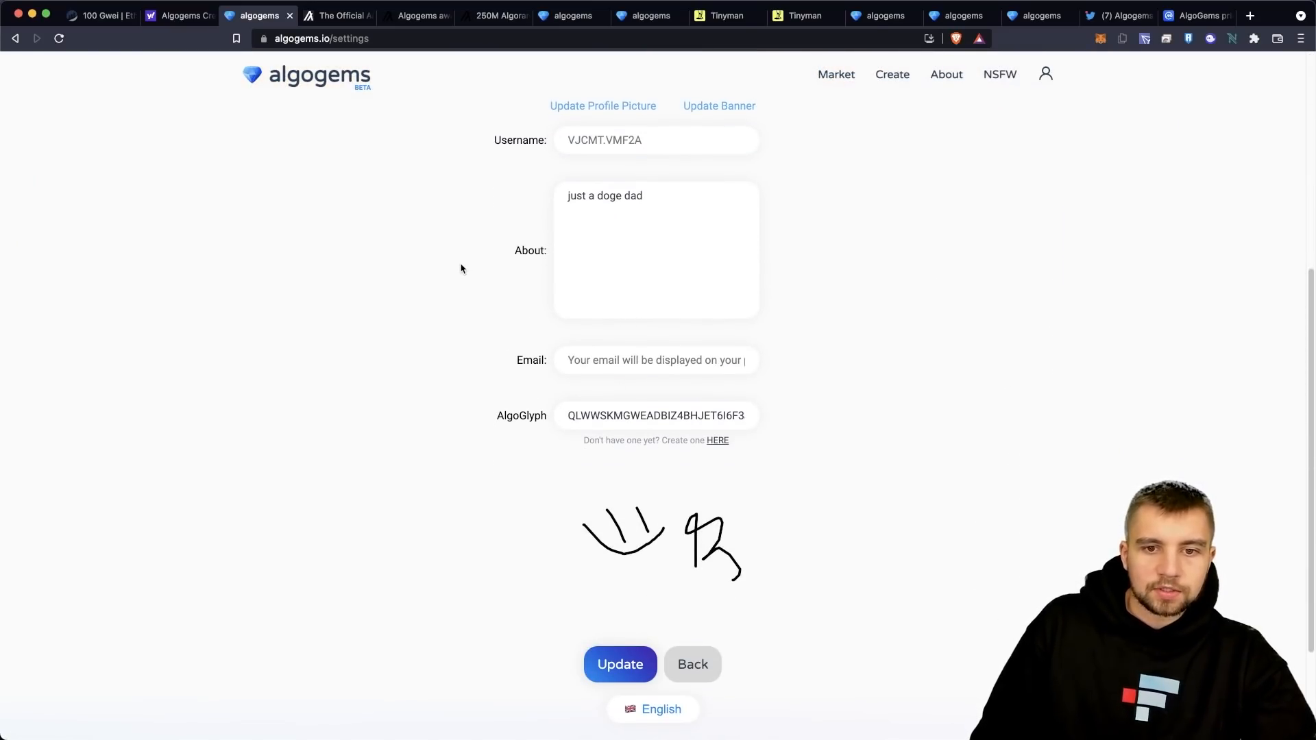
mouse_move(574, 440)
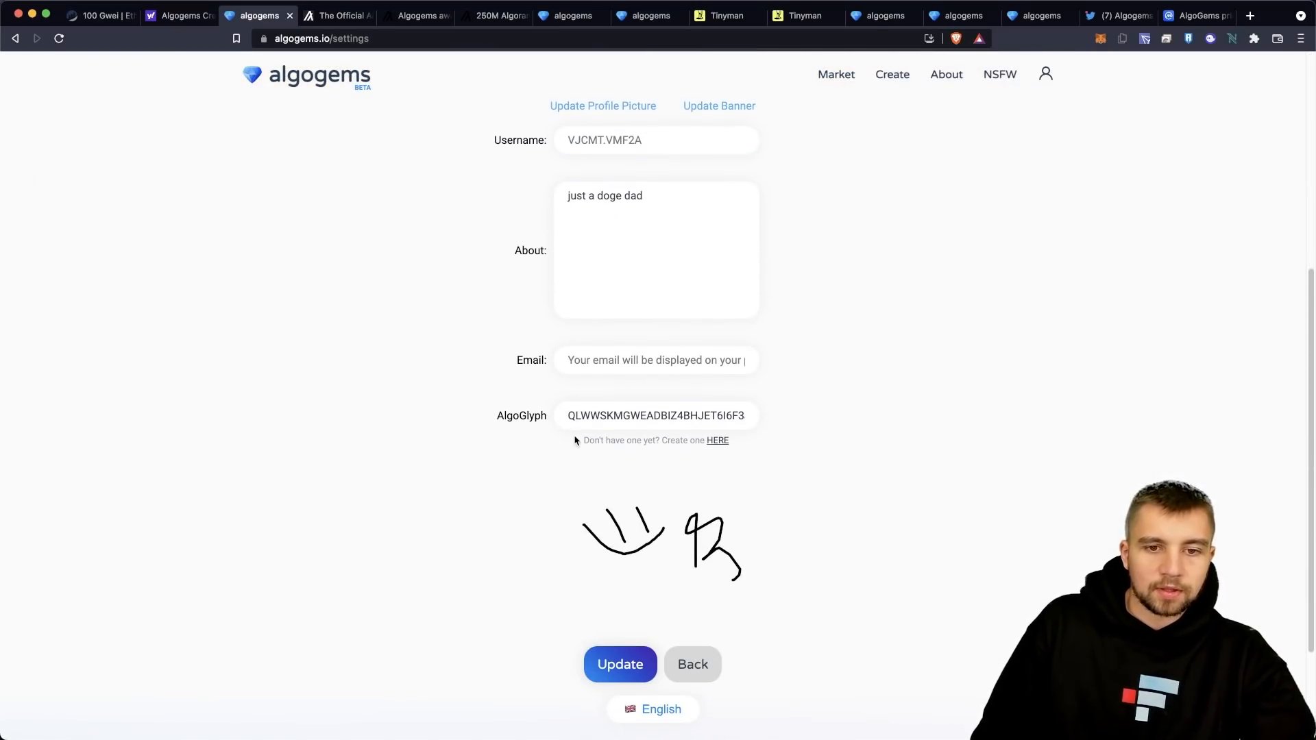
mouse_move(645, 545)
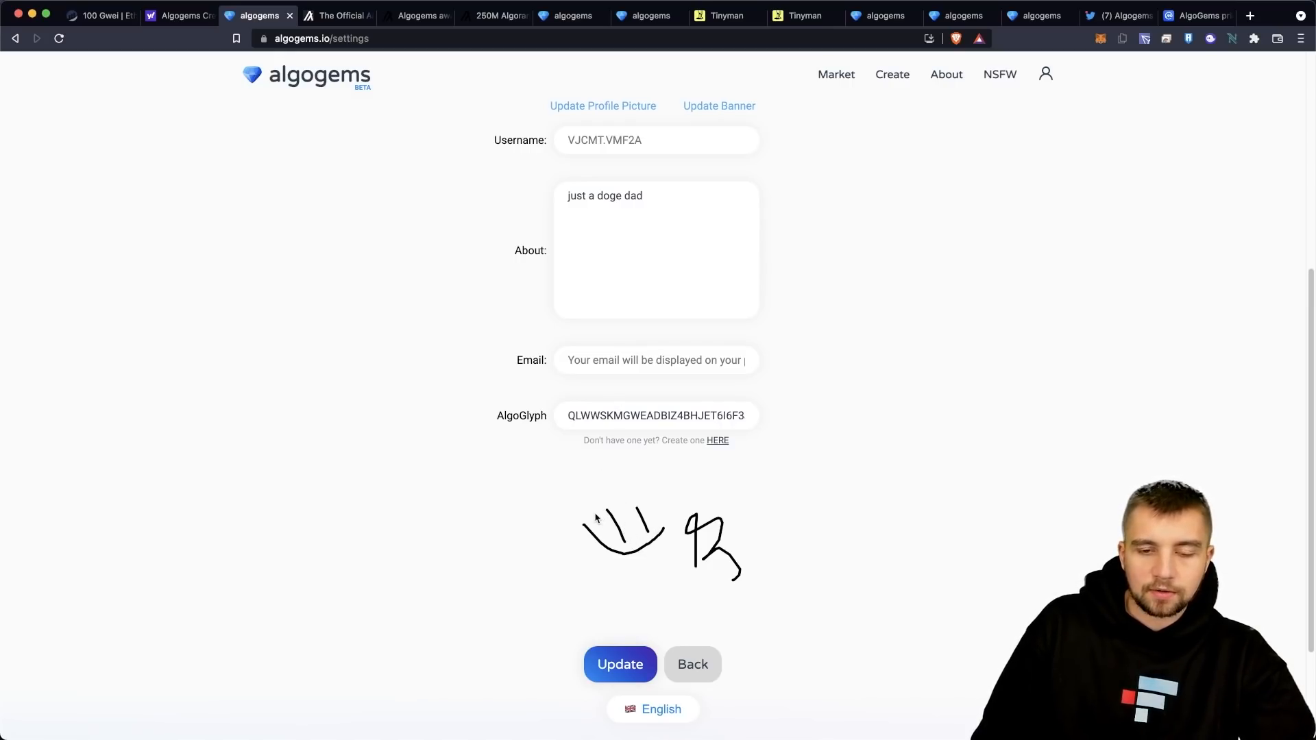
scroll("down", 3)
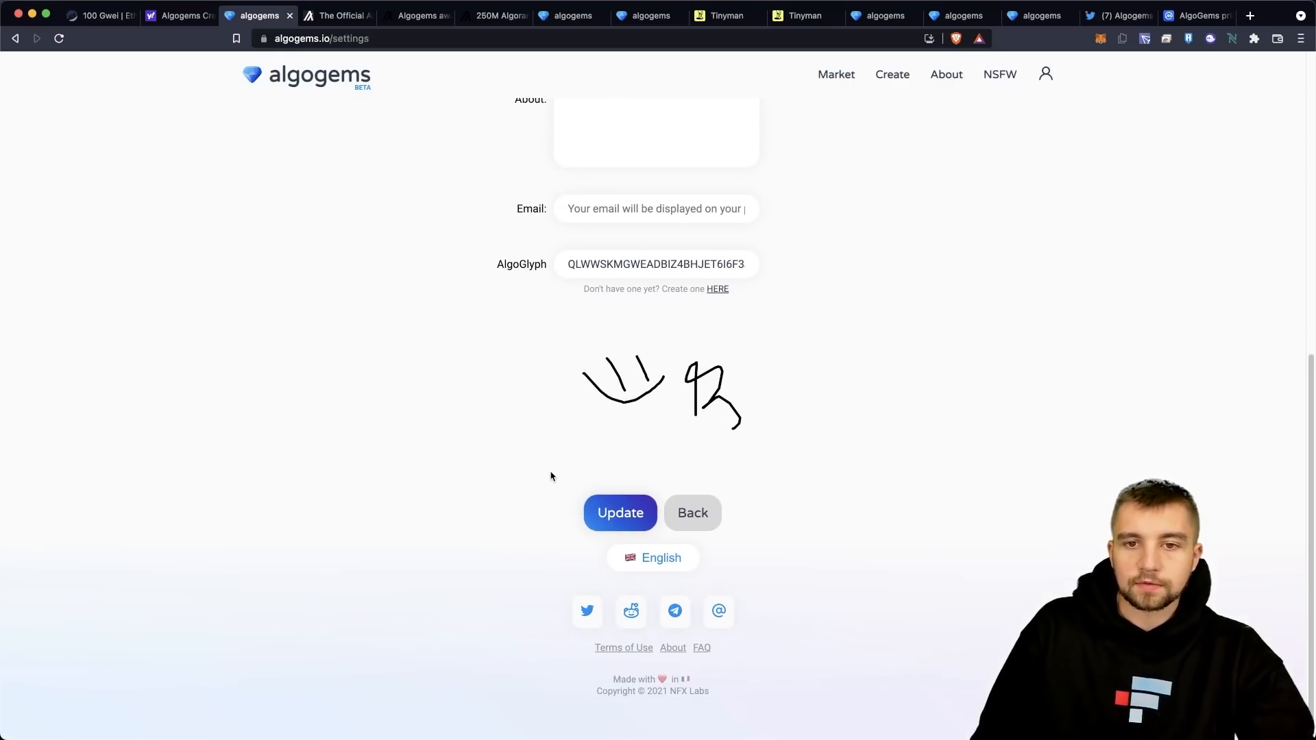
scroll("up", 3)
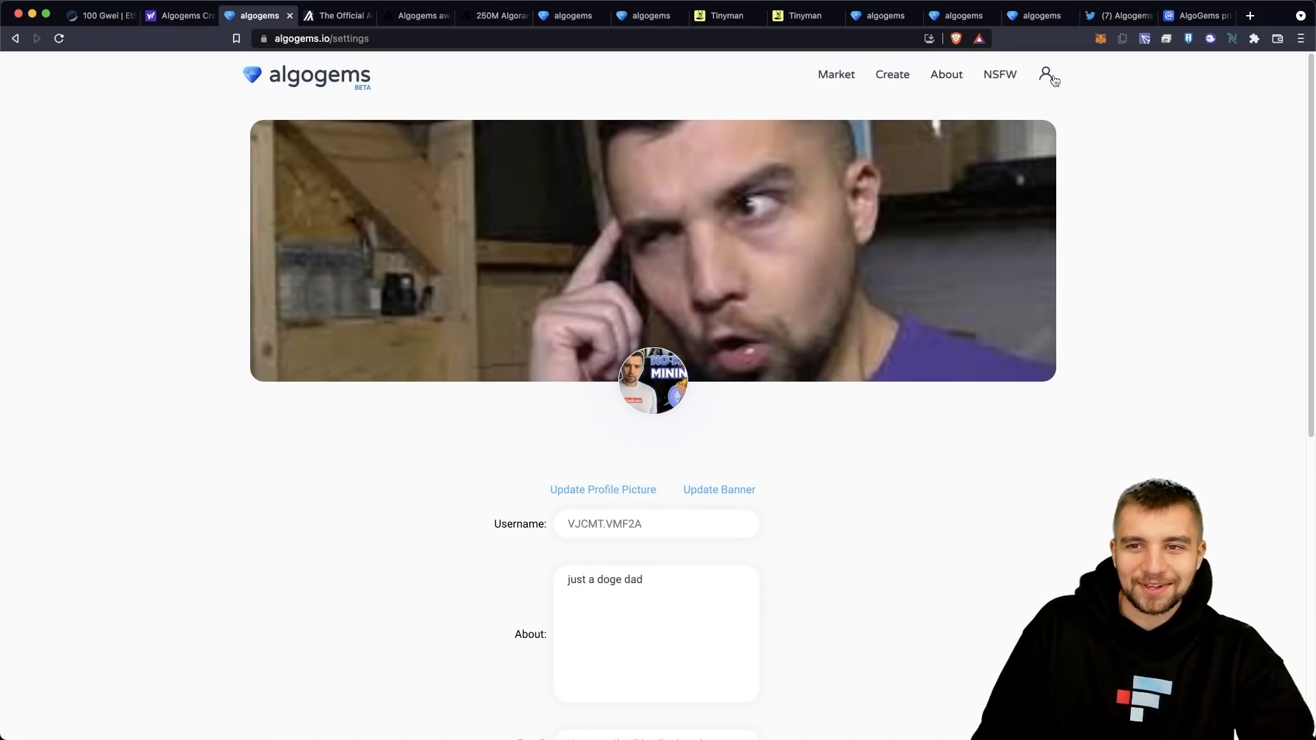
- Review the AlgoGems user profile, then switch to the OpenSea profile browser tab
left_click(1047, 74)
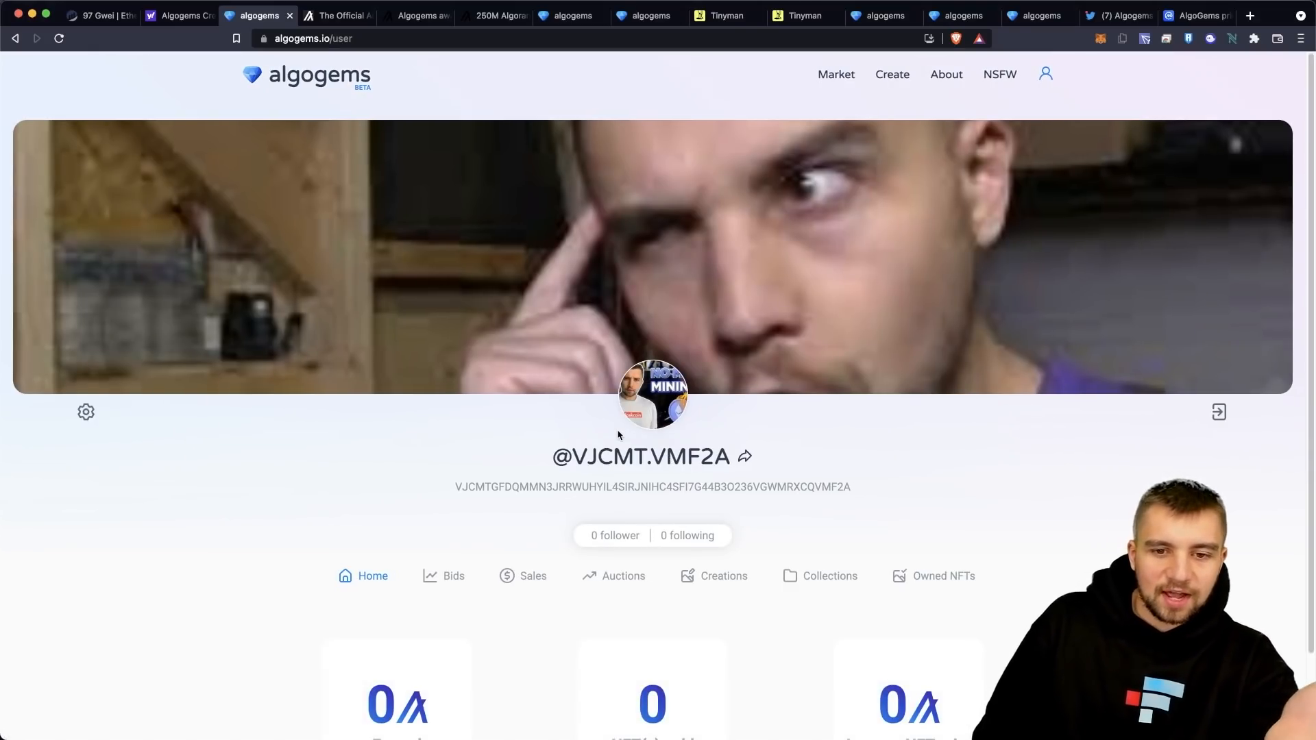
scroll("down", 3)
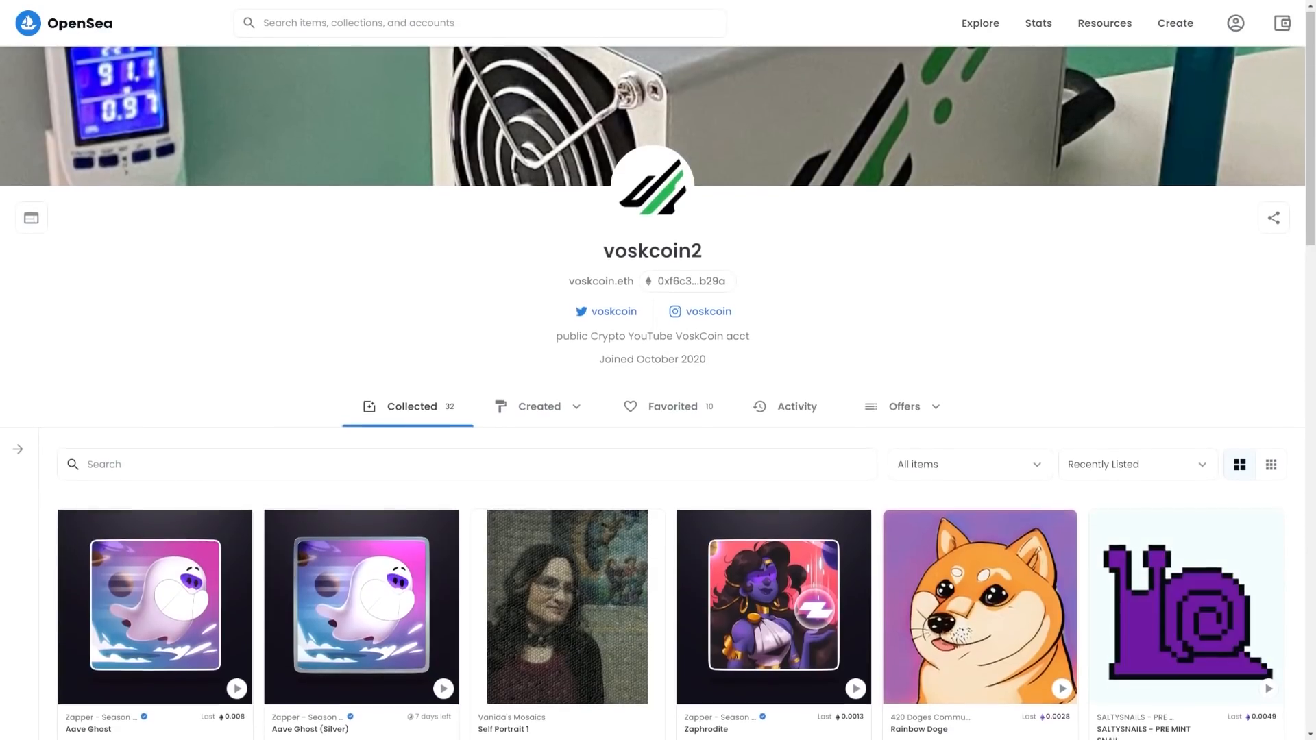
scroll("down", 3)
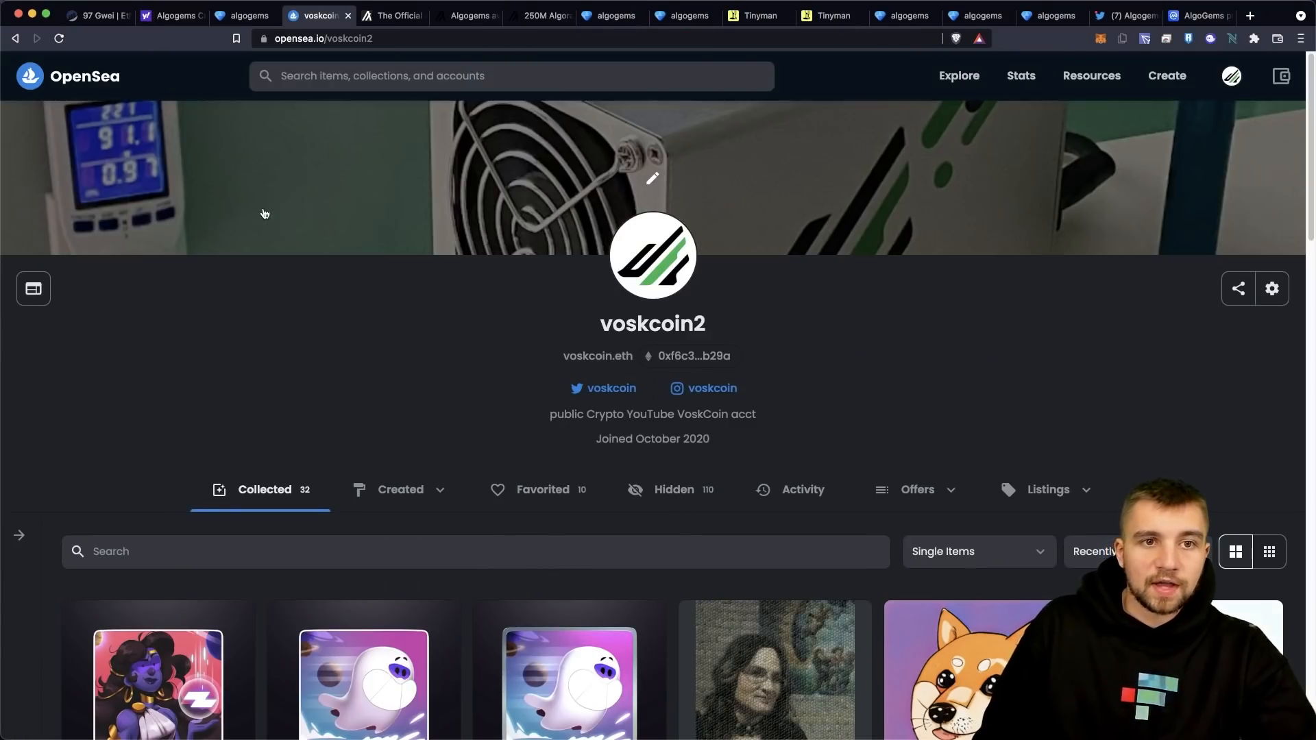
left_click(244, 15)
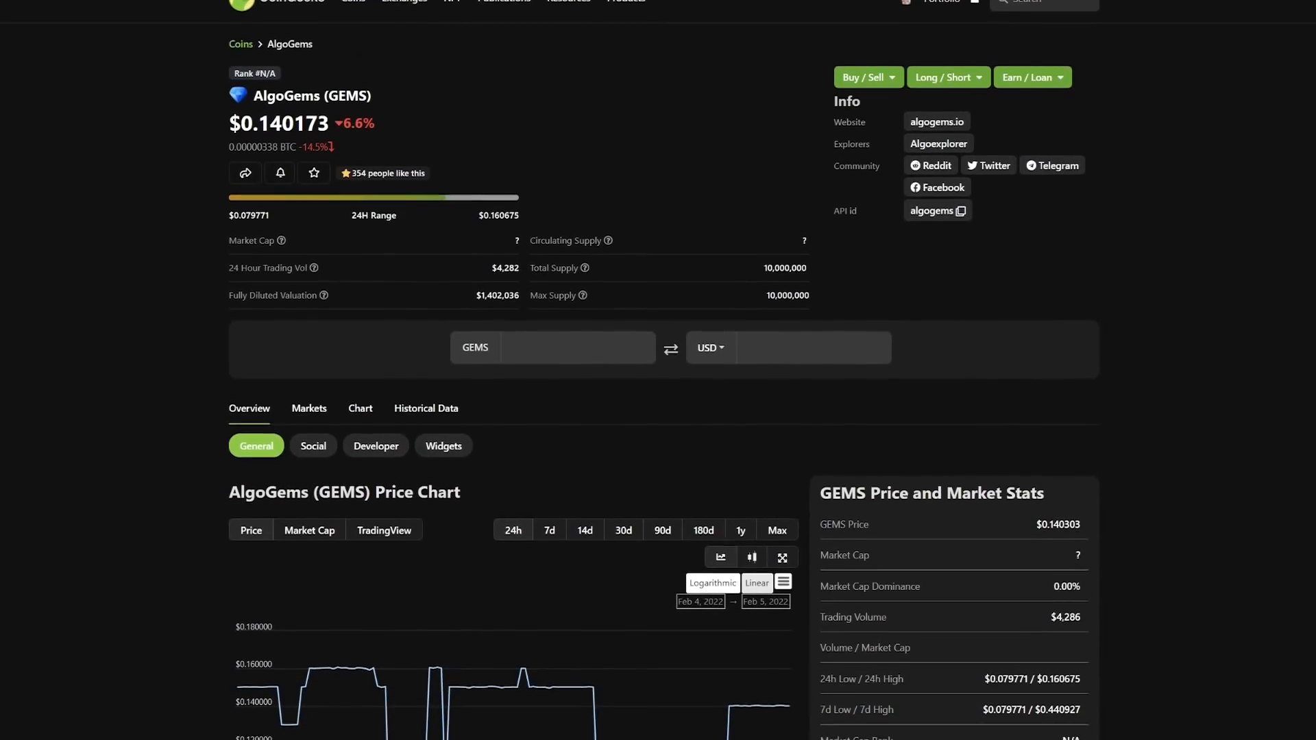
- Check the GEMS token price on CoinGecko and CoinMarketCap and view the Algorand price chart
scroll("down", 3)
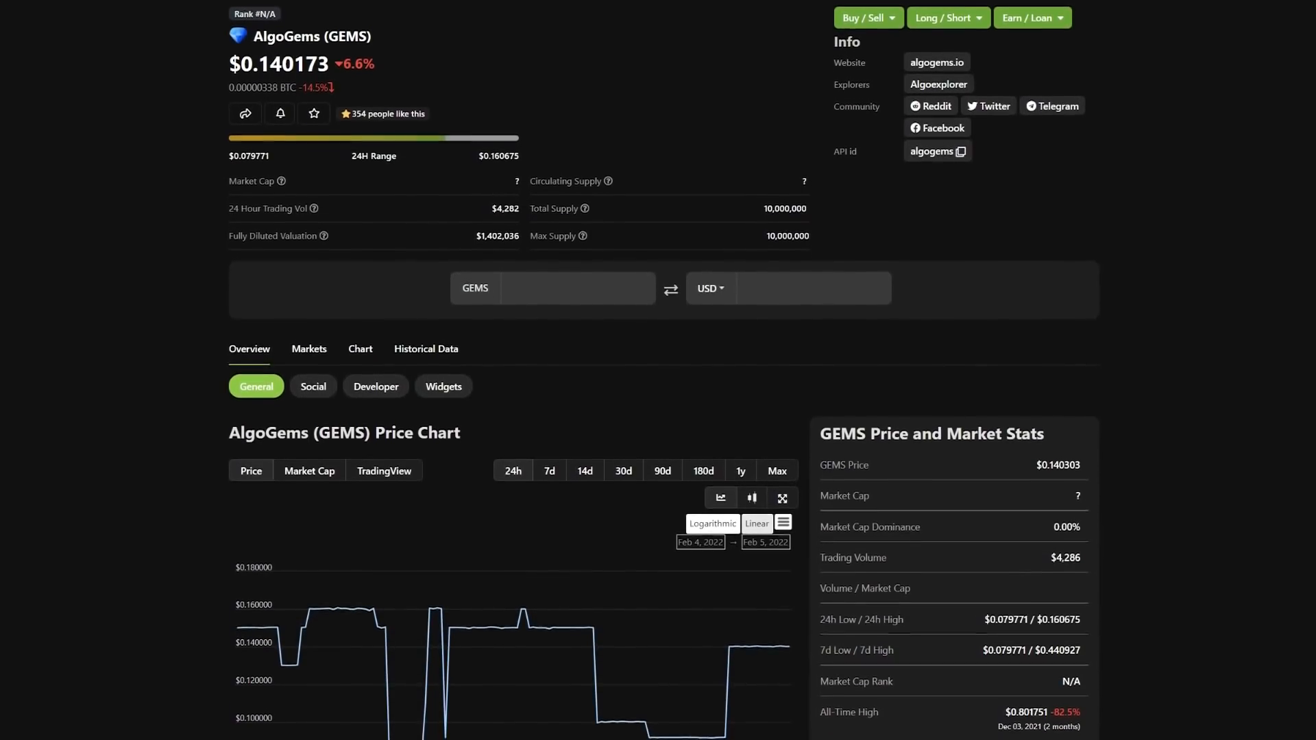
left_click(759, 15)
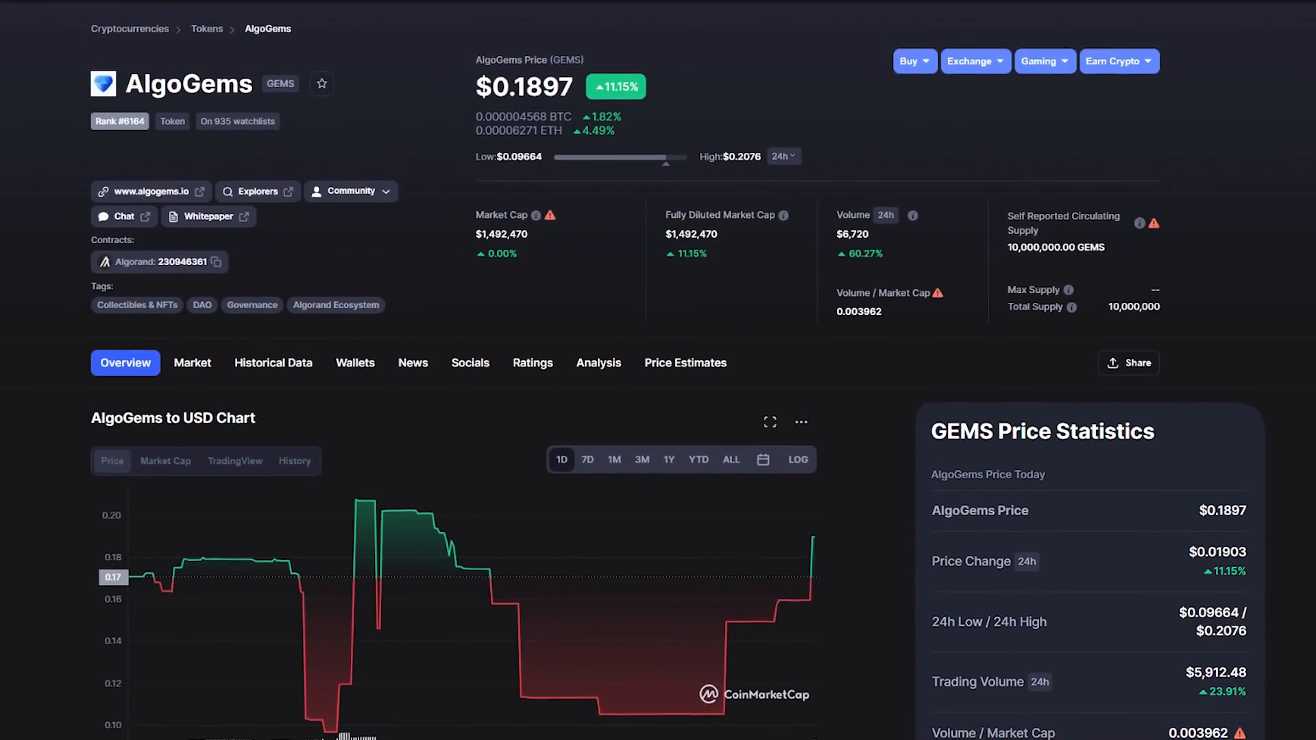
scroll("down", 3)
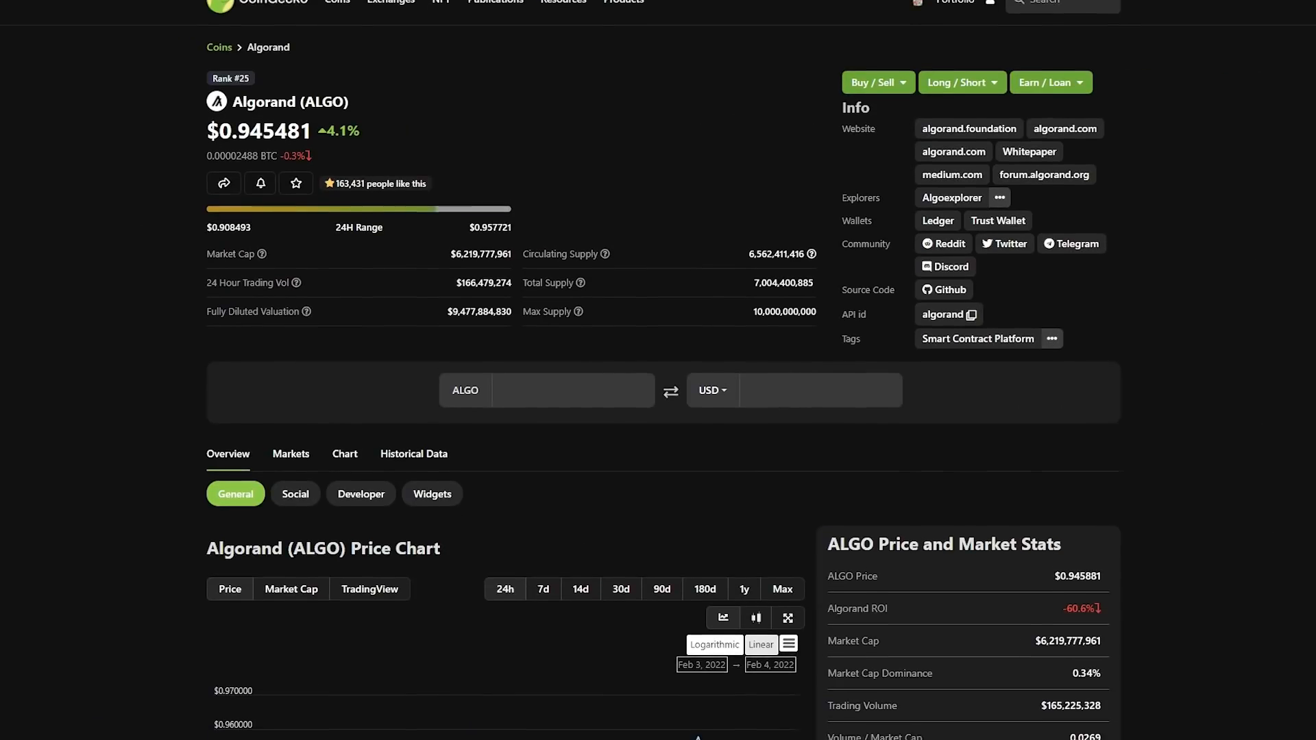
scroll("down", 3)
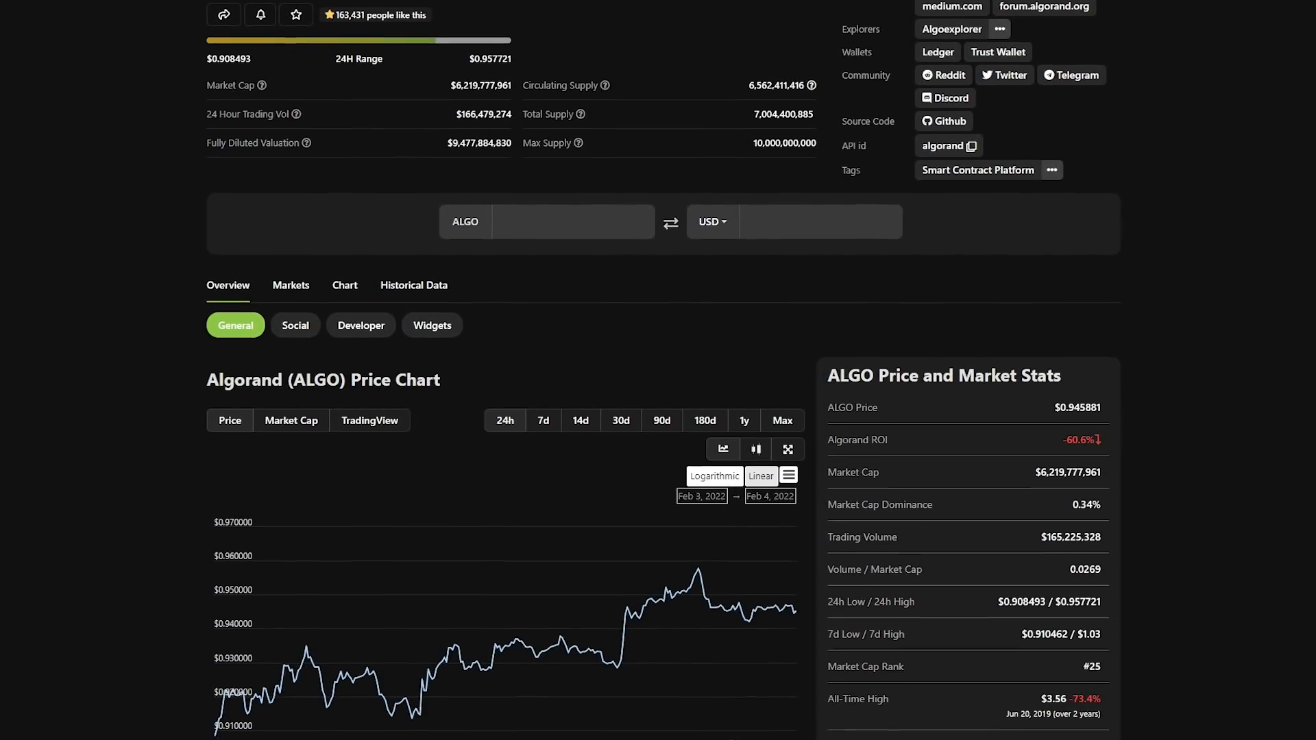
- On Tinyman, swap 1 ALGO for about 4.117 GEMS and confirm it for wallet signing
left_click(613, 15)
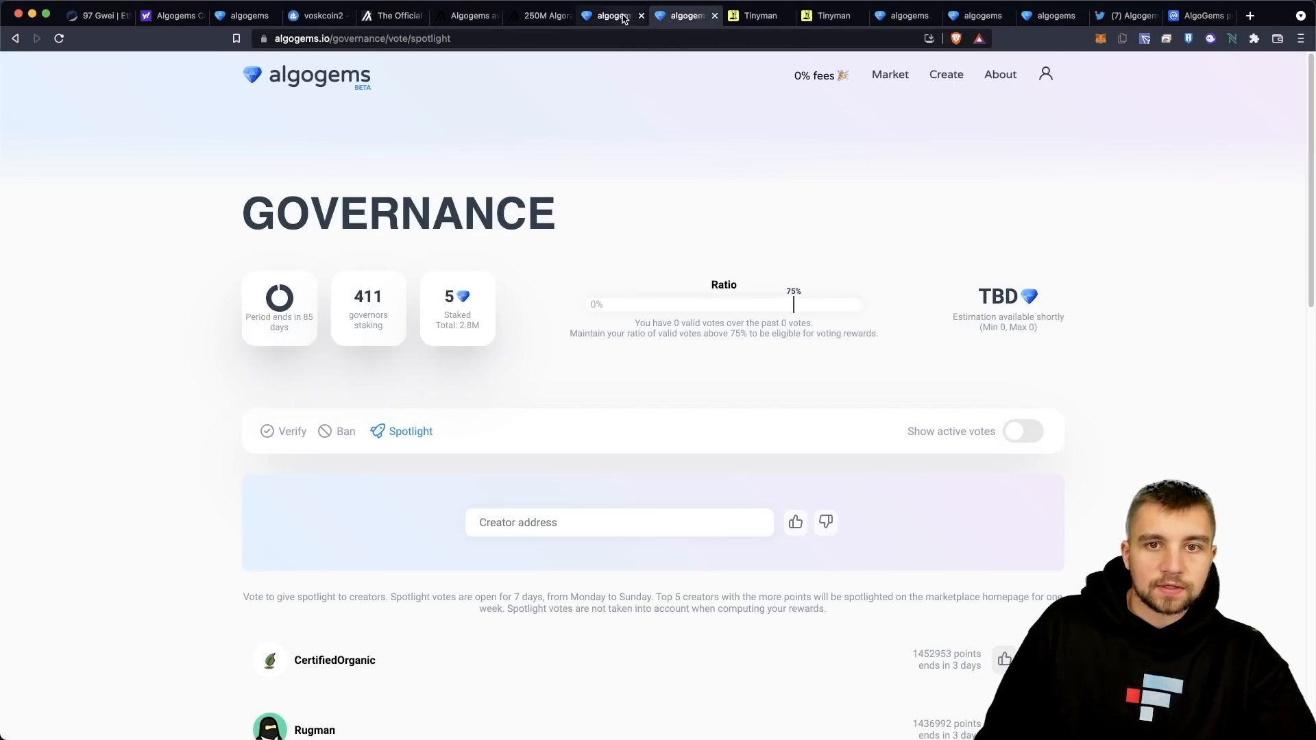
left_click(599, 15)
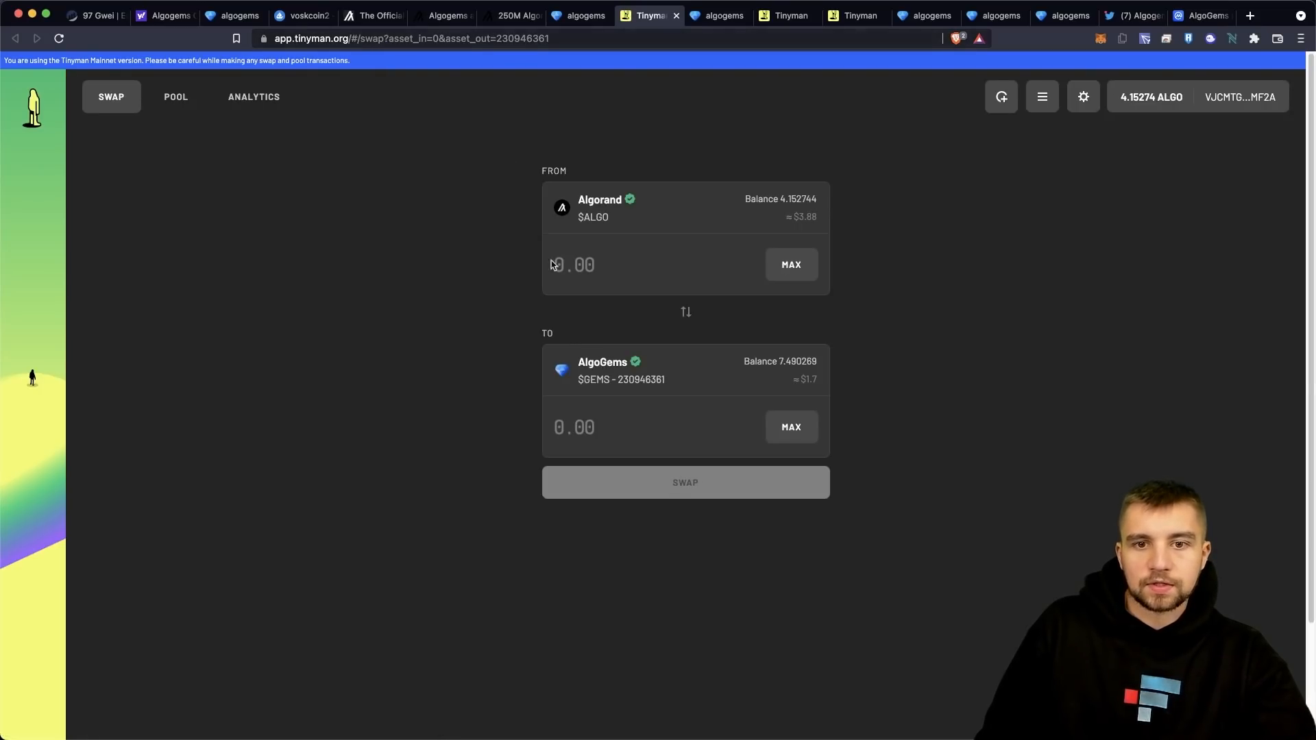
mouse_move(640, 349)
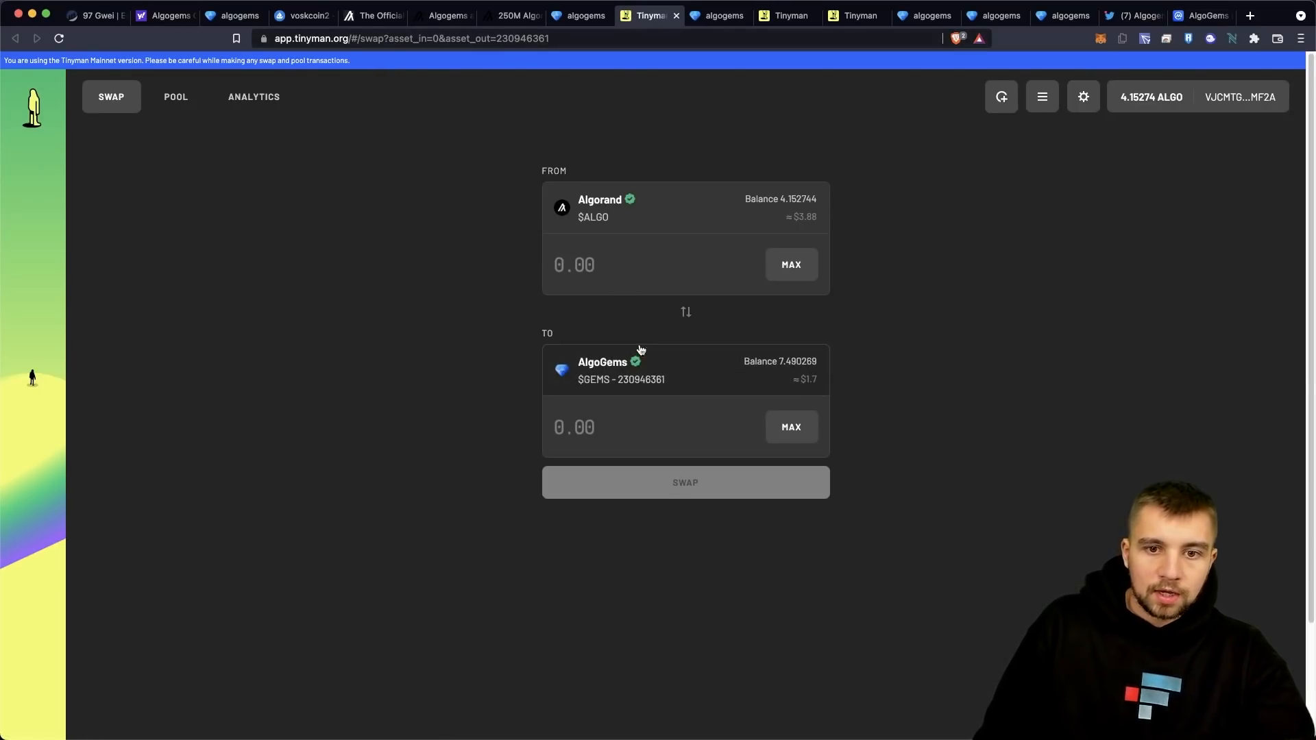
type("1")
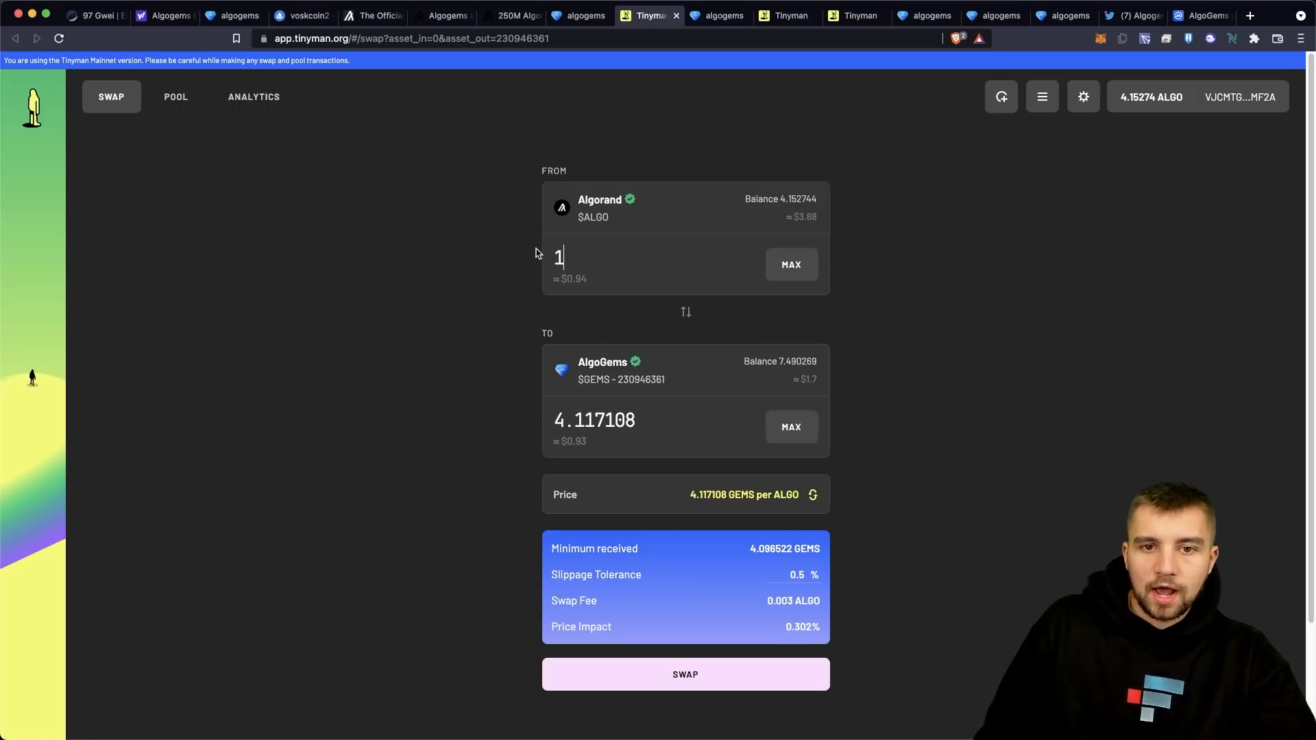
mouse_move(646, 578)
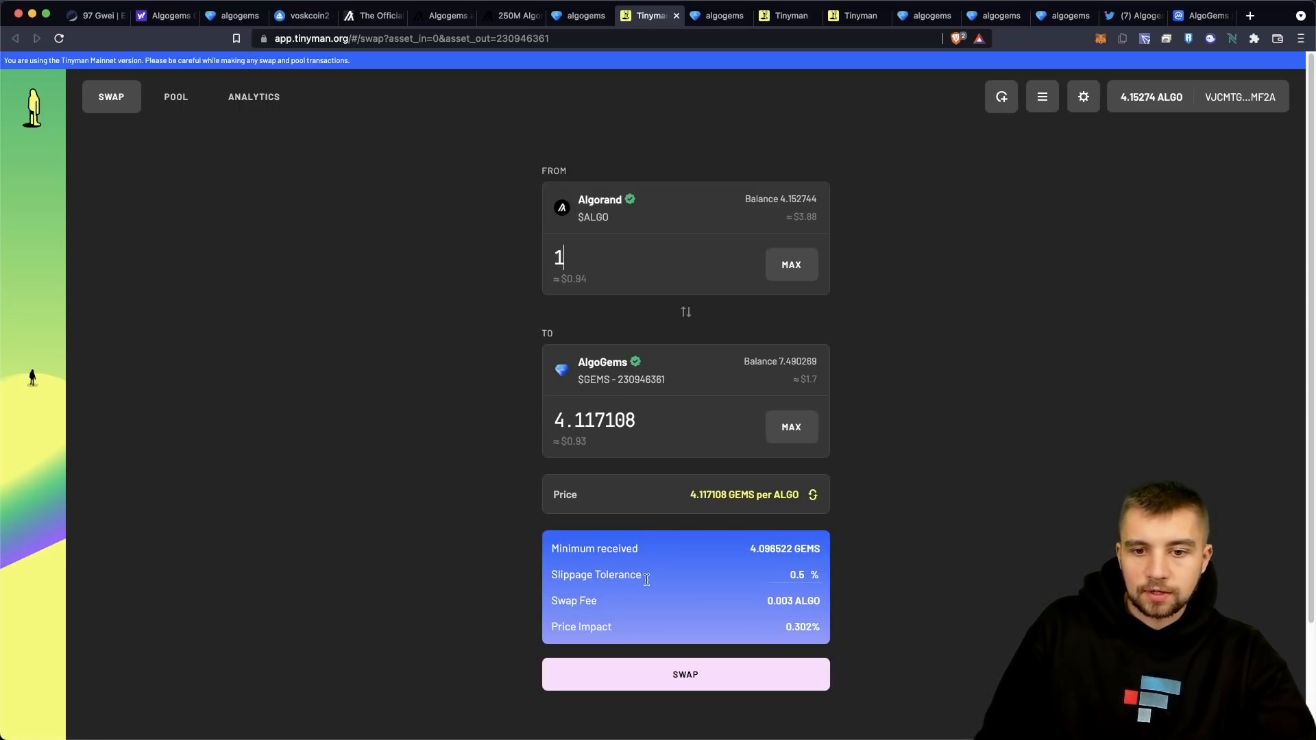
left_click(684, 675)
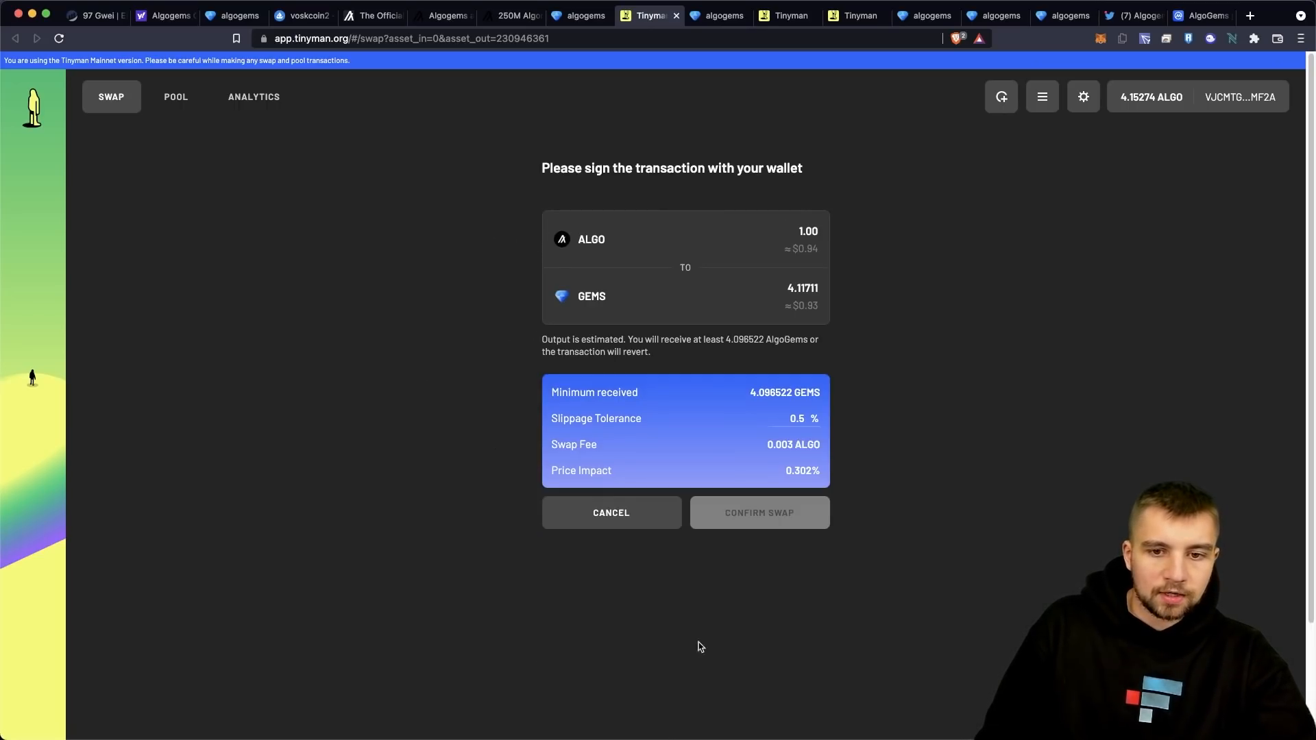
left_click(758, 511)
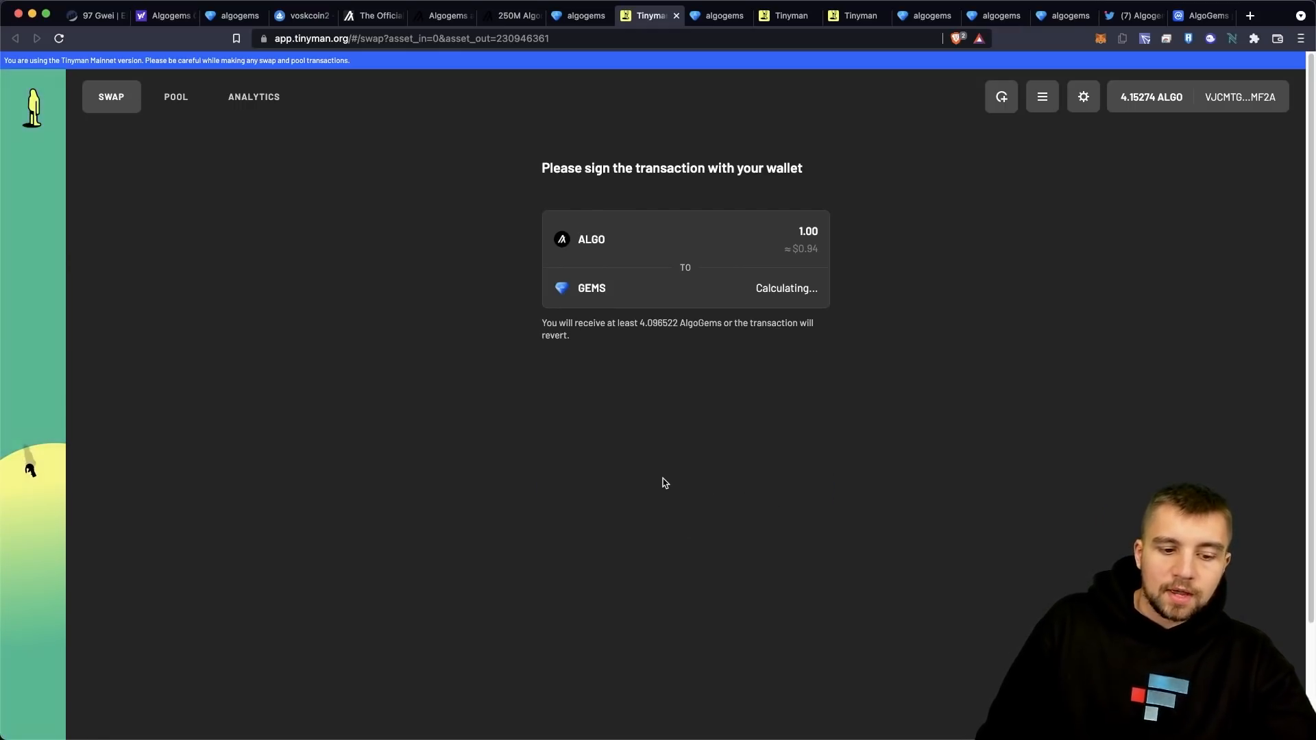
mouse_move(550, 617)
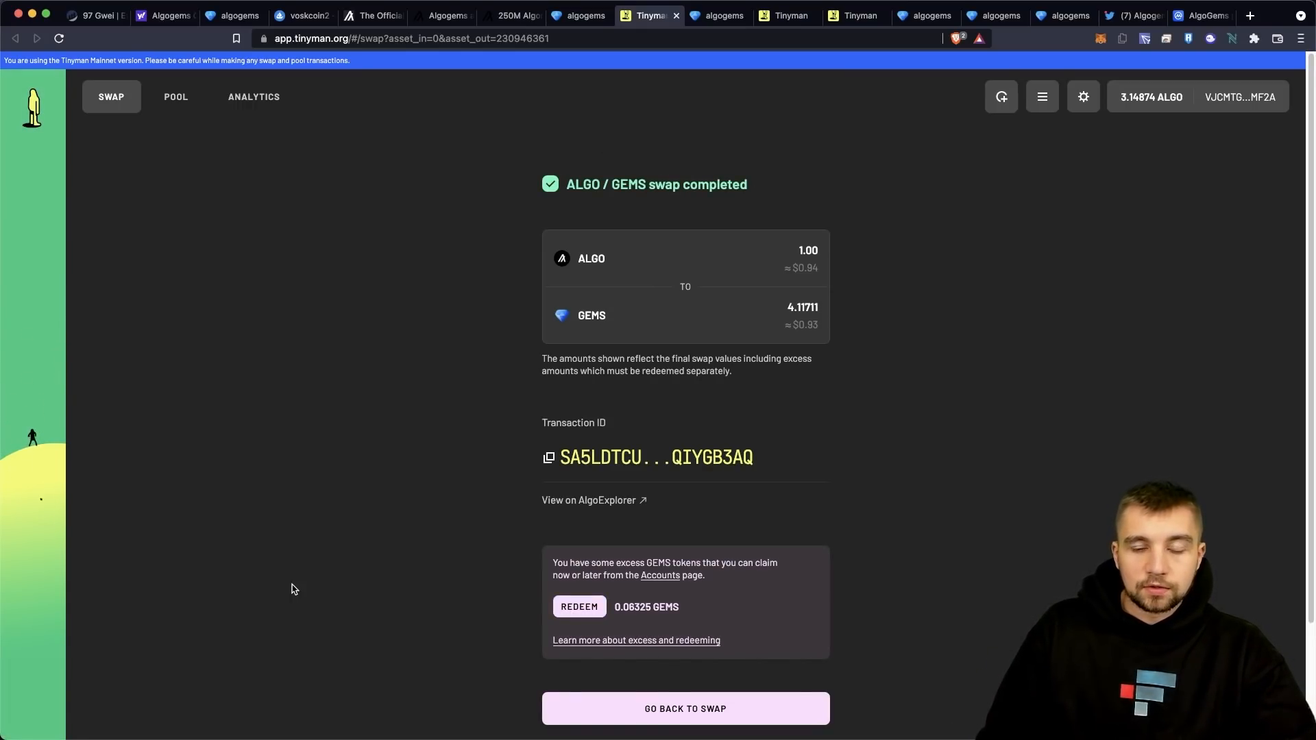
mouse_move(317, 399)
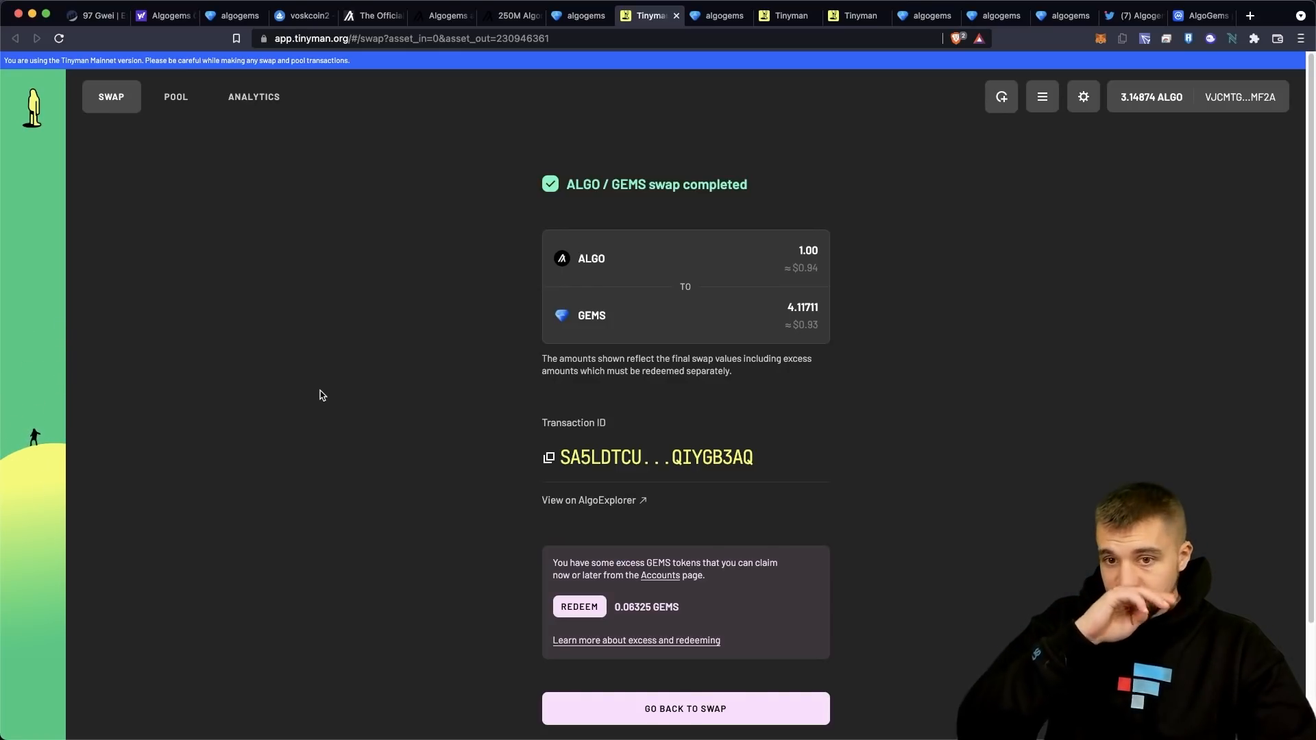
mouse_move(310, 356)
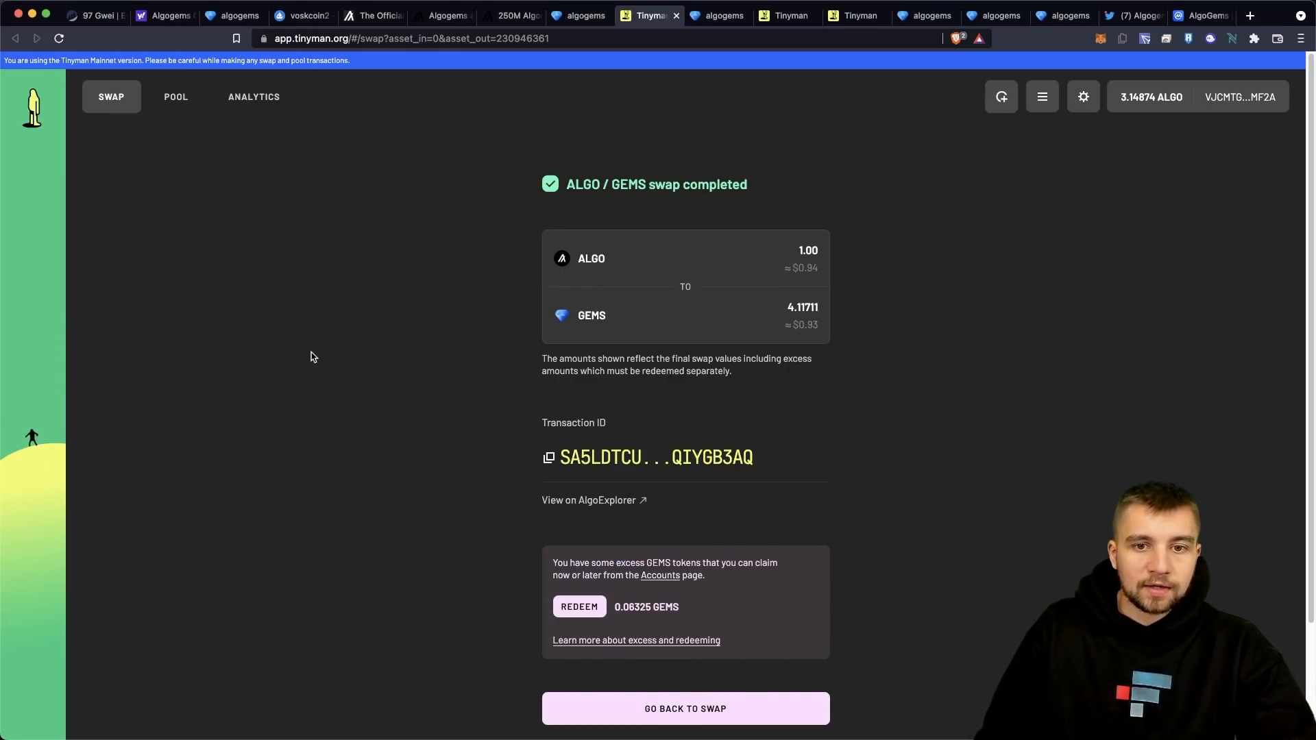
- Start adding liquidity in Tinyman pools, pairing ALGO with the AlgoGems GEMS token
left_click(176, 96)
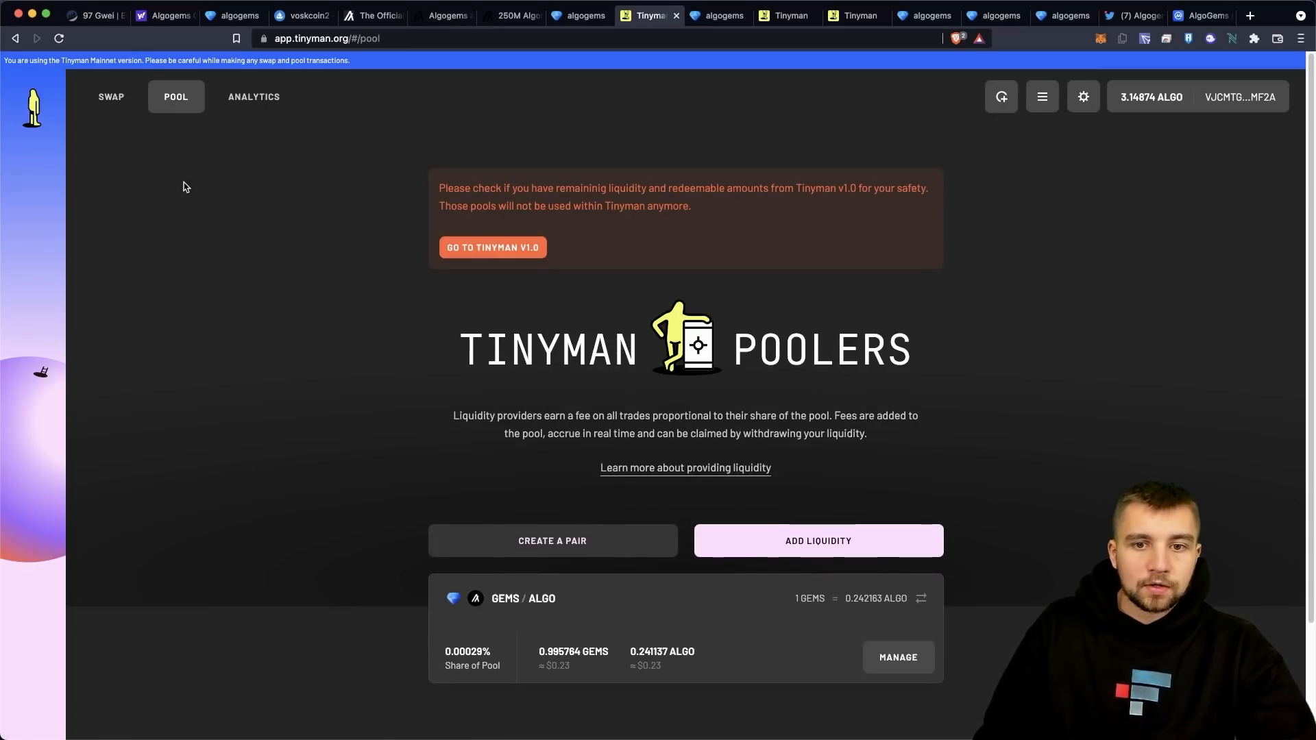
mouse_move(311, 368)
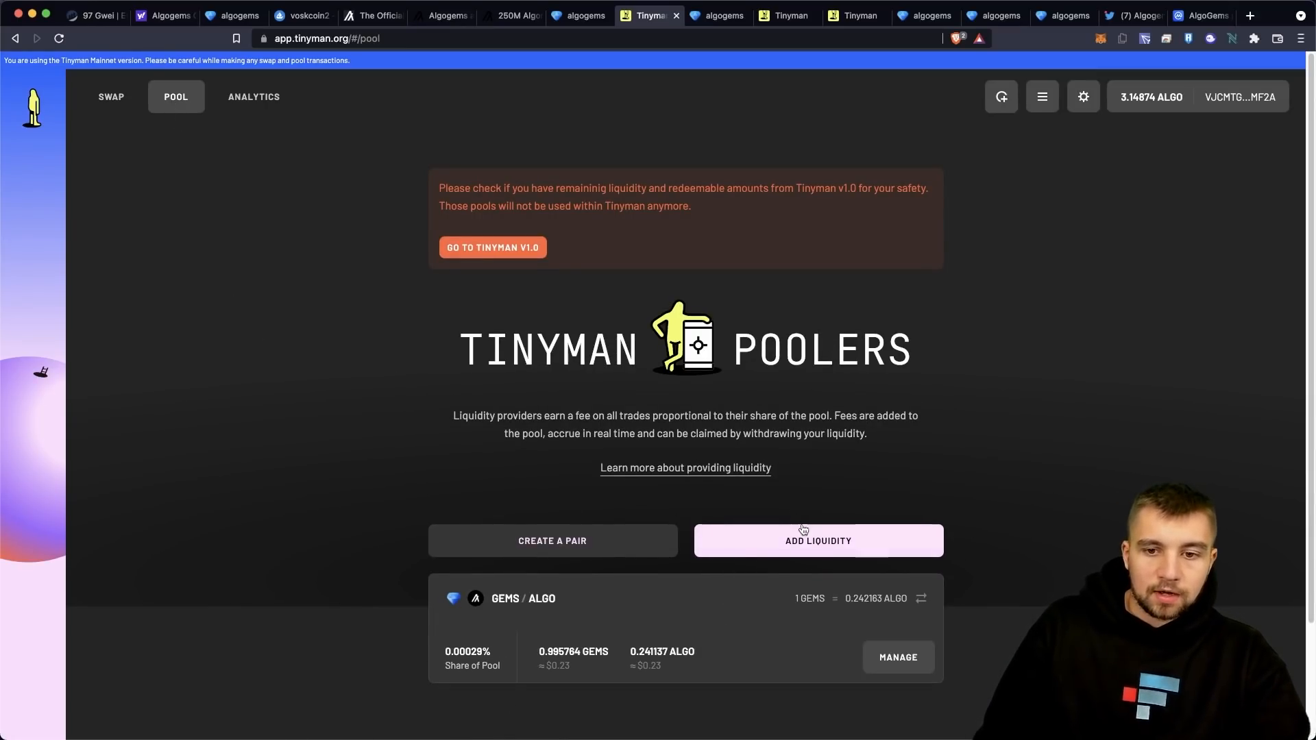
left_click(817, 540)
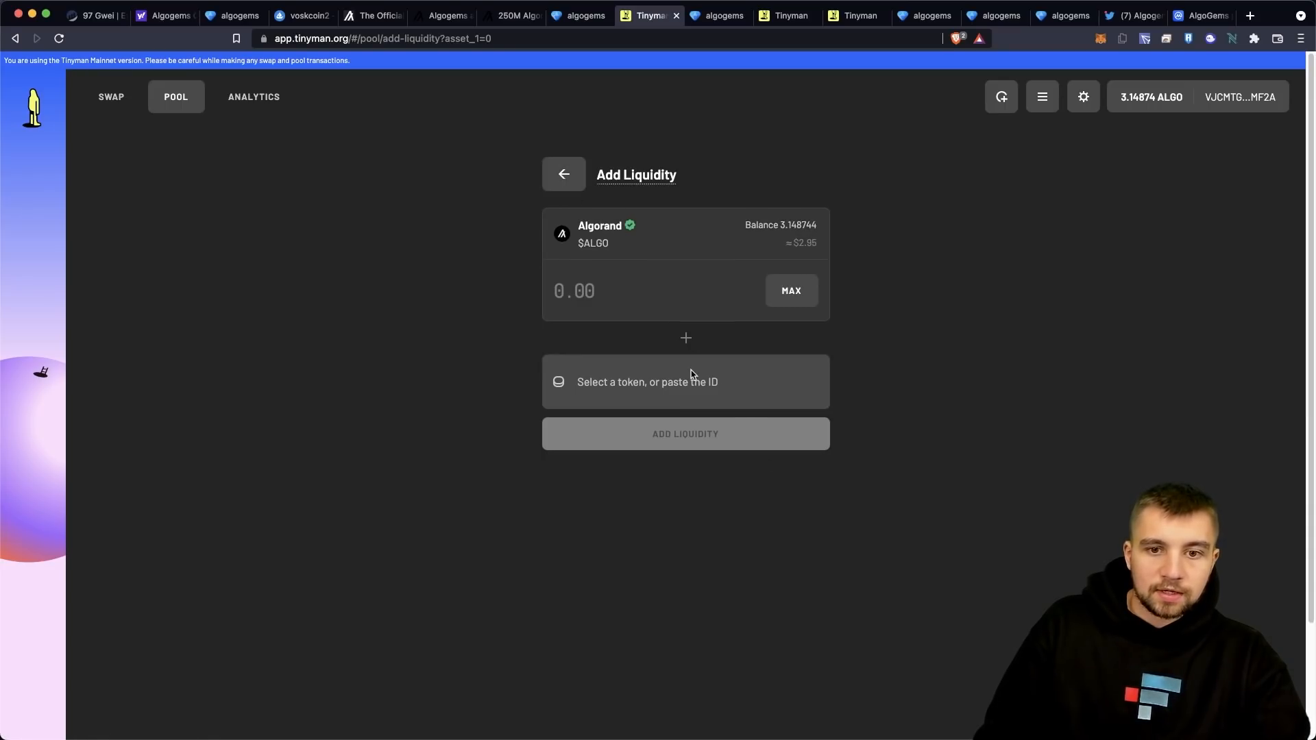
type("g")
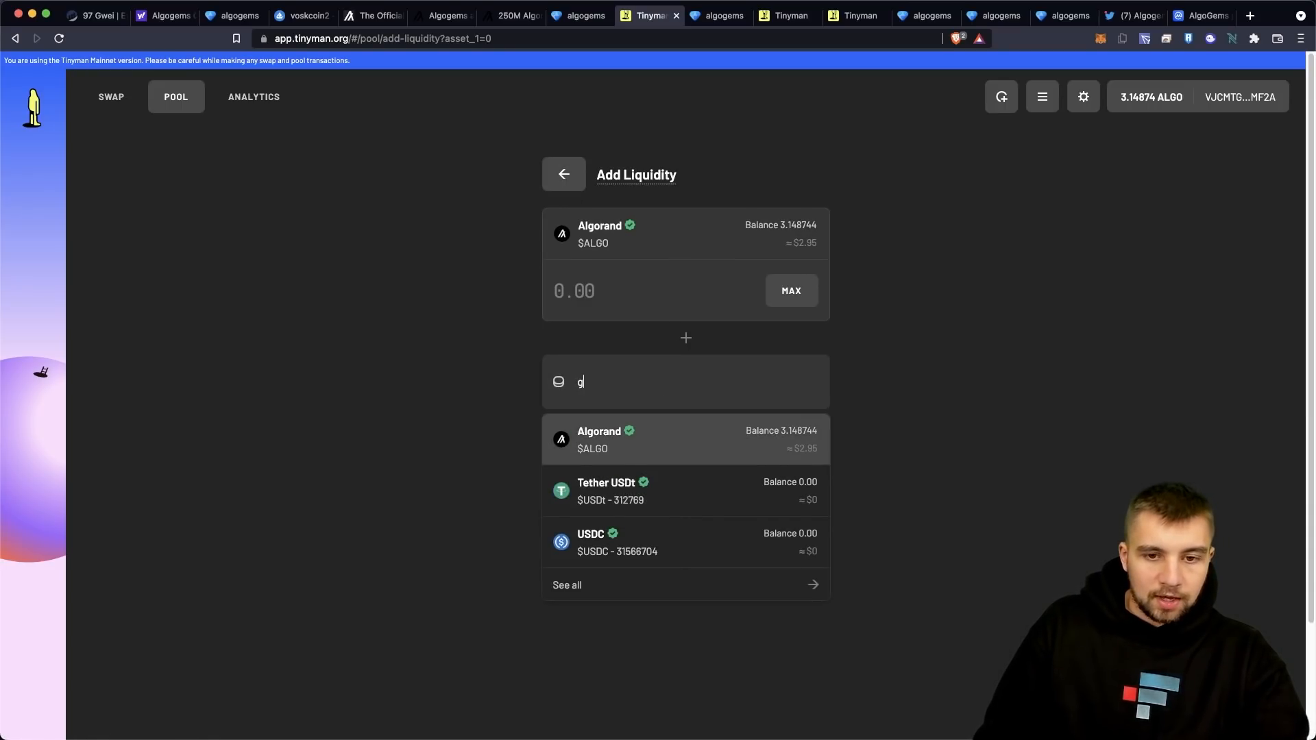
type("e")
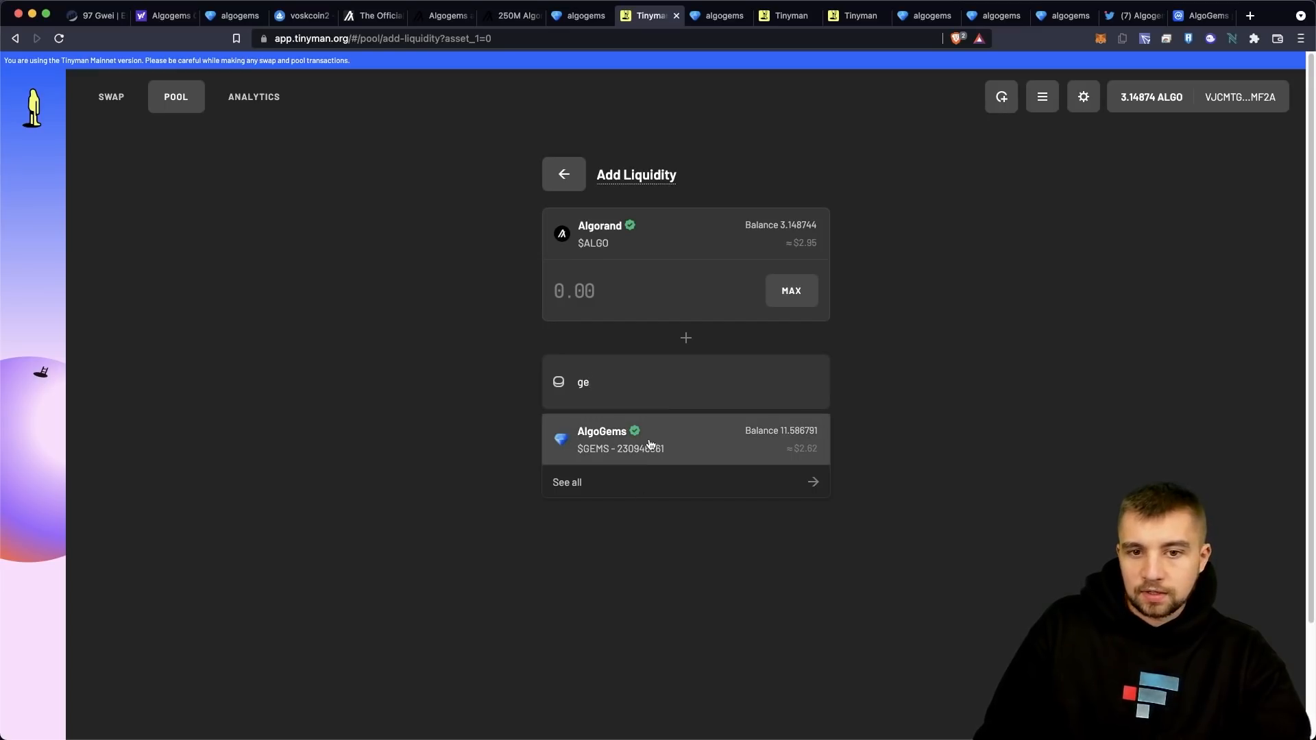
left_click(650, 439)
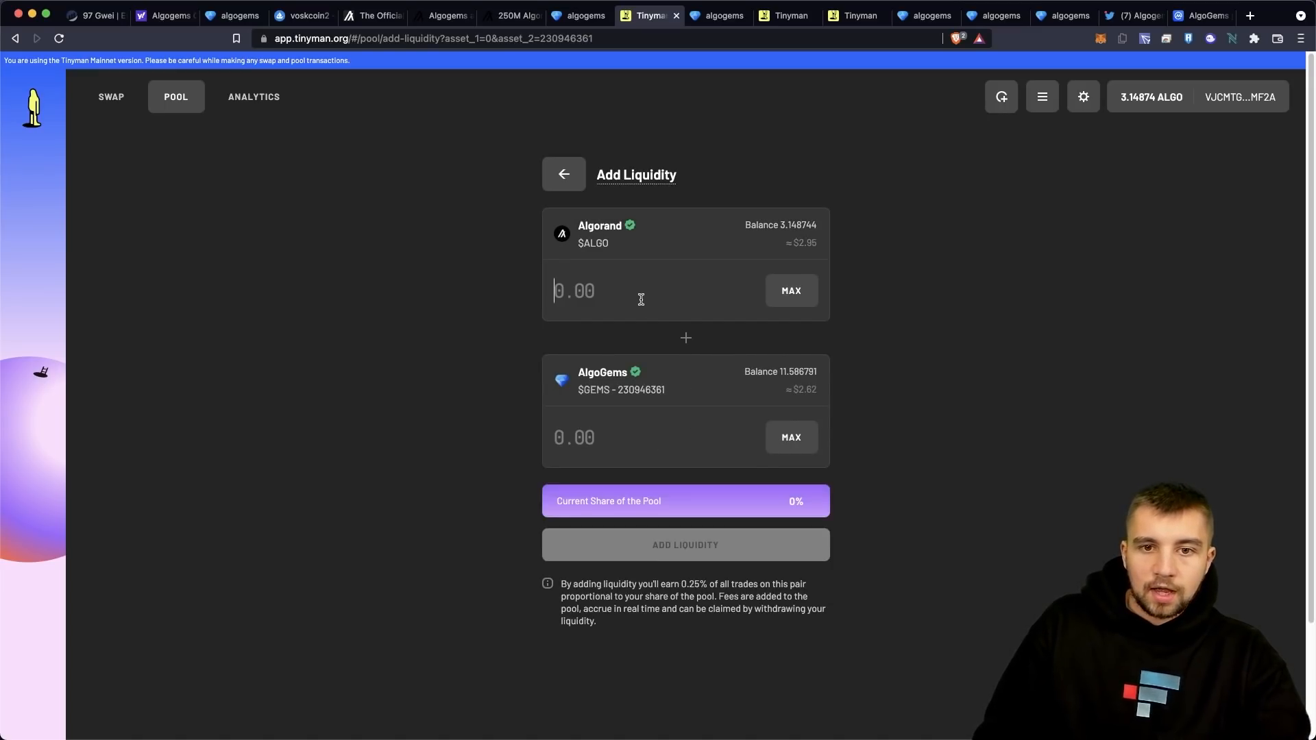
- Supply 1 GEMS plus about 0.242 ALGO to the pool and confirm the deposit
type("1")
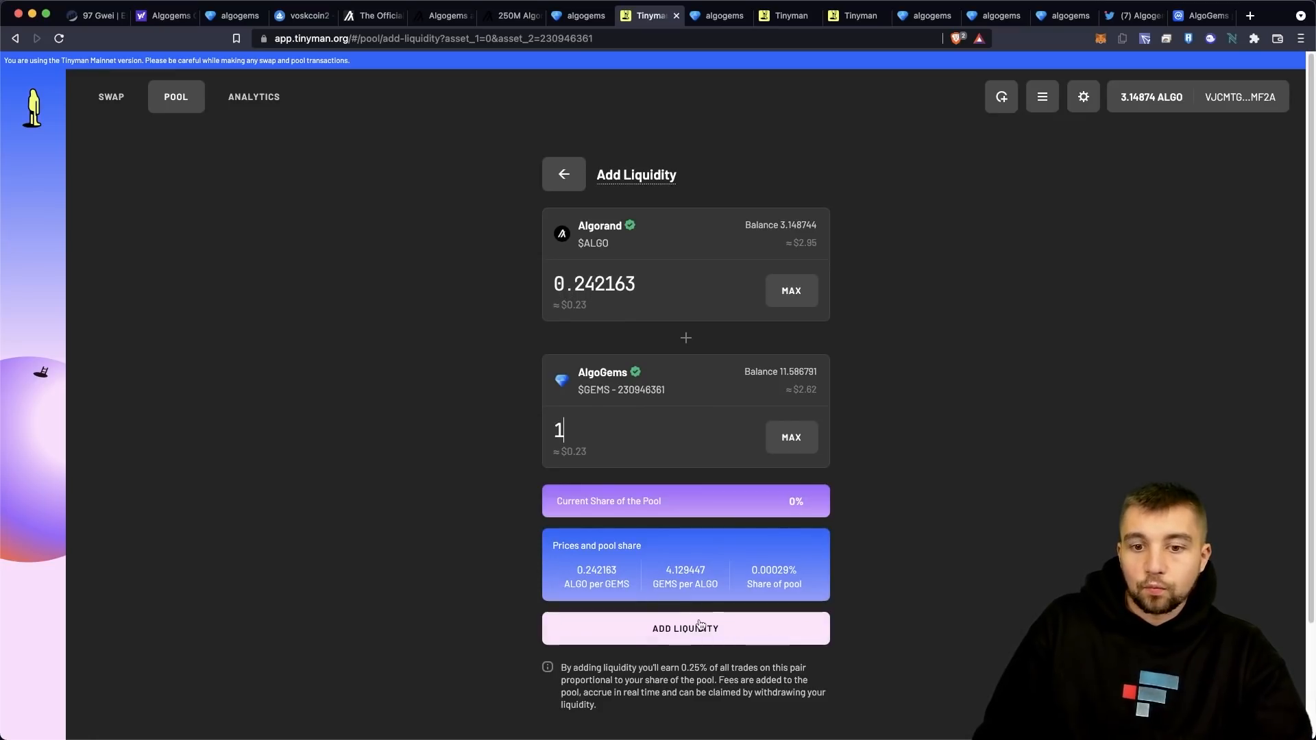
left_click(685, 628)
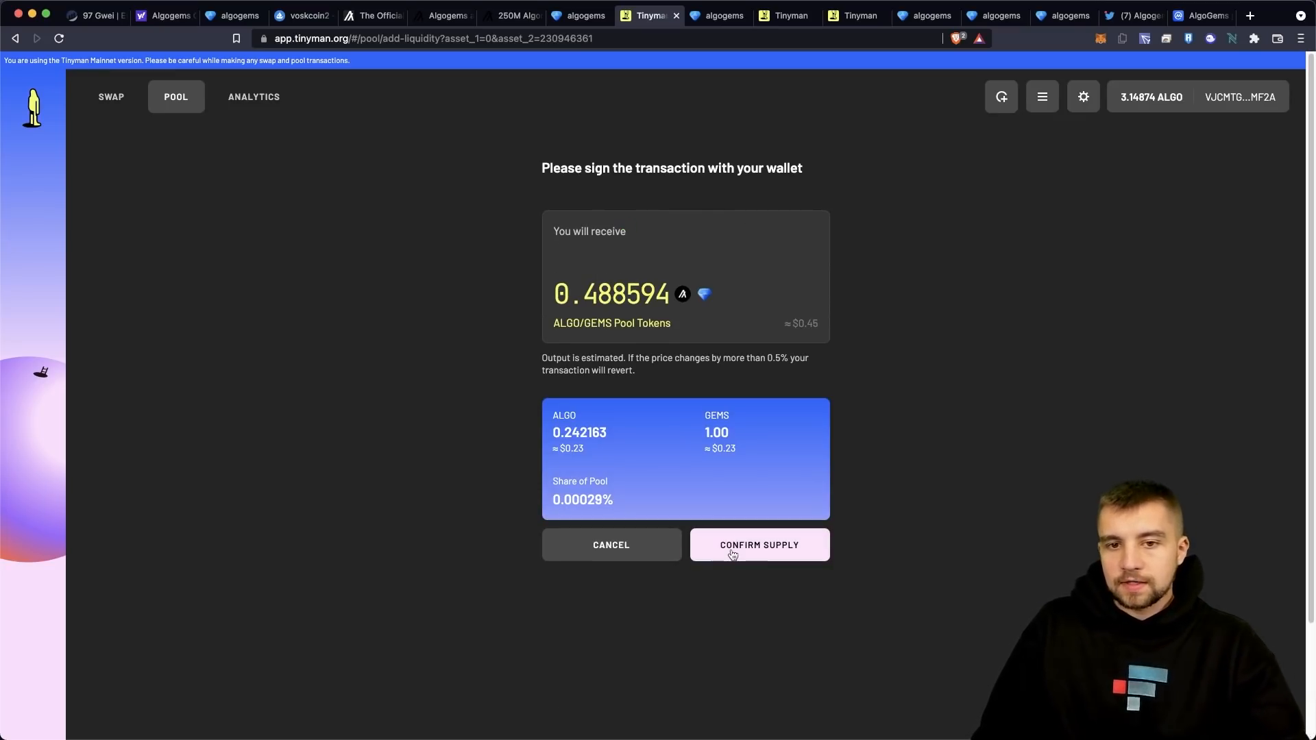
left_click(759, 544)
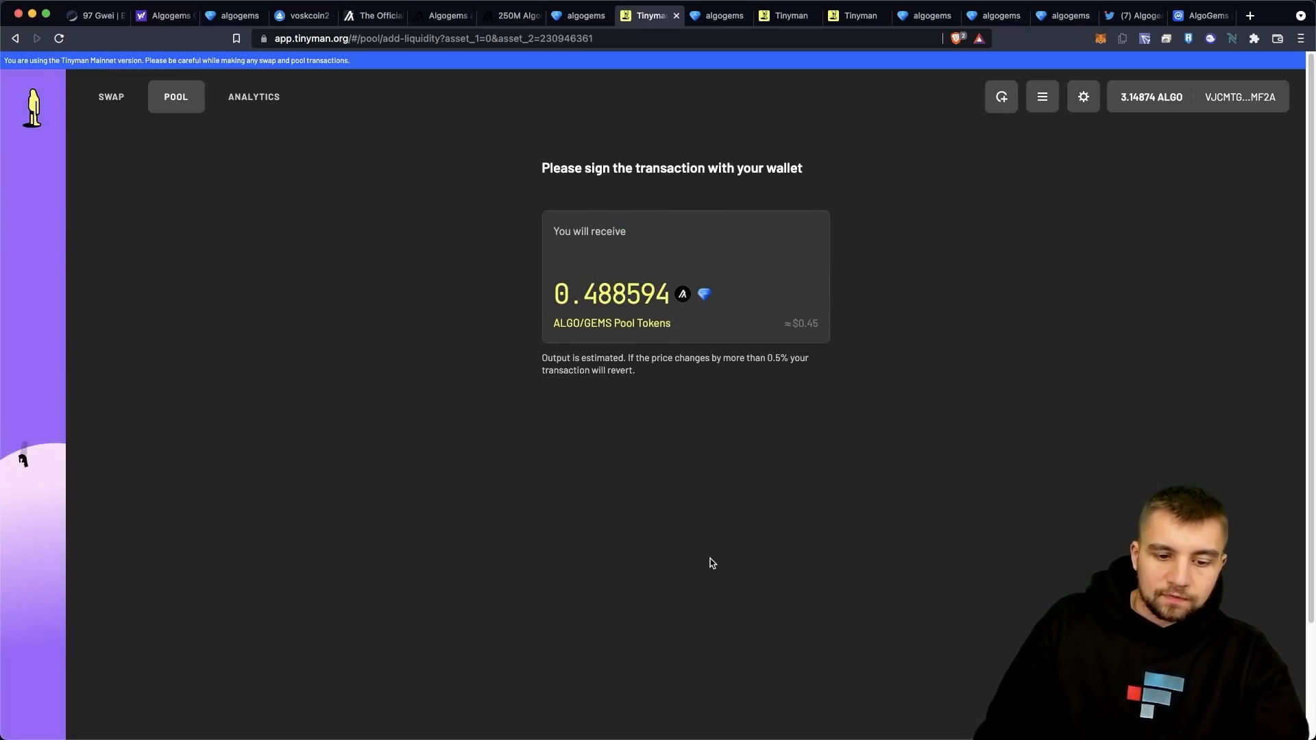
mouse_move(680, 575)
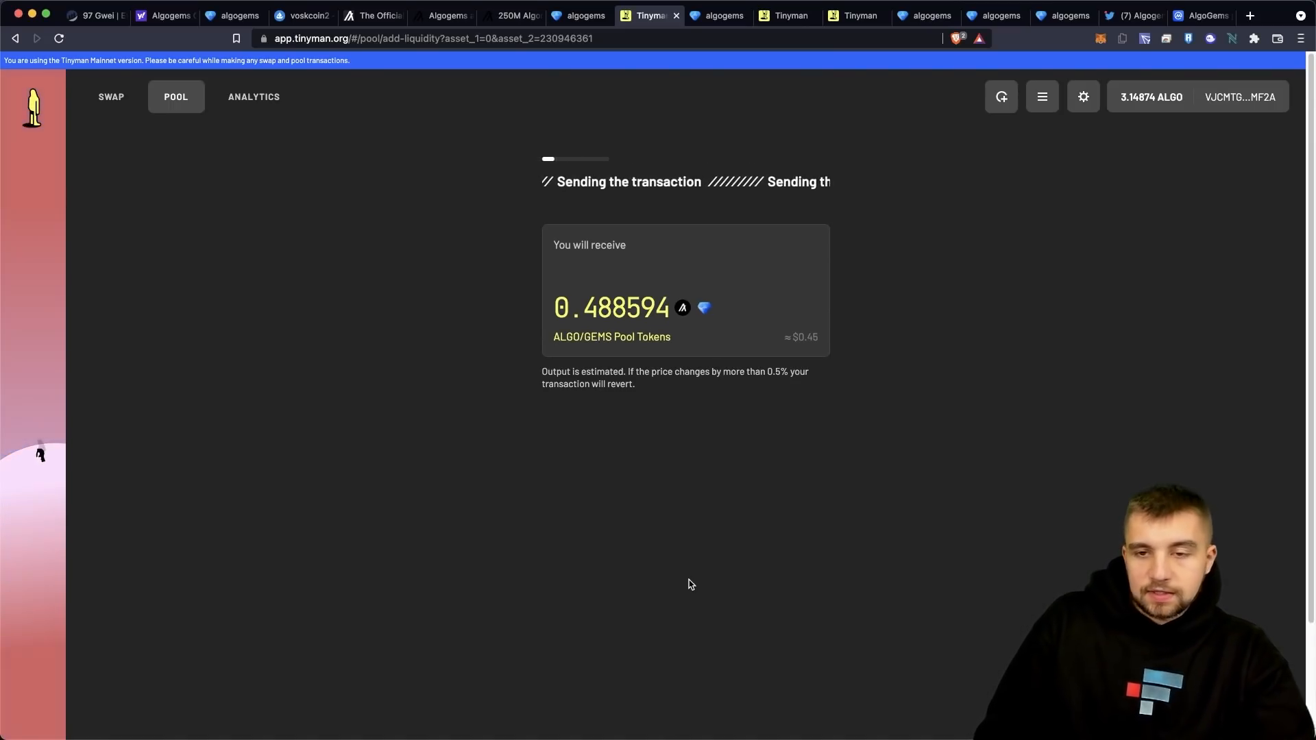
left_click(579, 15)
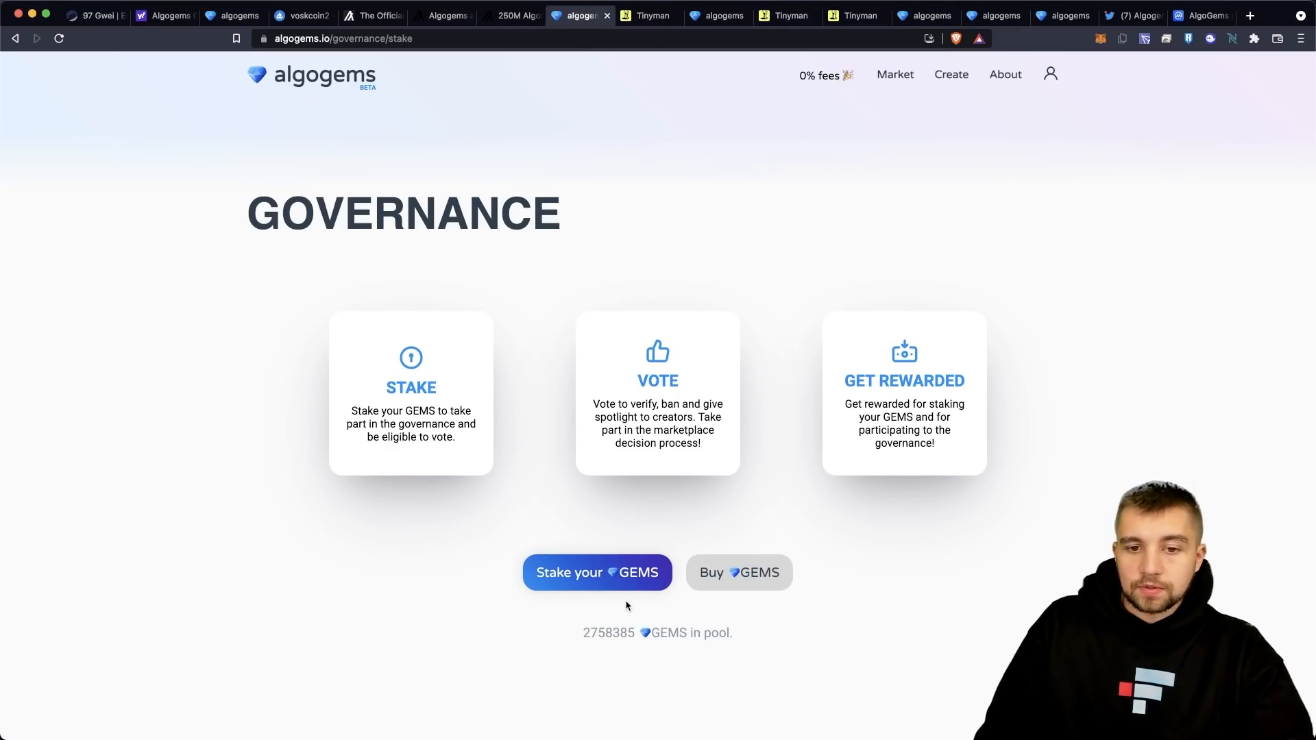
- Stake 5 GEMS for governance and approve the transaction in the wallet
left_click(596, 573)
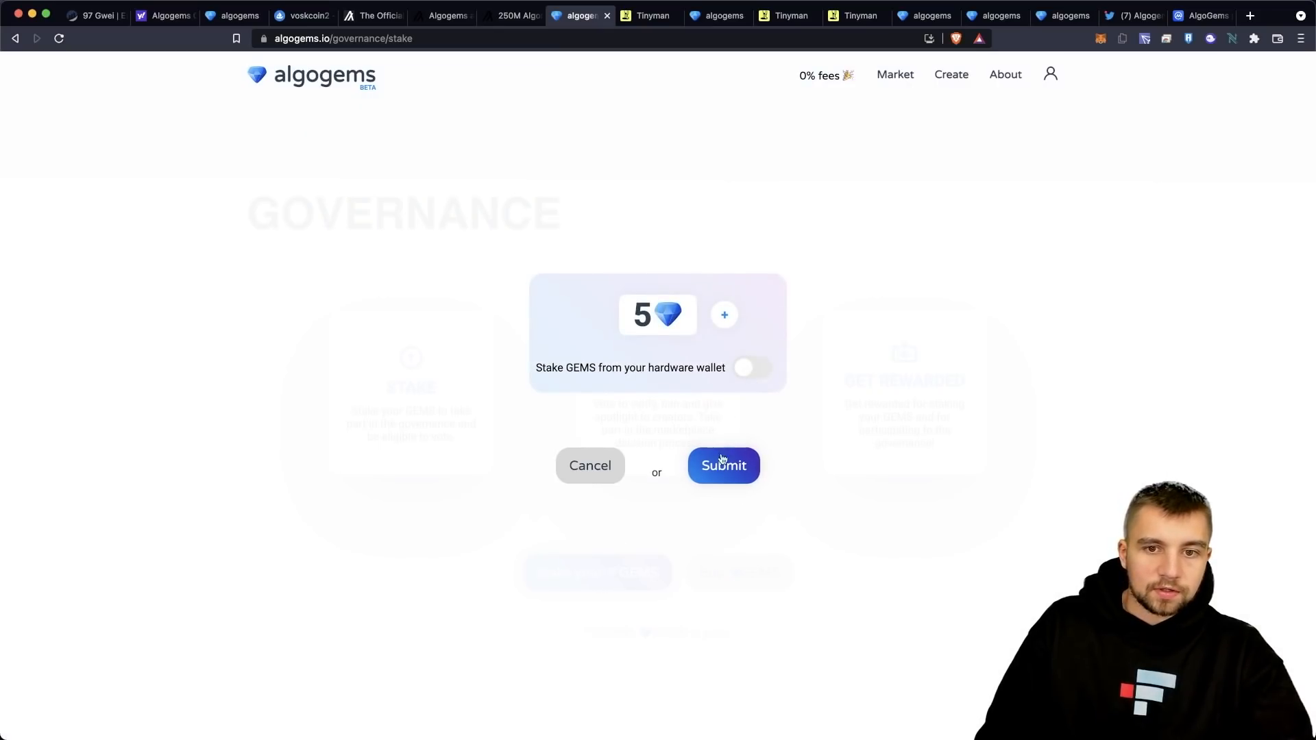
left_click(723, 467)
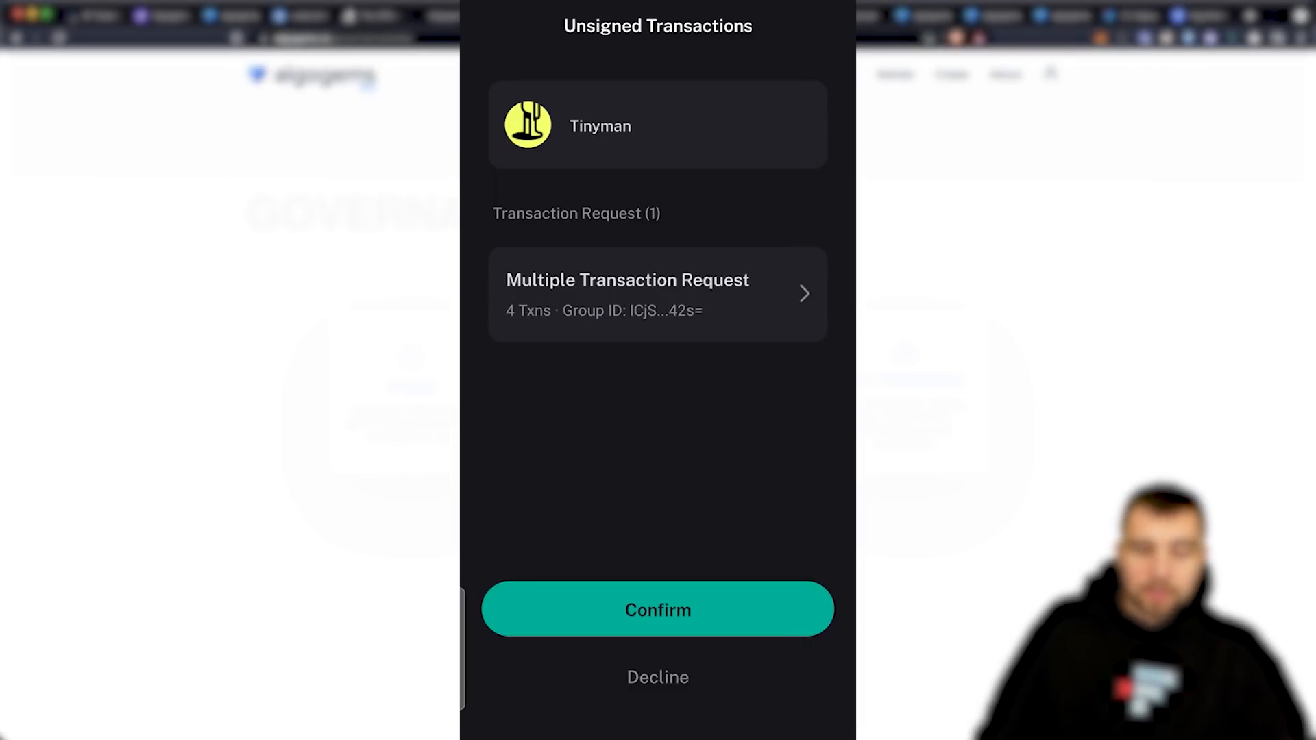
left_click(658, 609)
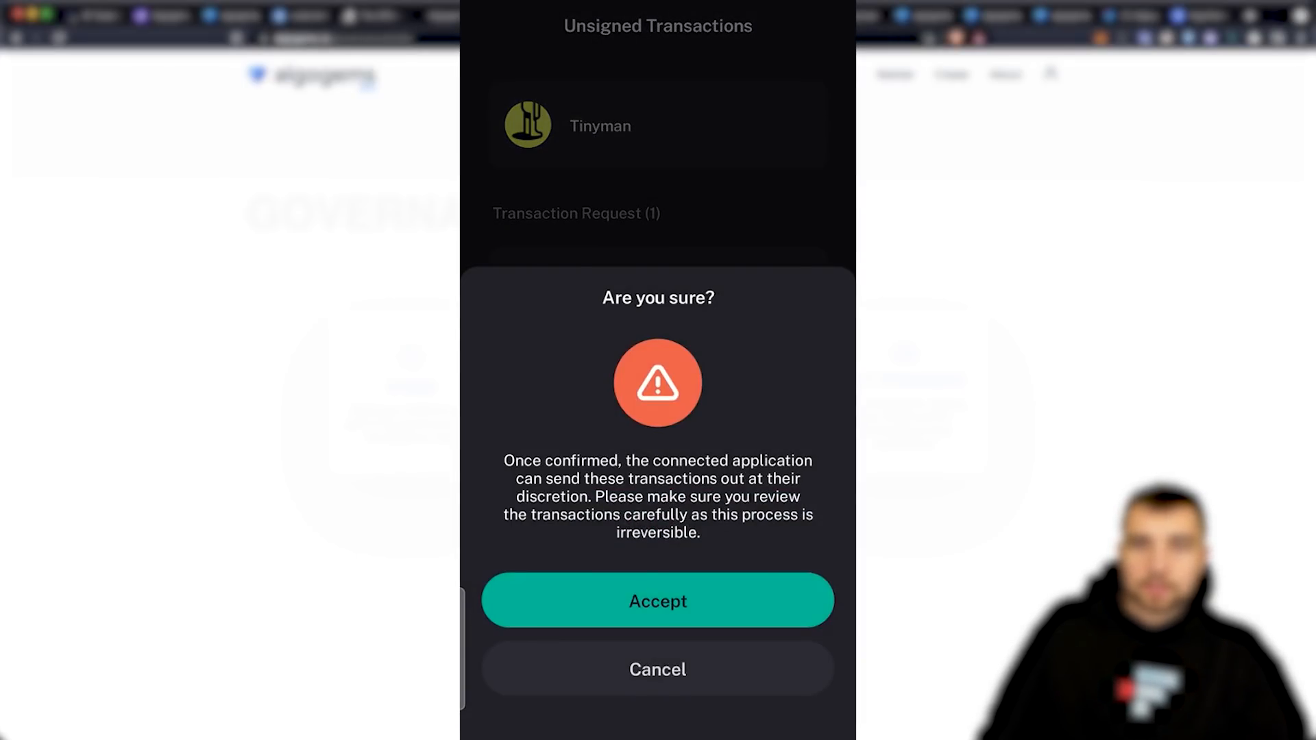
left_click(659, 601)
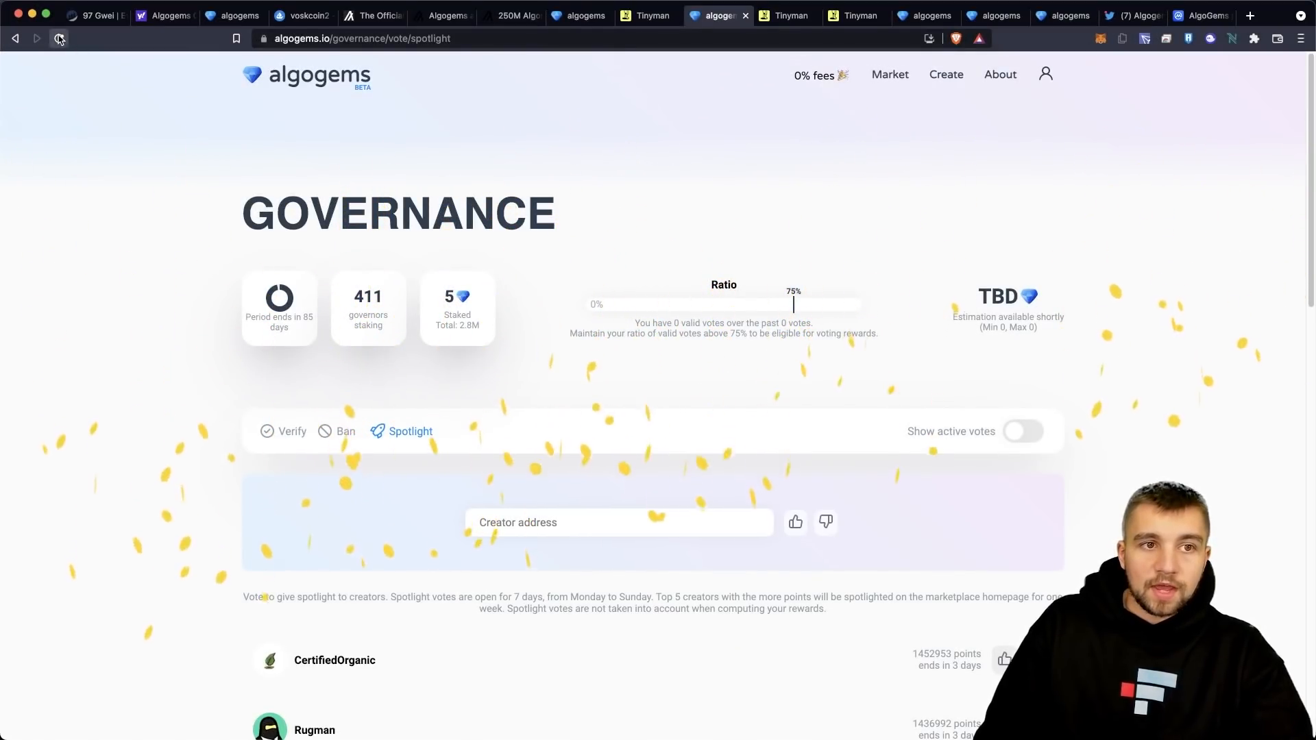
- Refresh the governance page showing 412 governors and browse the Spotlight creators
left_click(59, 38)
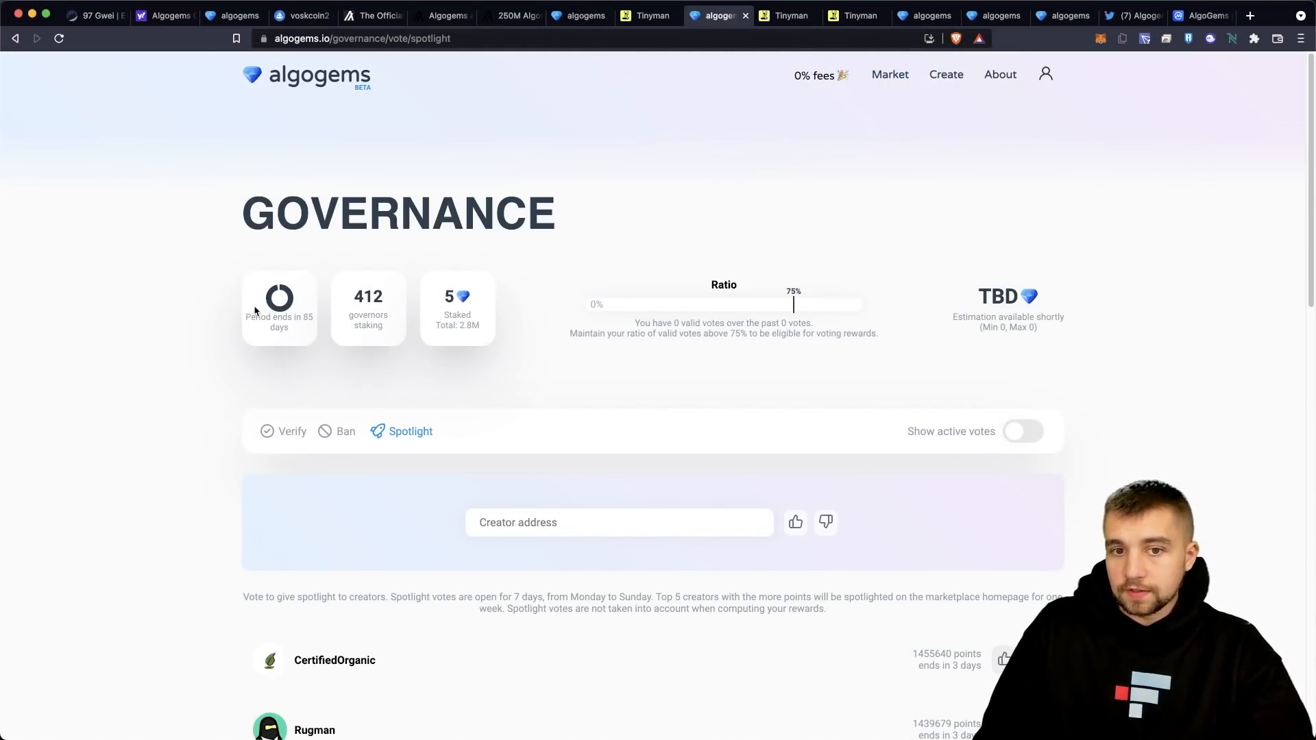
scroll("down", 3)
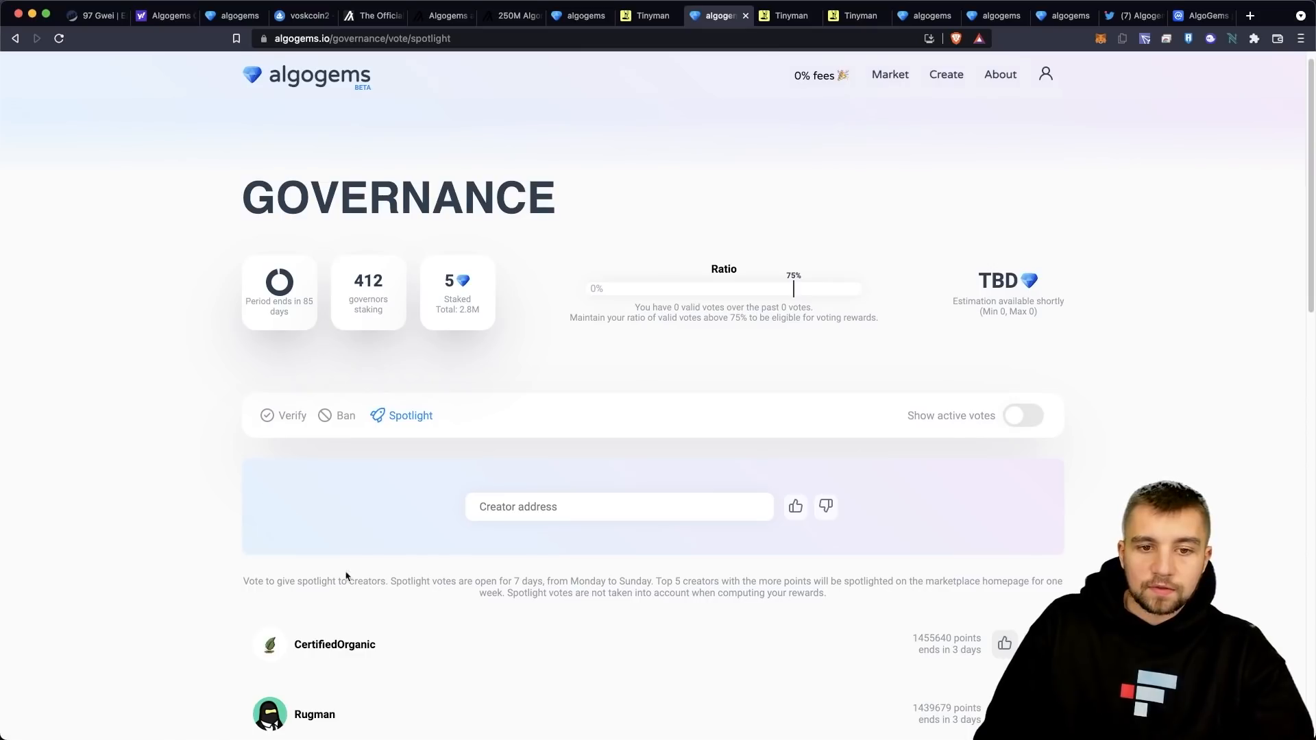
scroll("down", 3)
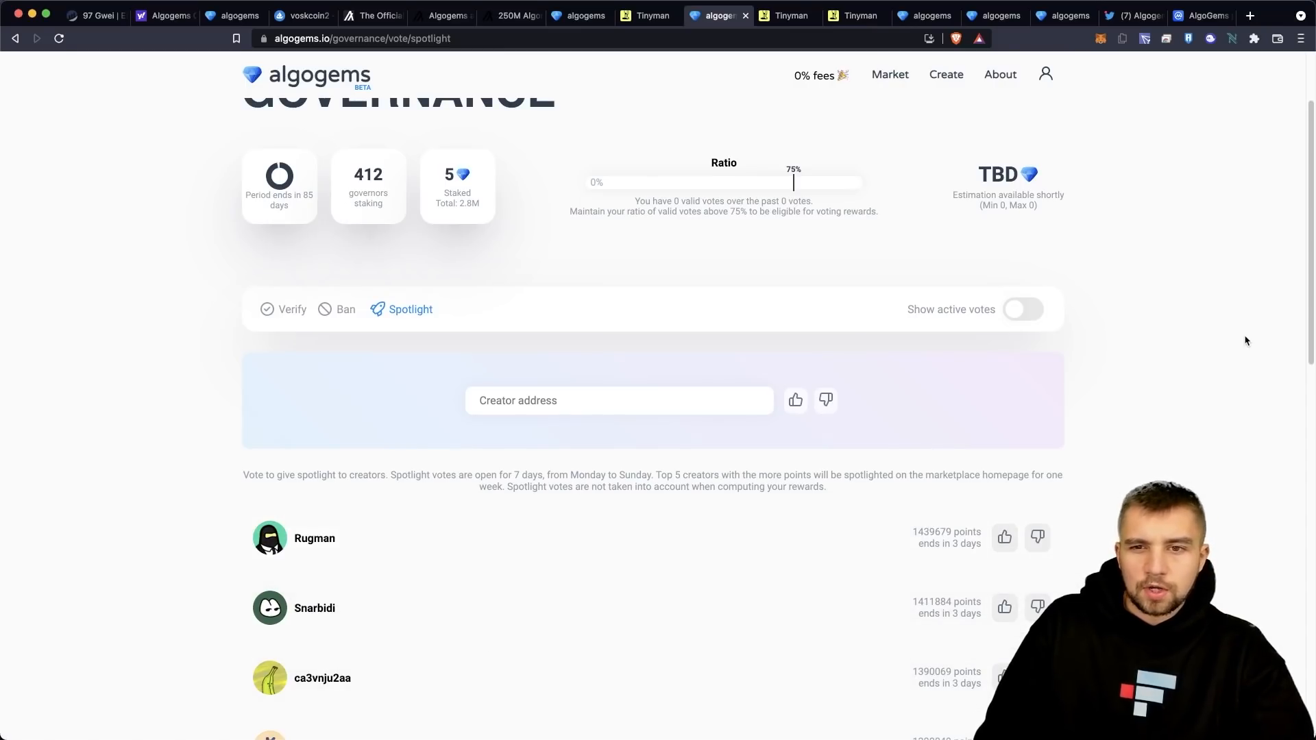
scroll("down", 3)
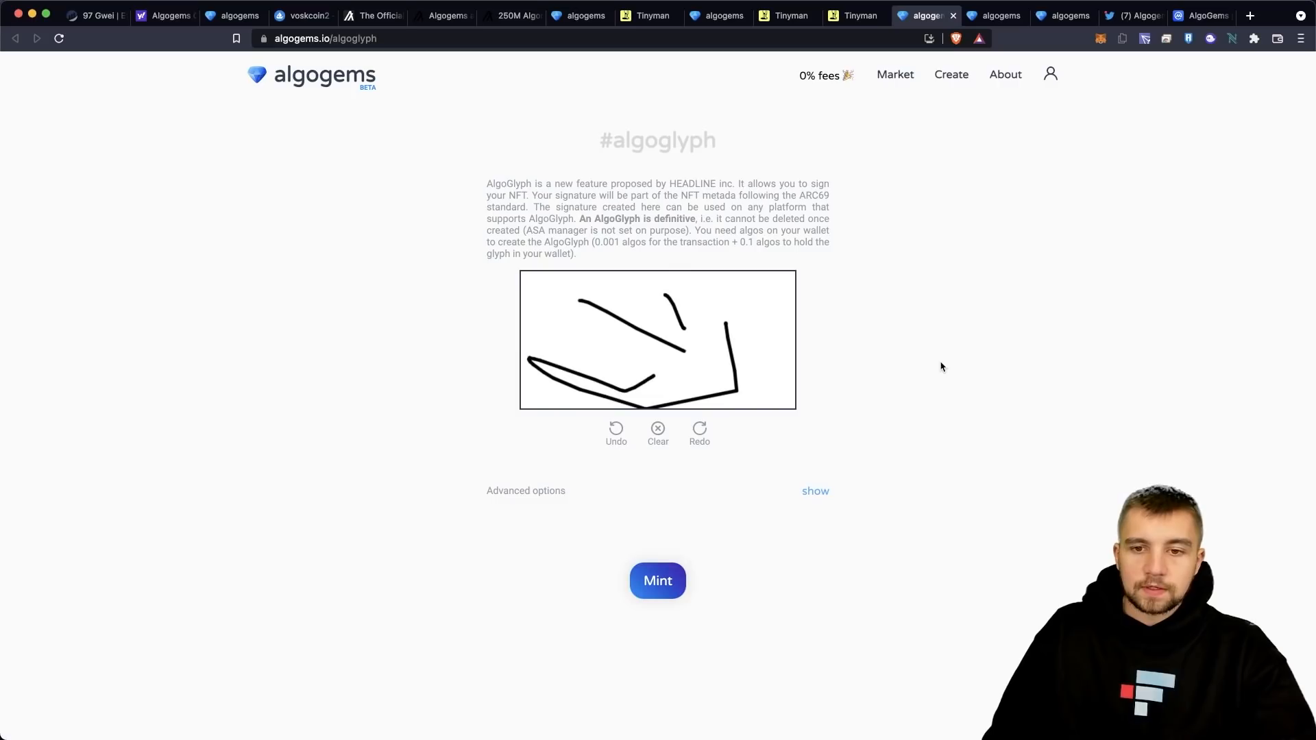
mouse_move(957, 88)
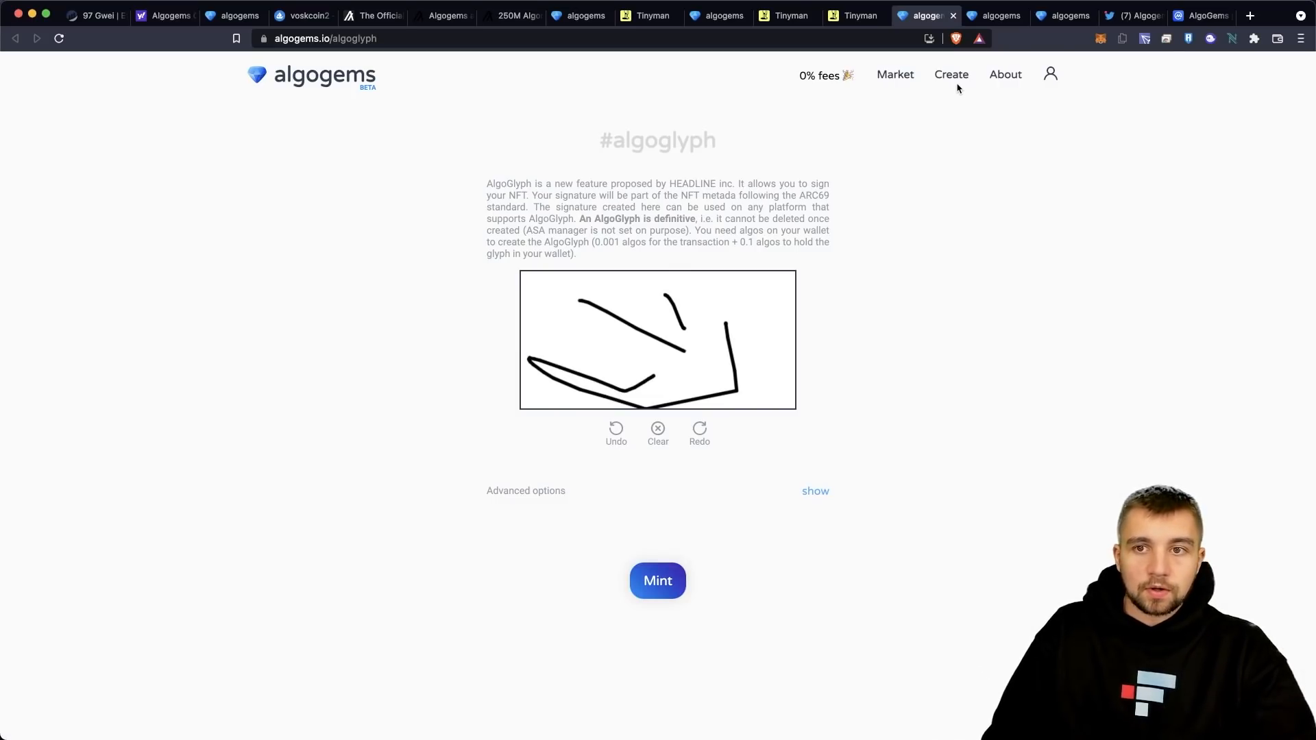
- Check the profile and its settings with the AlgoGlyph ID, then go to the Create page
left_click(1050, 74)
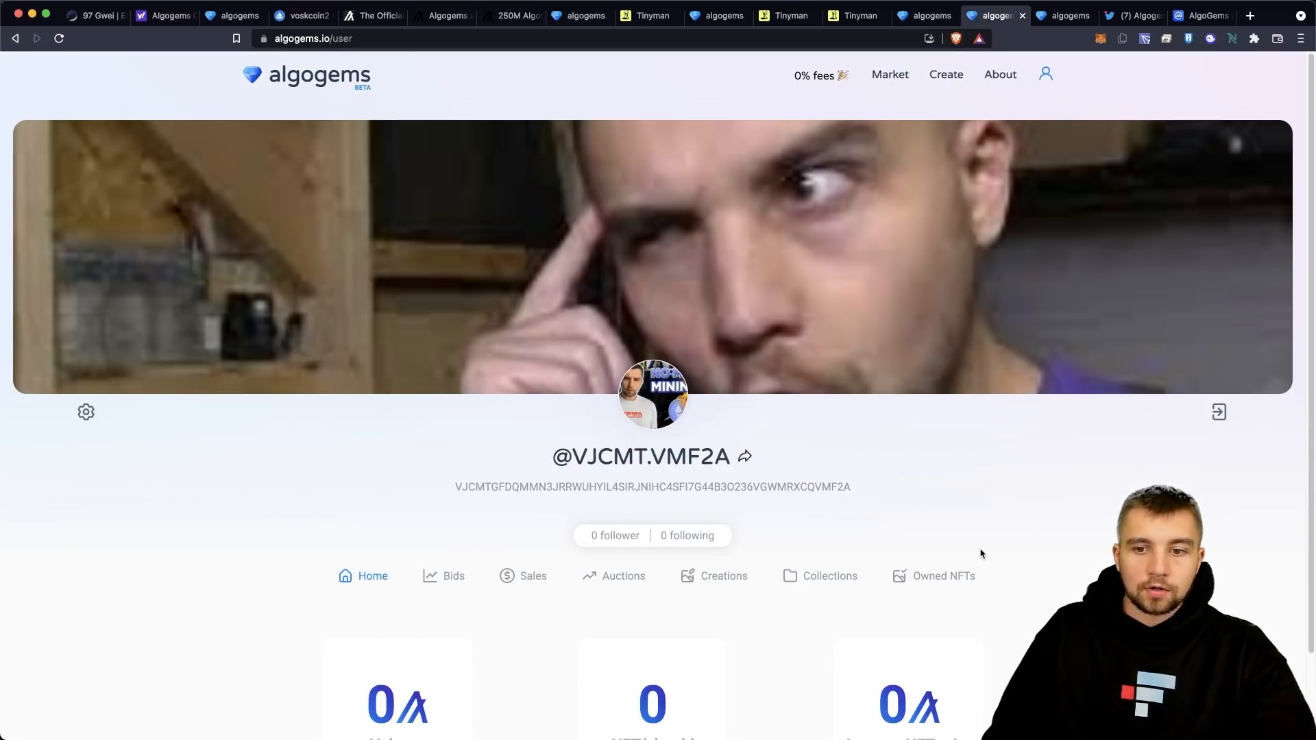
scroll("down", 3)
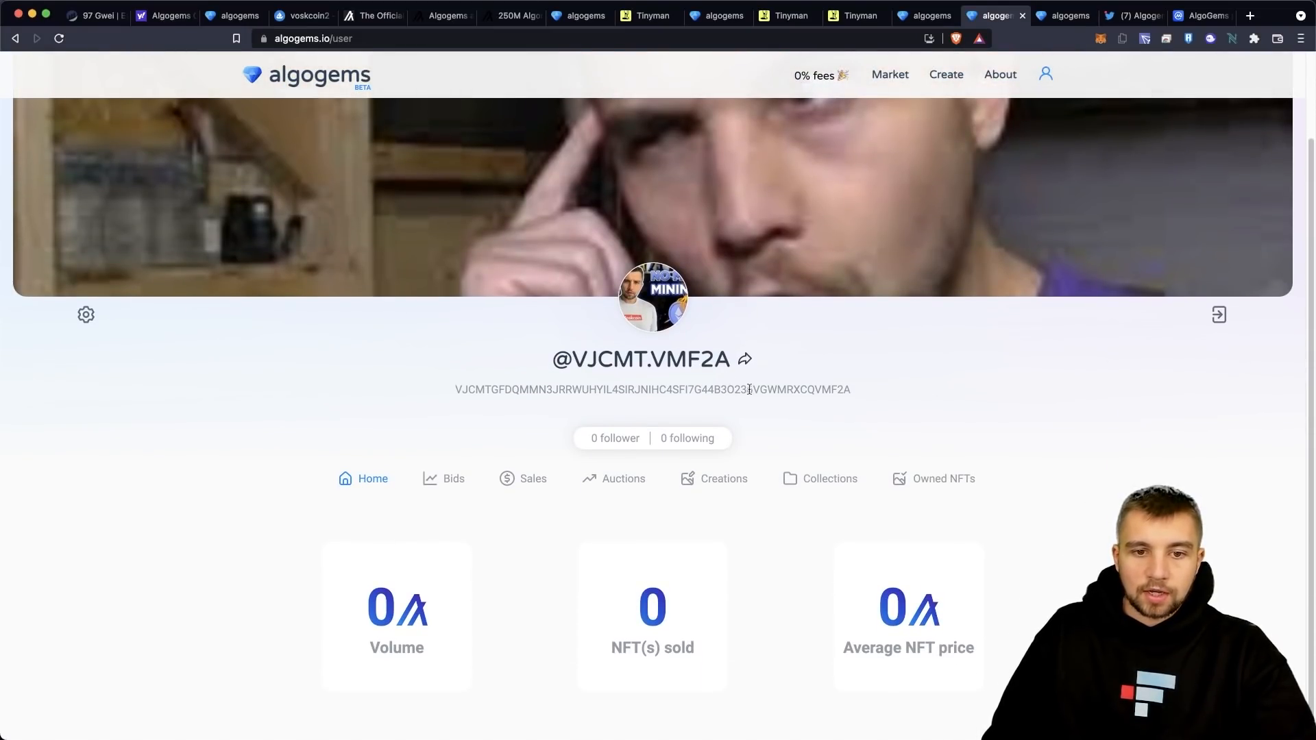
left_click(85, 314)
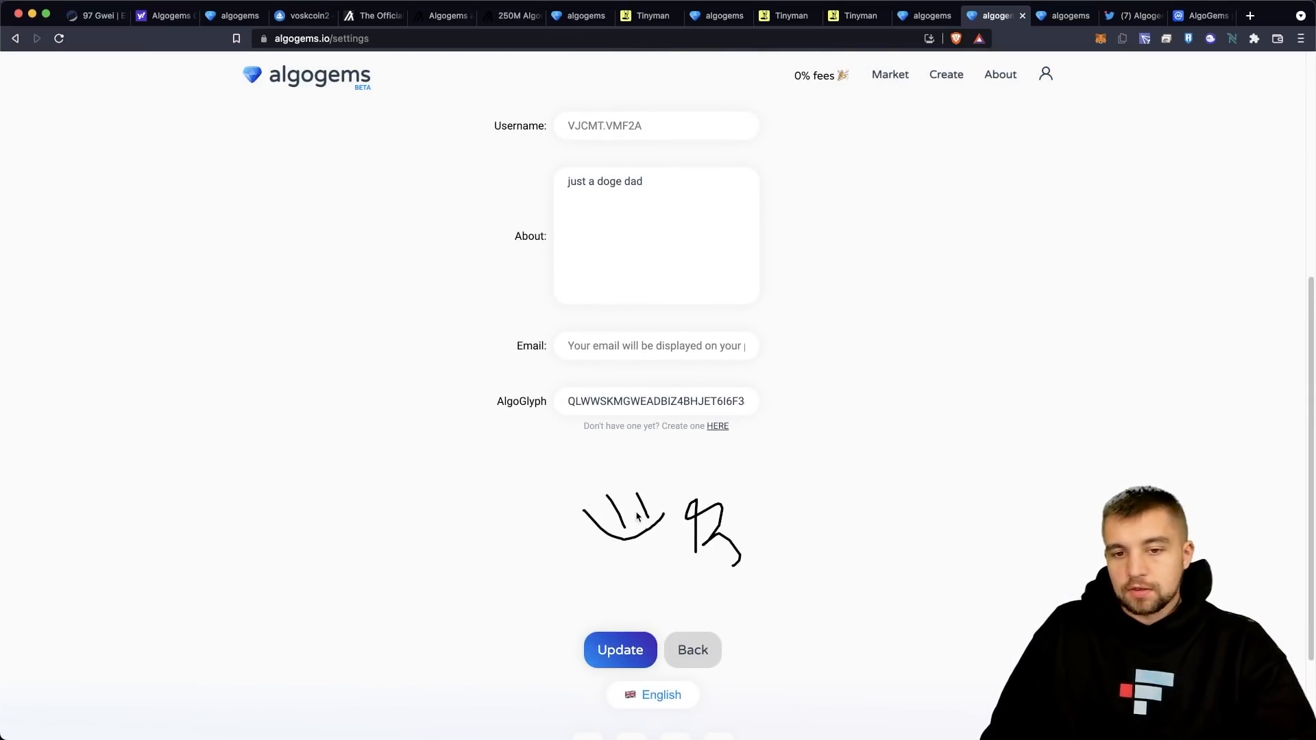
mouse_move(594, 525)
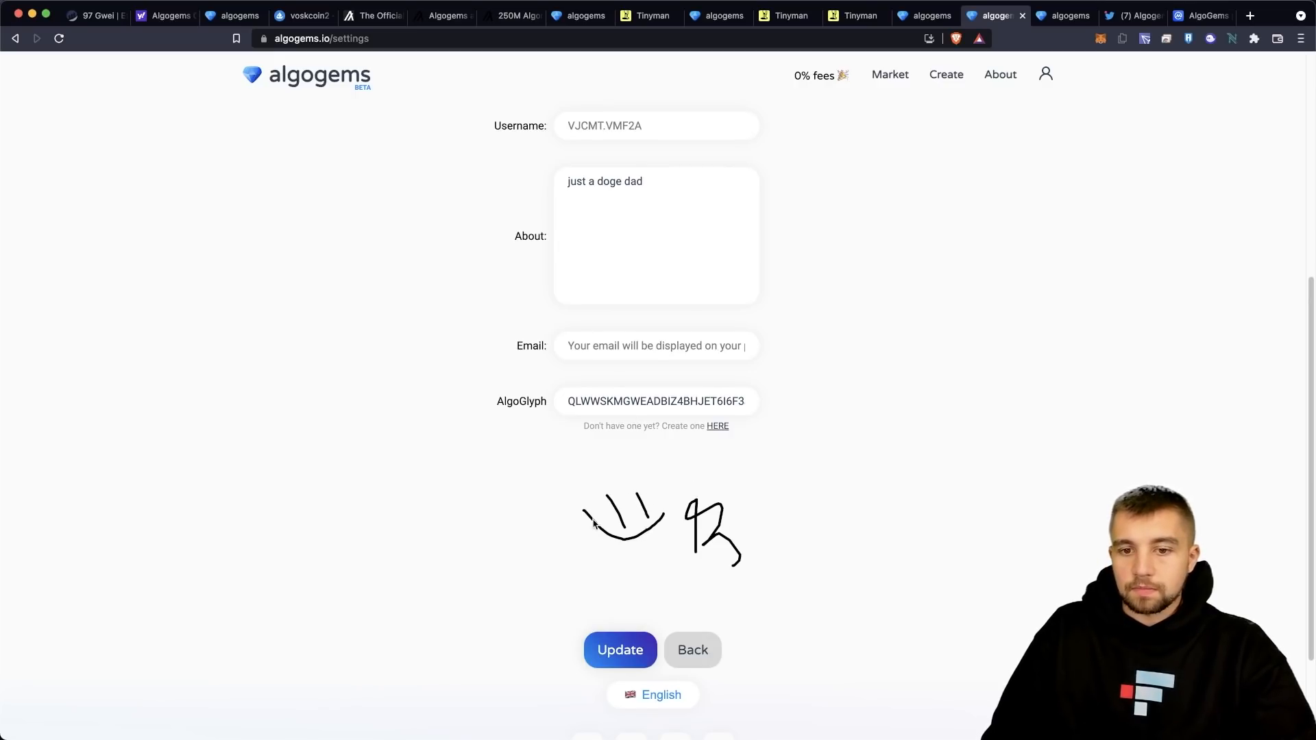
scroll("down", 3)
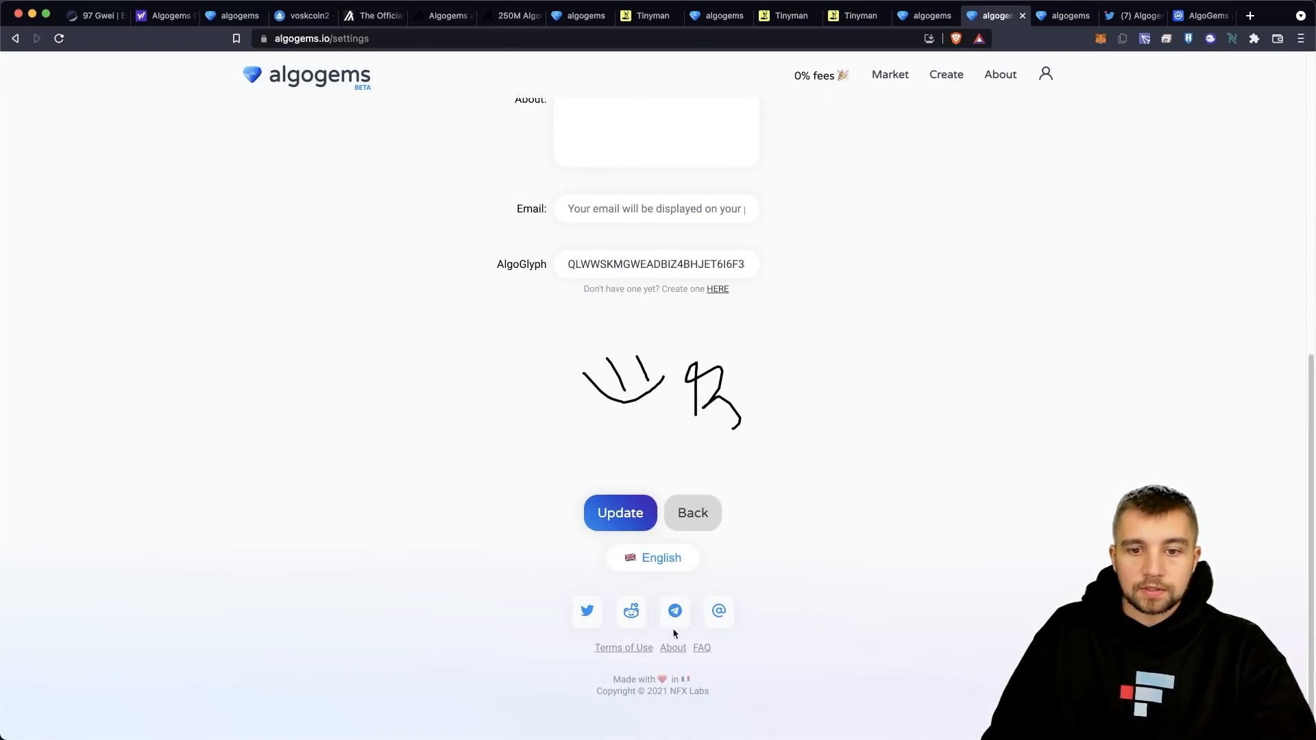
left_click(691, 512)
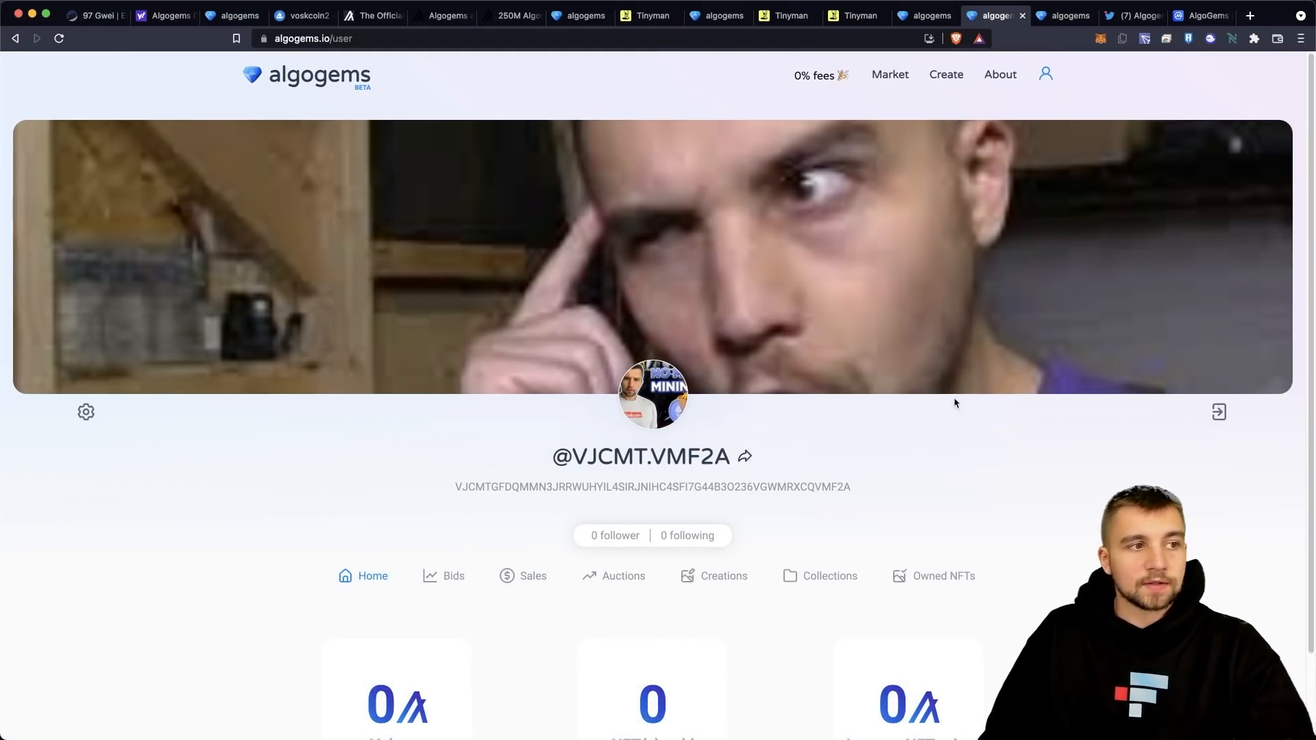
mouse_move(970, 423)
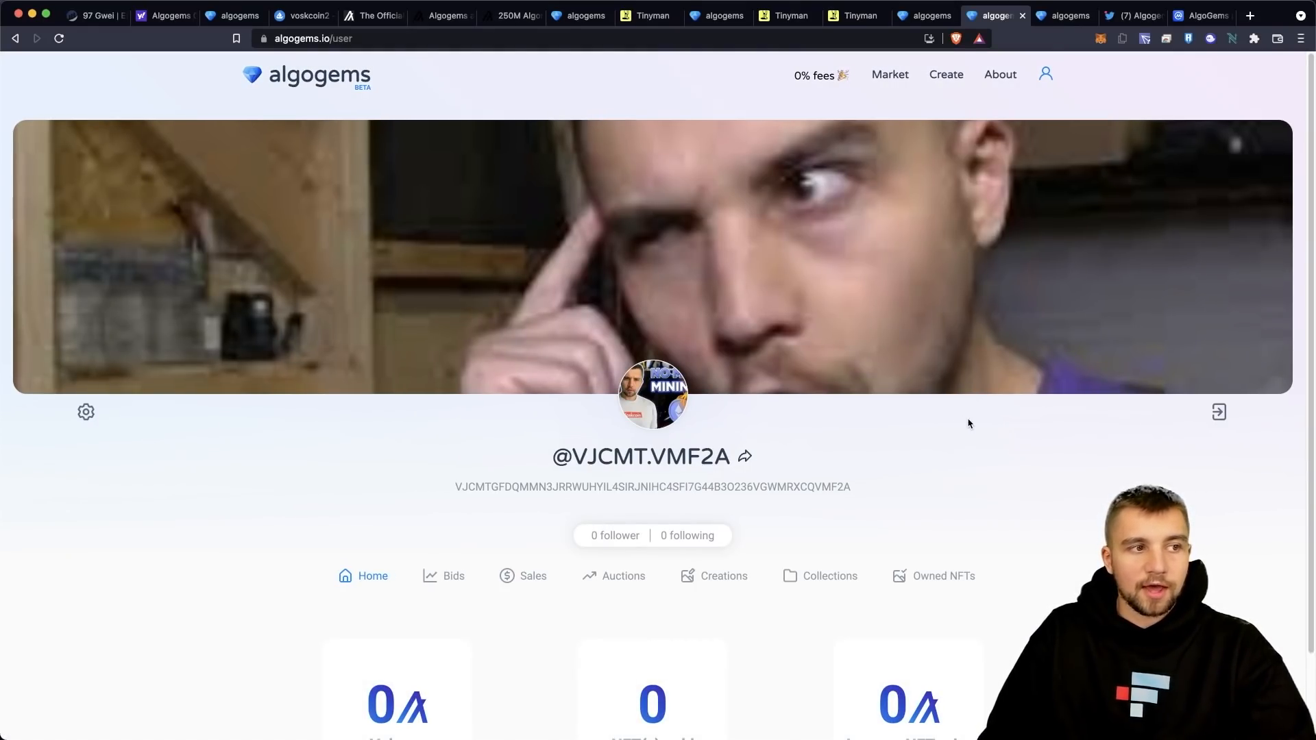
left_click(944, 74)
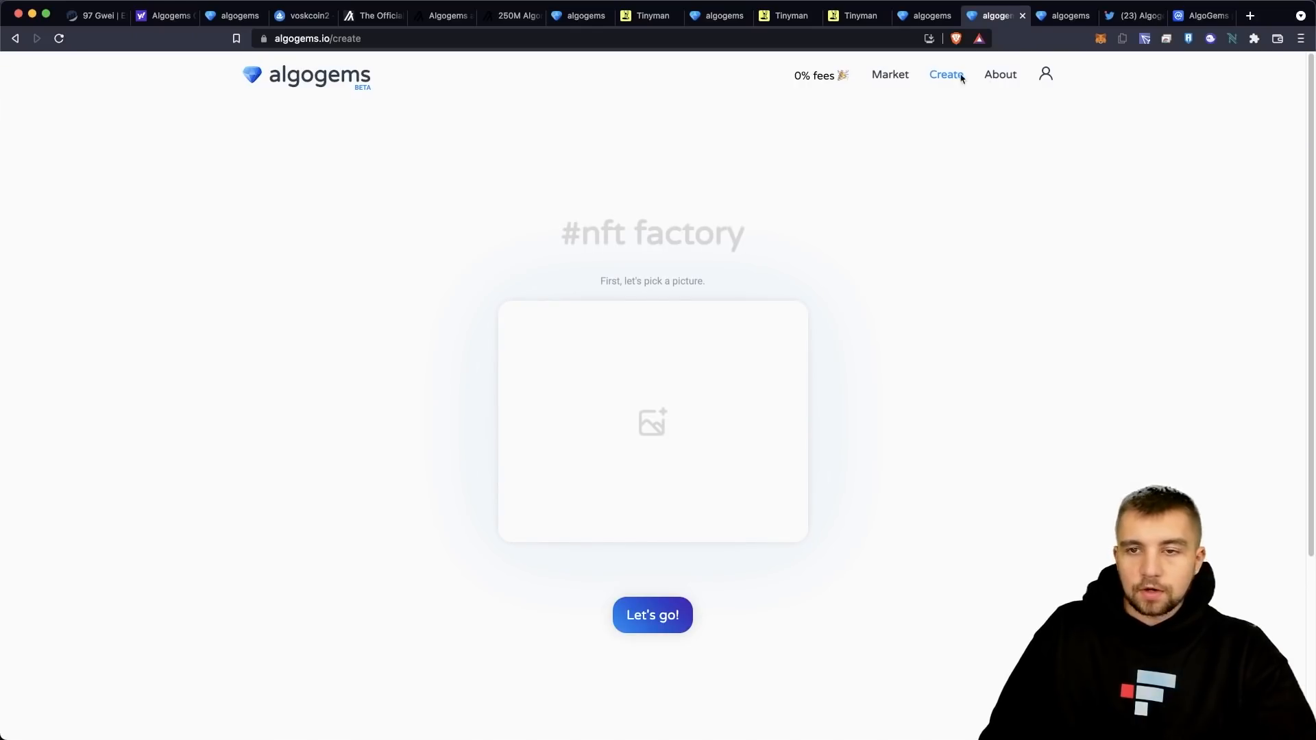
- Upload IMG_1642.JPG dog photo as the NFT picture and continue with 'Let's go!'
left_click(652, 423)
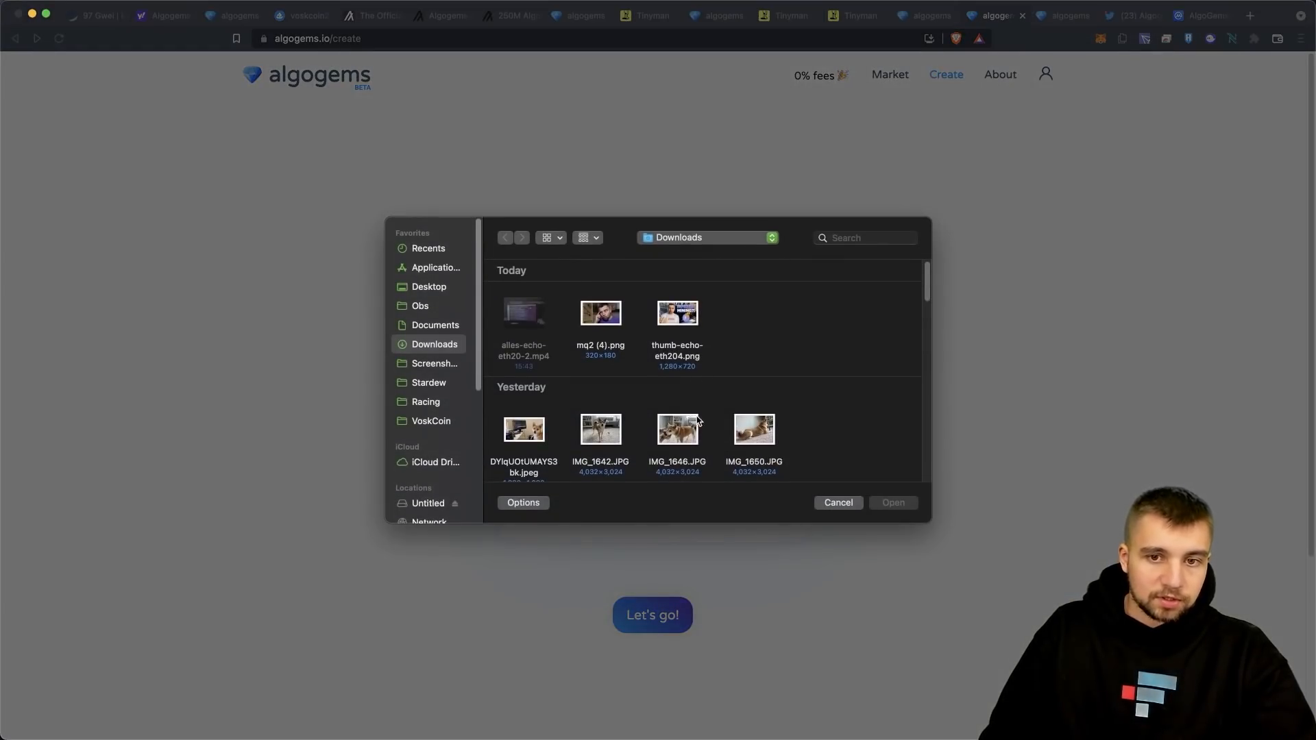
left_click(601, 429)
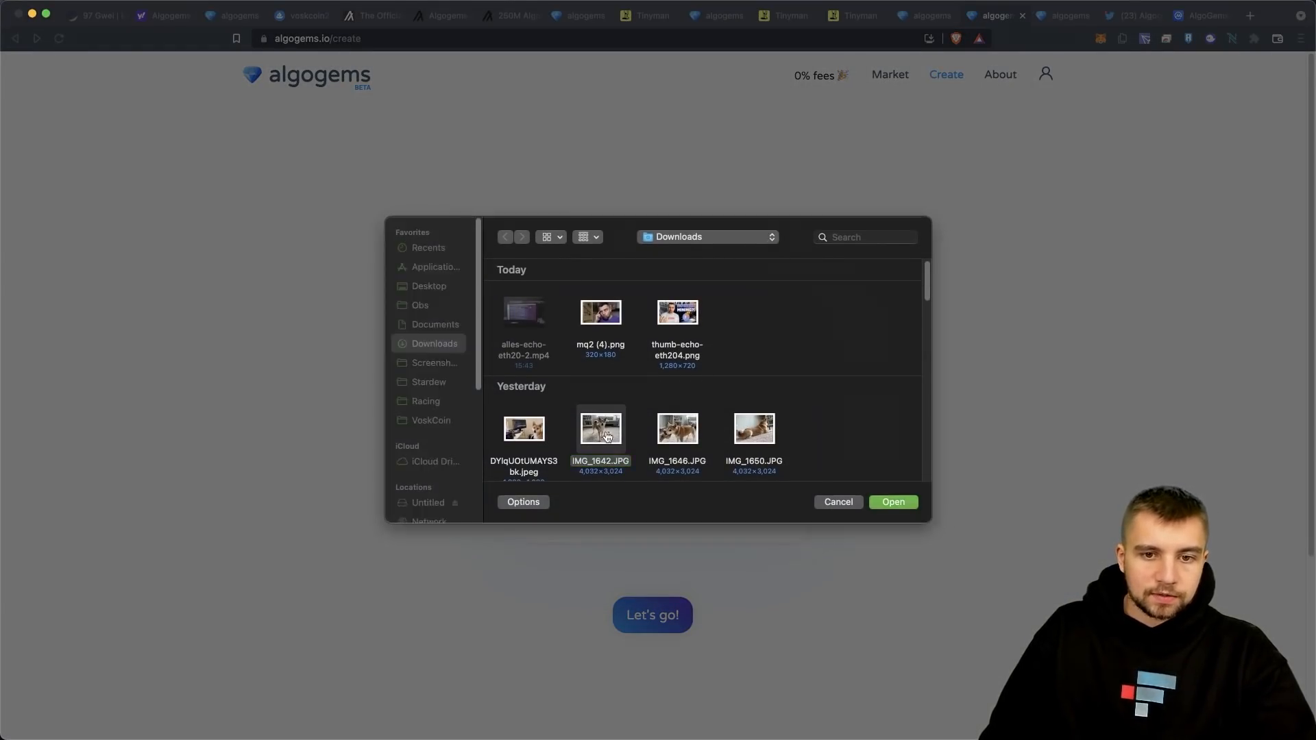
left_click(837, 502)
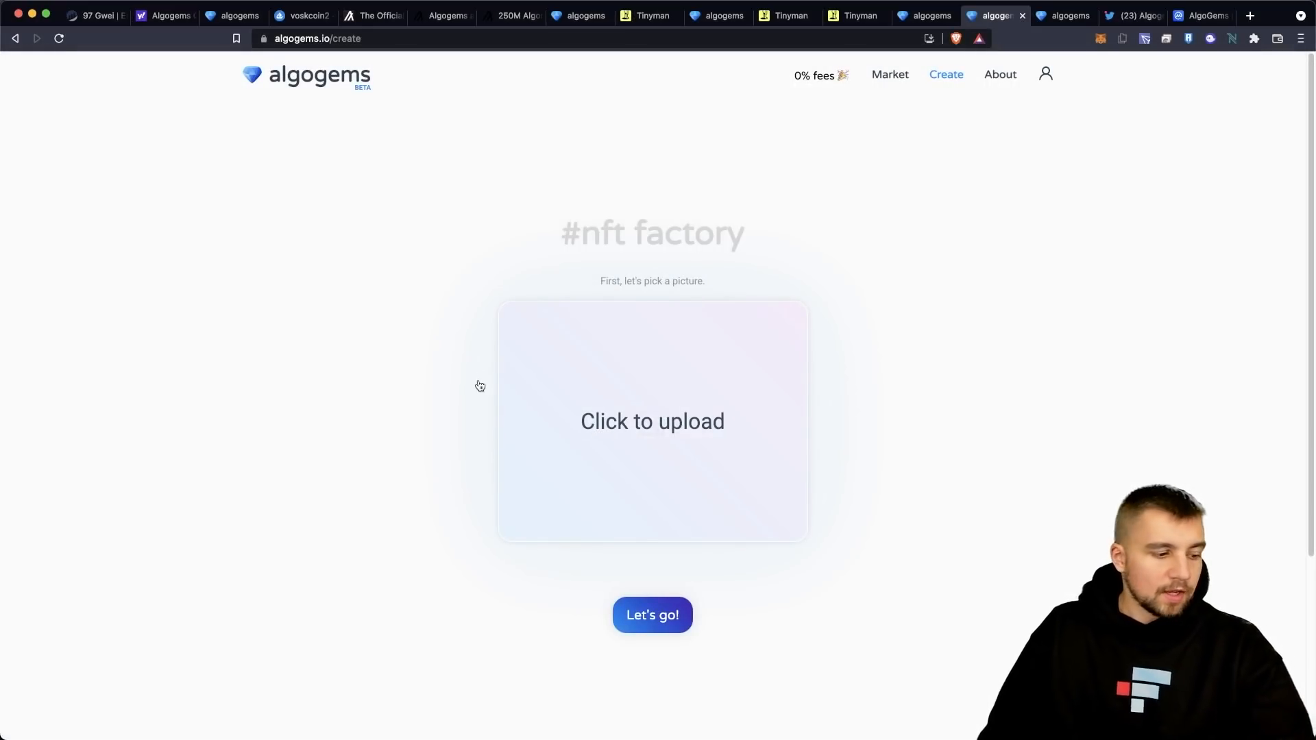
left_click(653, 421)
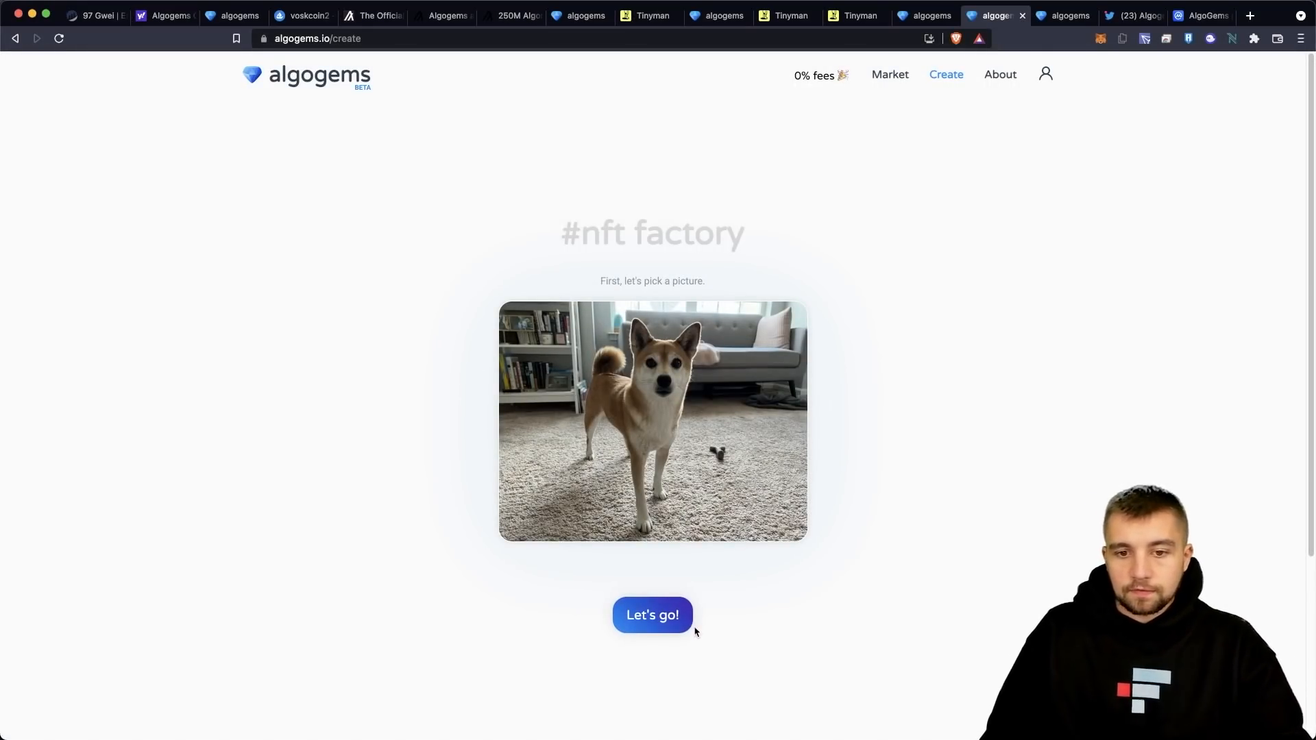
left_click(653, 614)
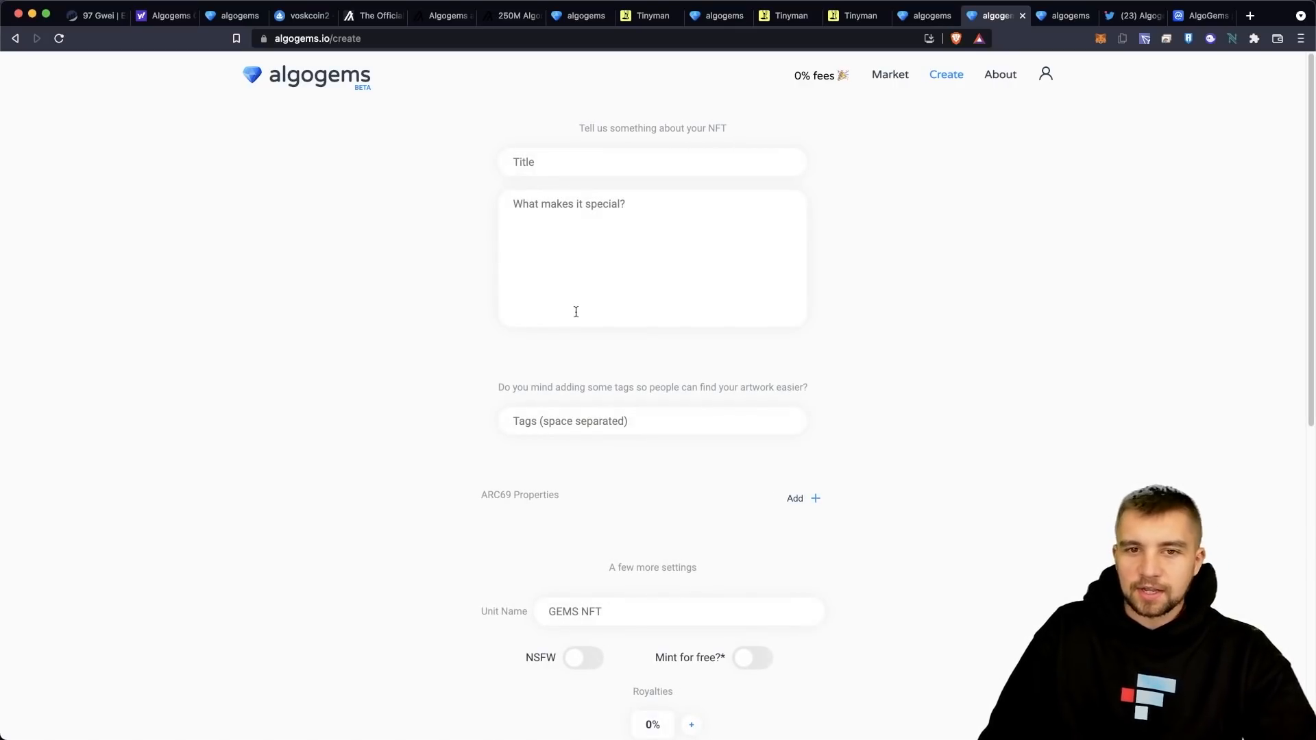
- Name the NFT 'Tails VIP NFT #1' with description 'This is Tails today, February 2022'
type("T")
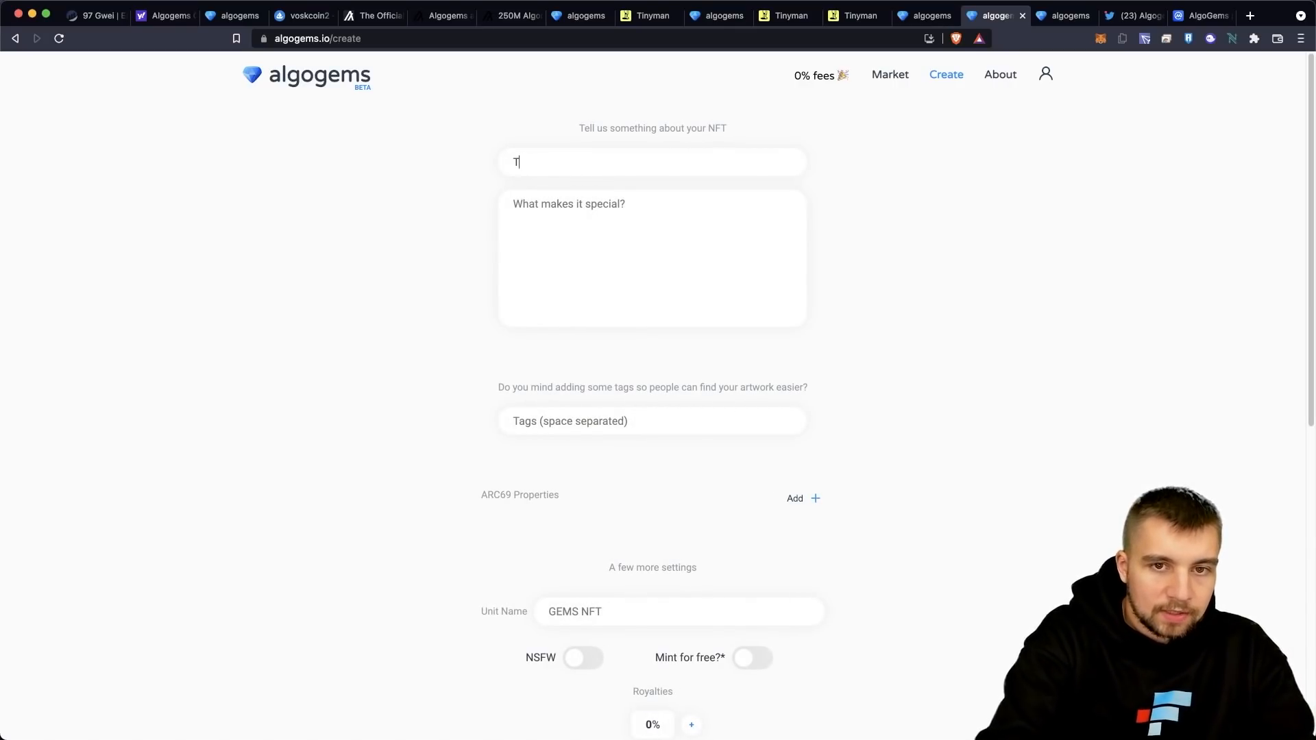
type("ails VIP NFT $")
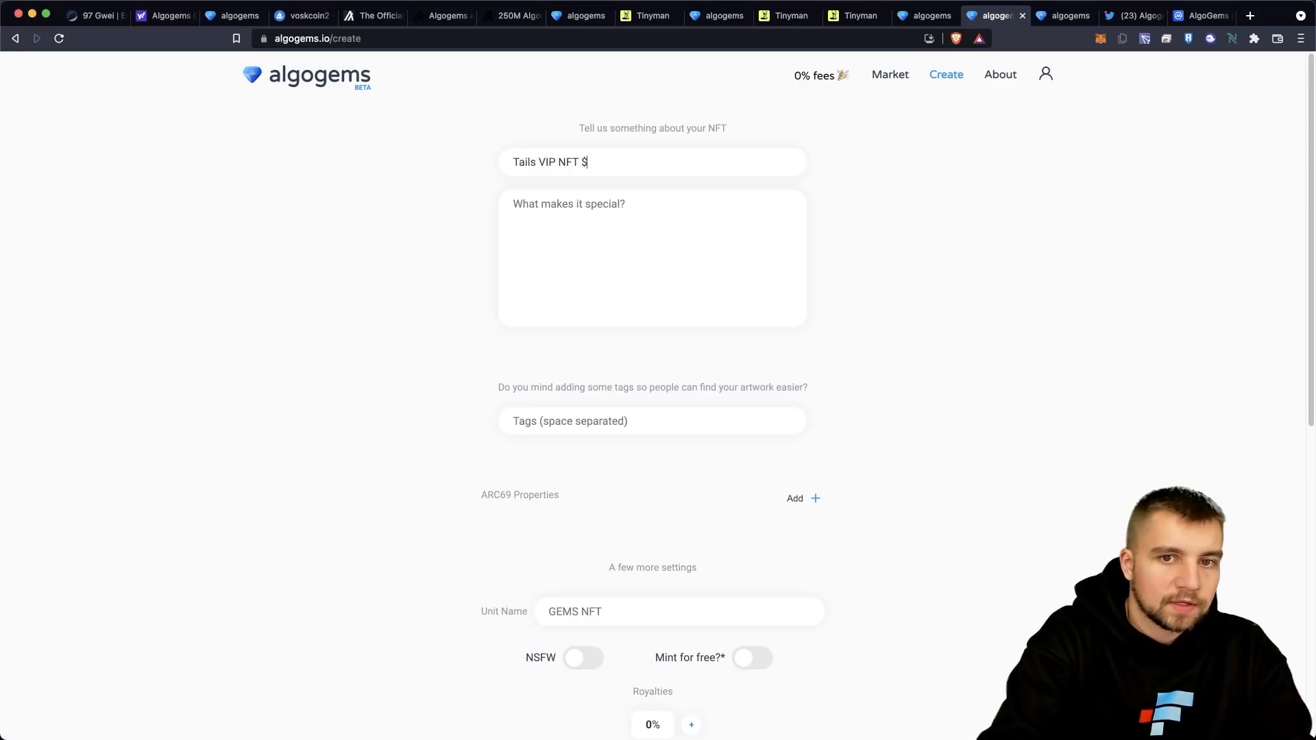
type("#1")
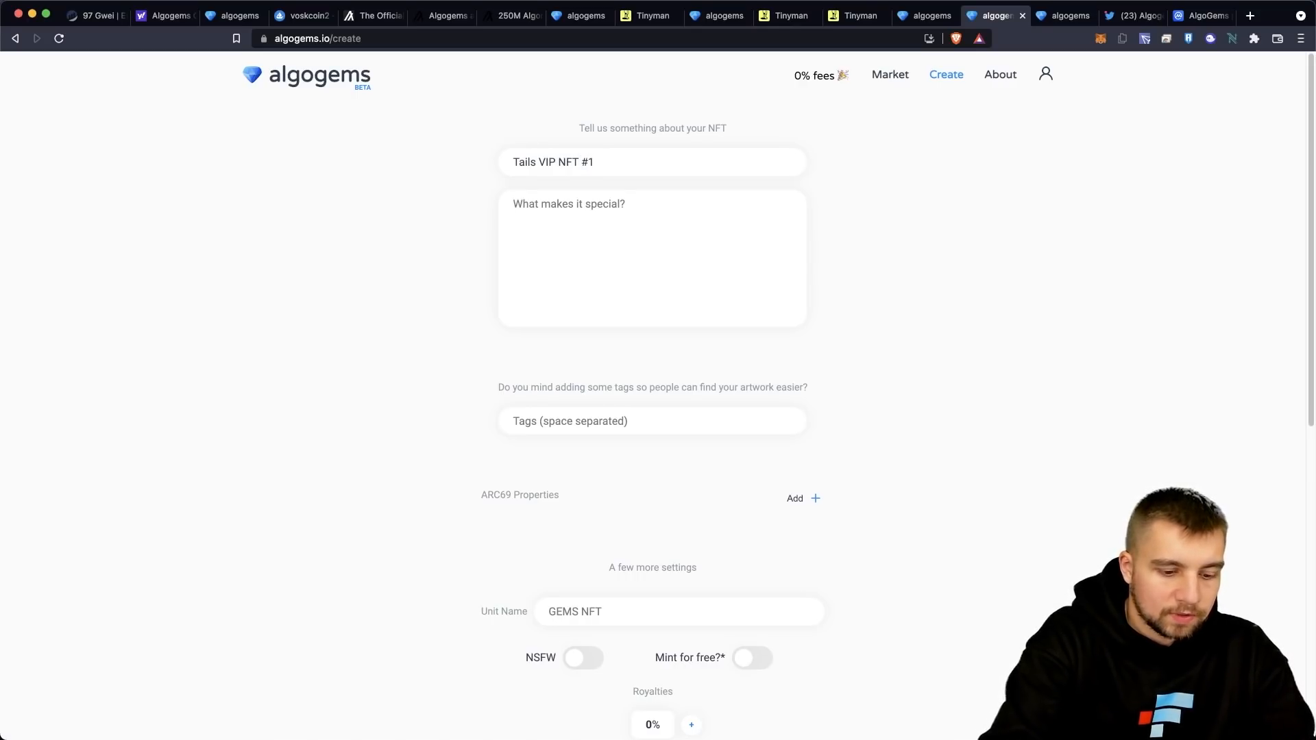
type("This is T")
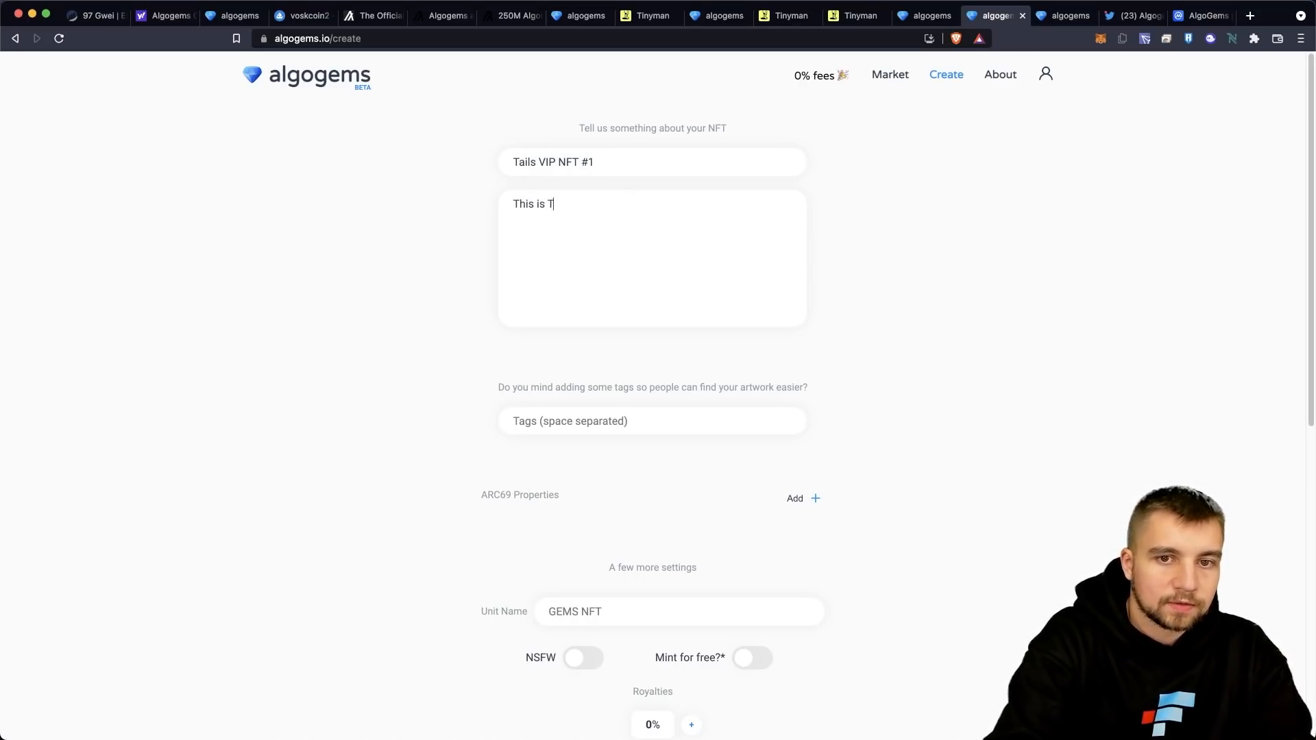
type("ails today, Feb")
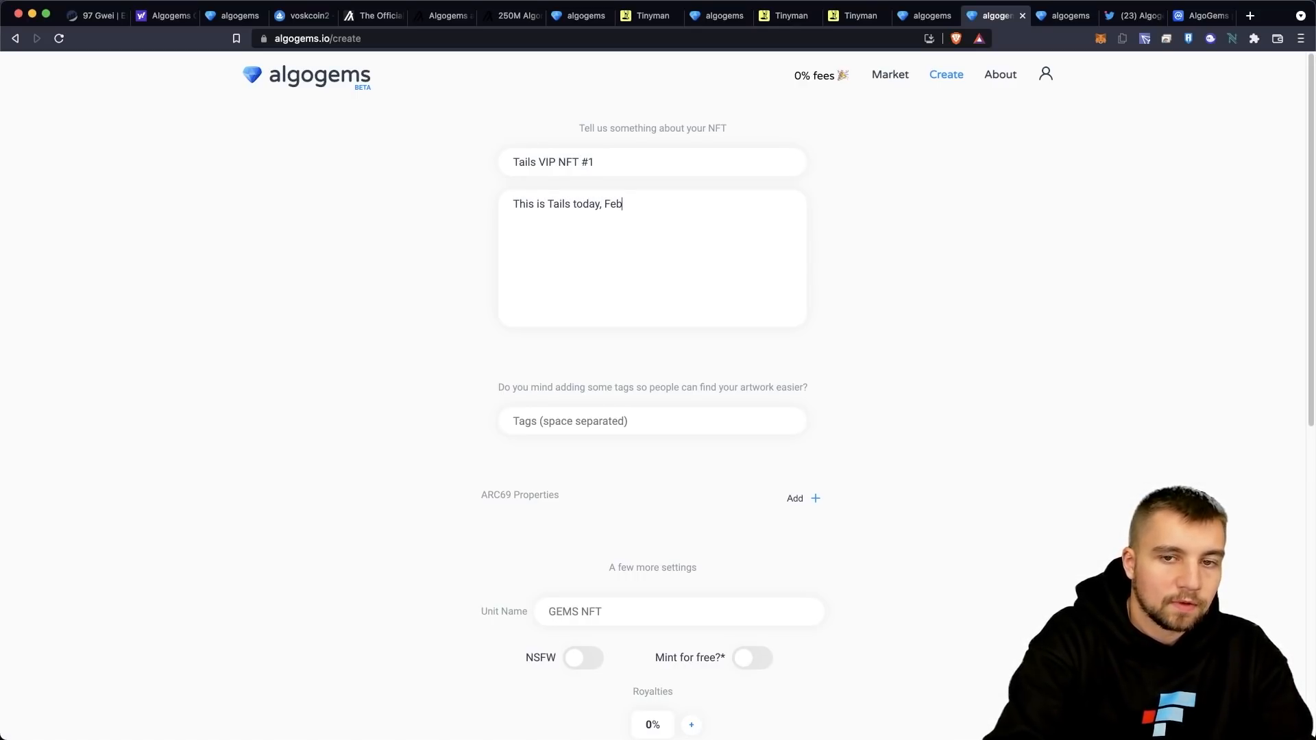
type("ruary 2022")
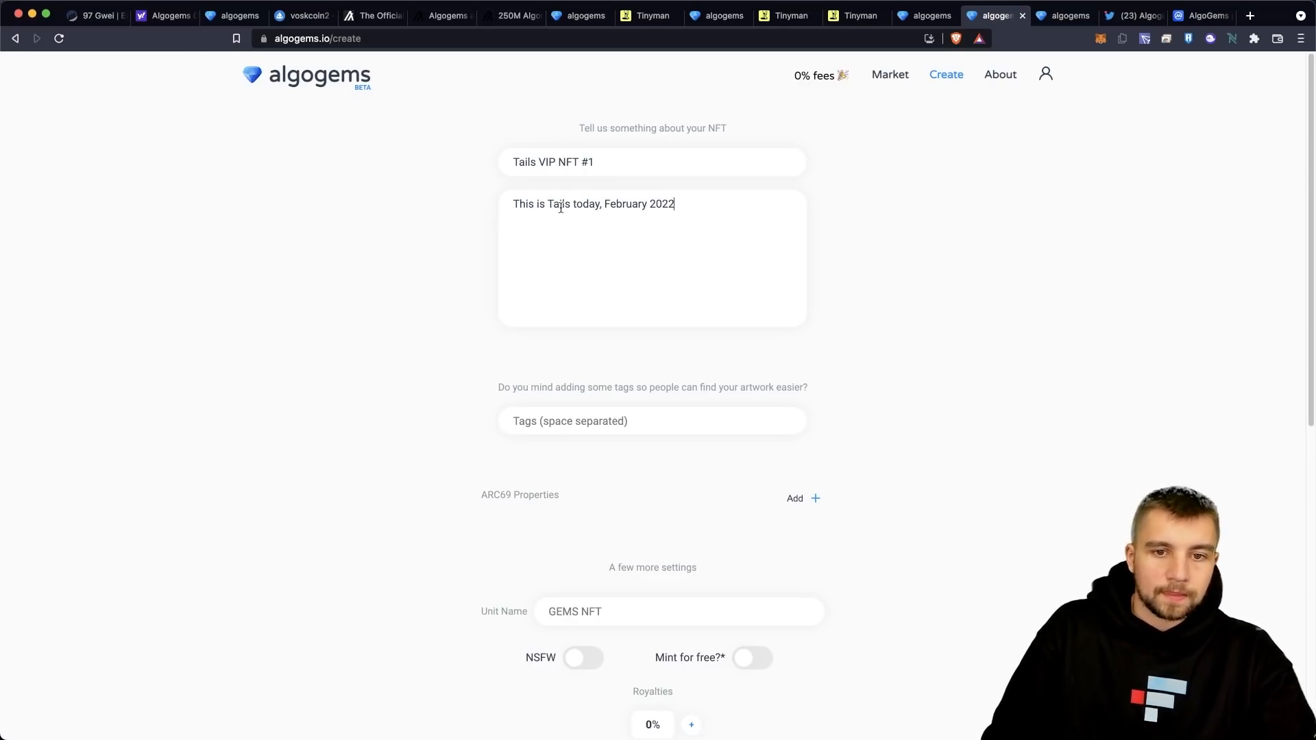
- Tag the NFT with voskcoin, tails and doge
type("voskcoin")
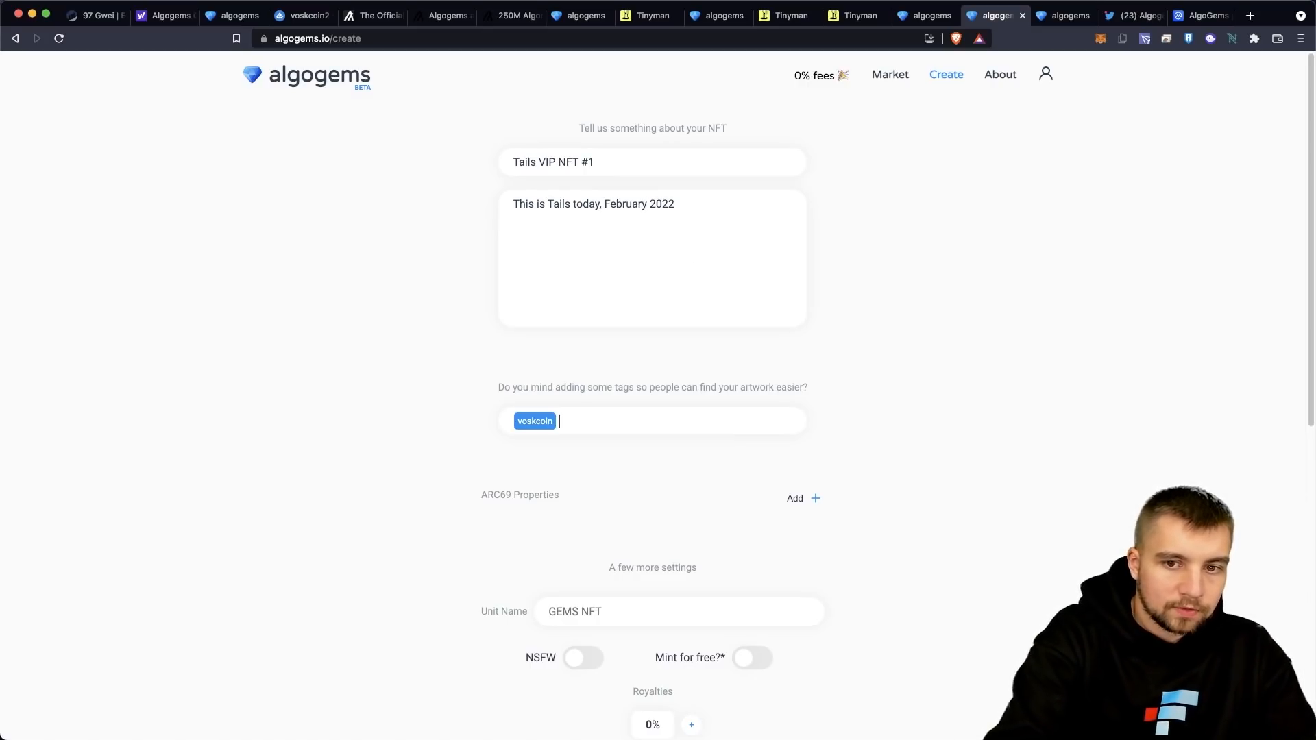
type("tails do")
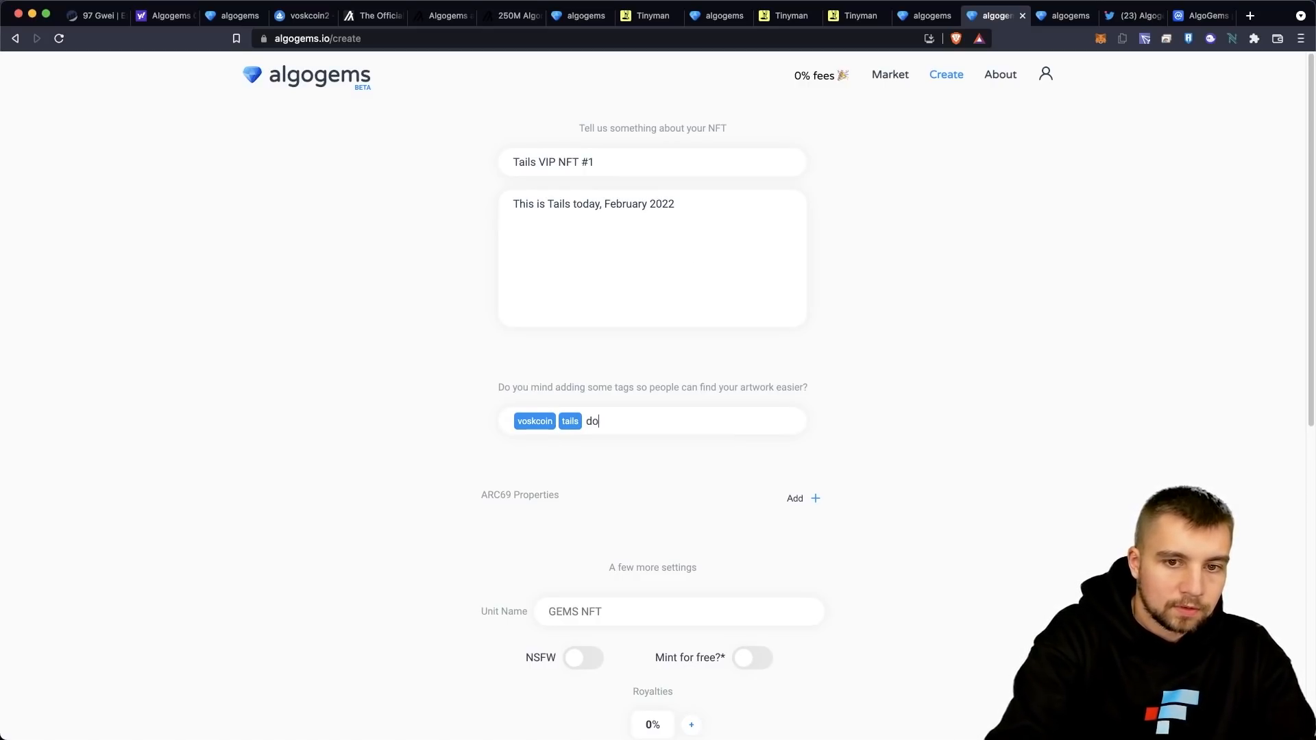
key("Enter")
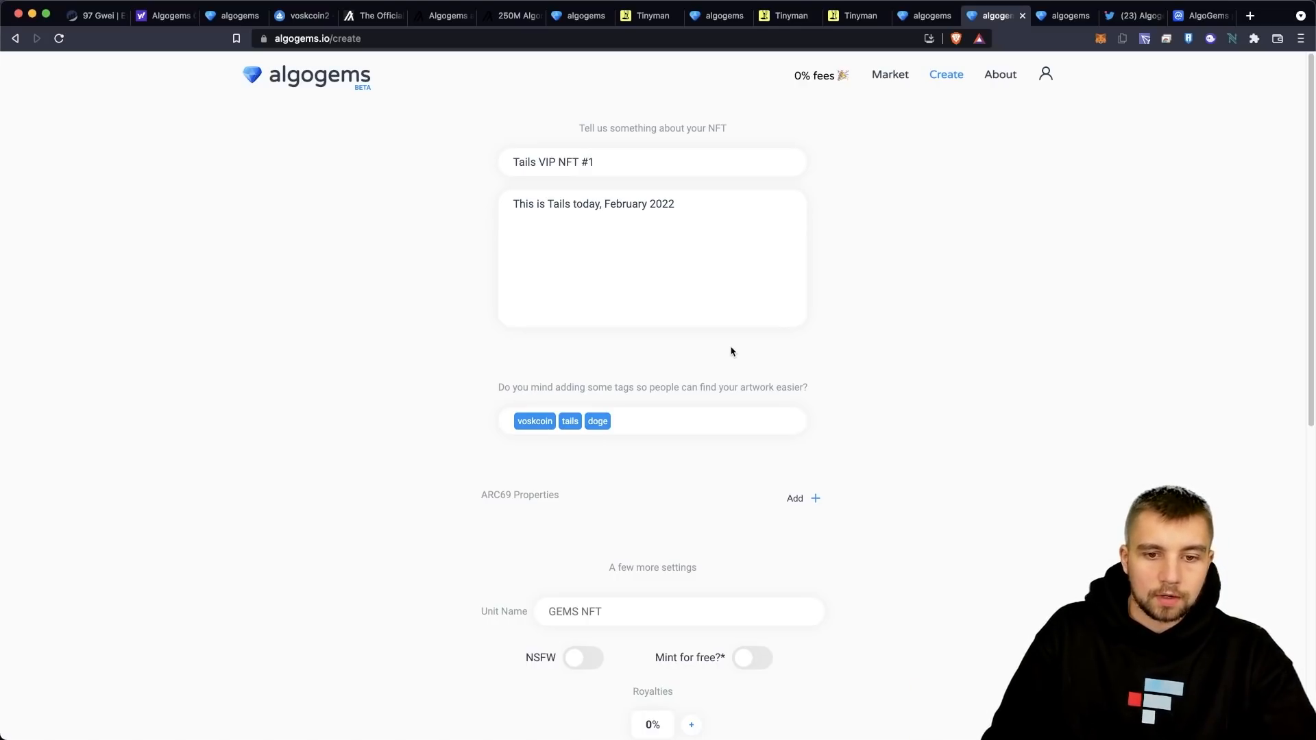
- Switch off the AlgoGlyph signature and mint Tails VIP NFT #1
scroll("down", 3)
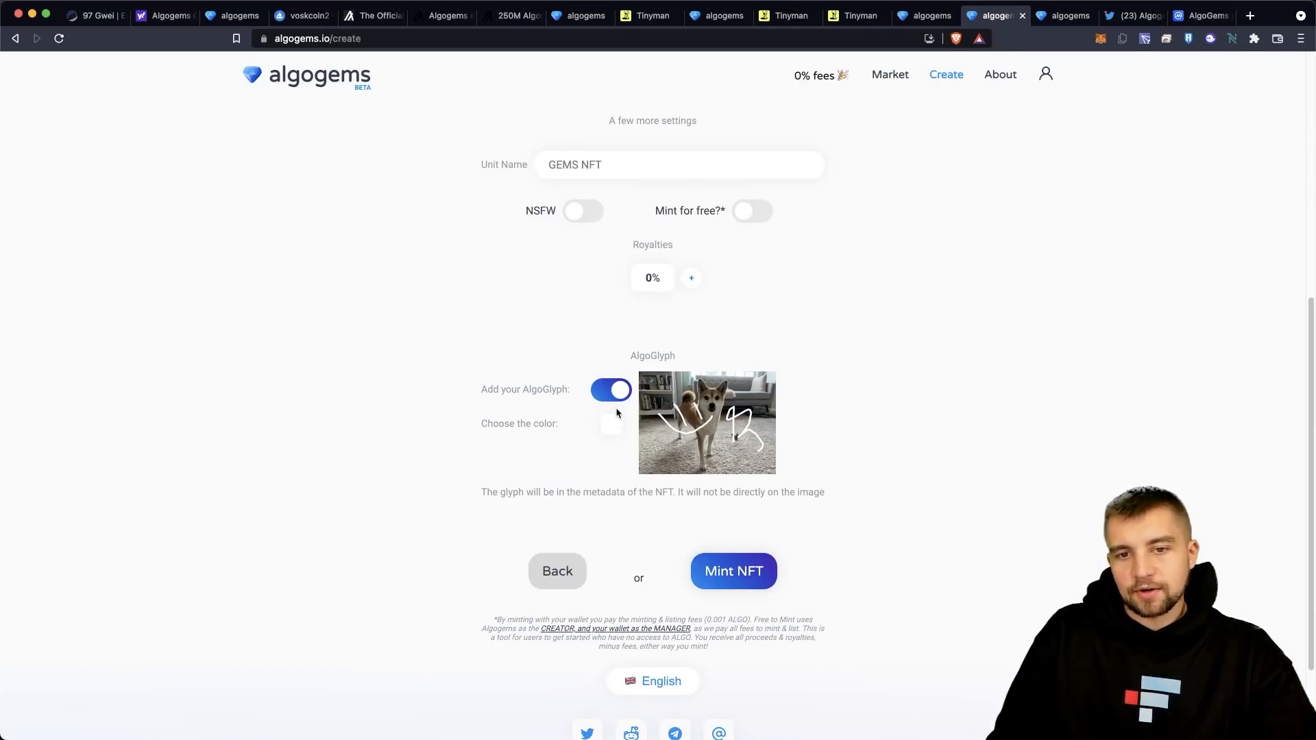
mouse_move(614, 395)
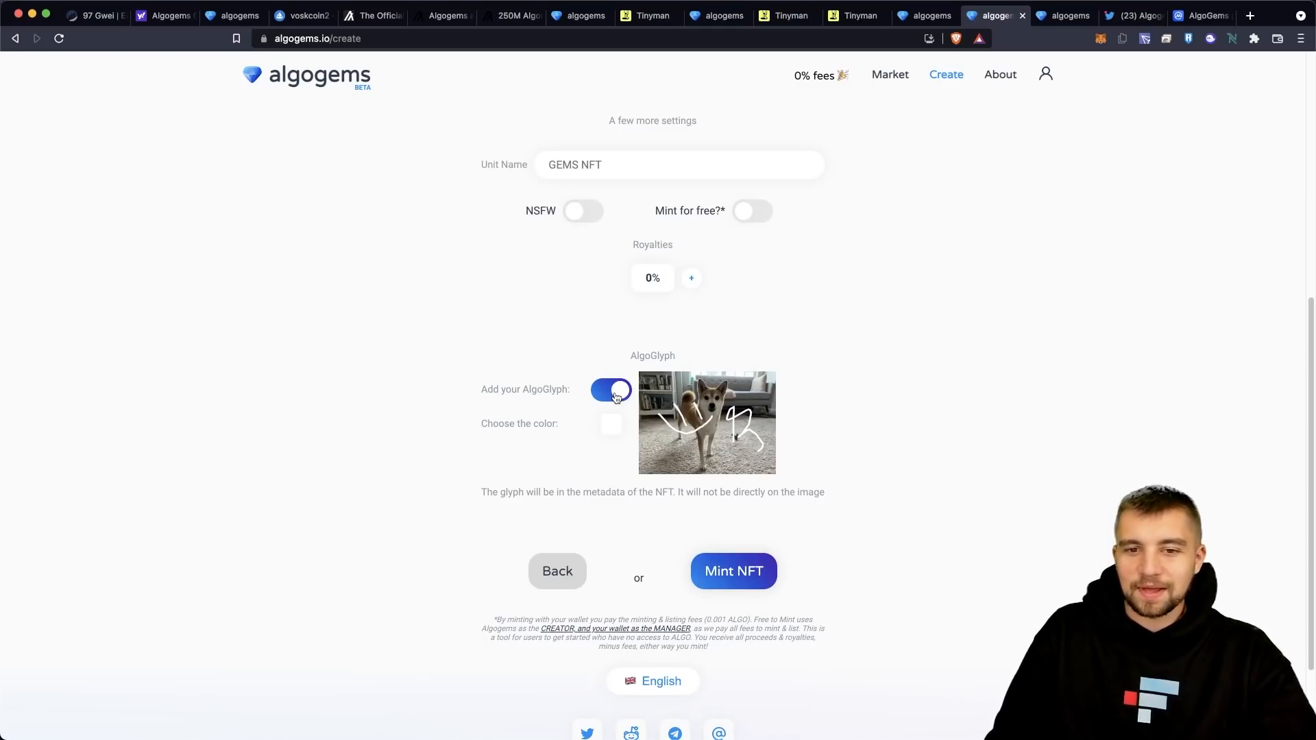
left_click(612, 389)
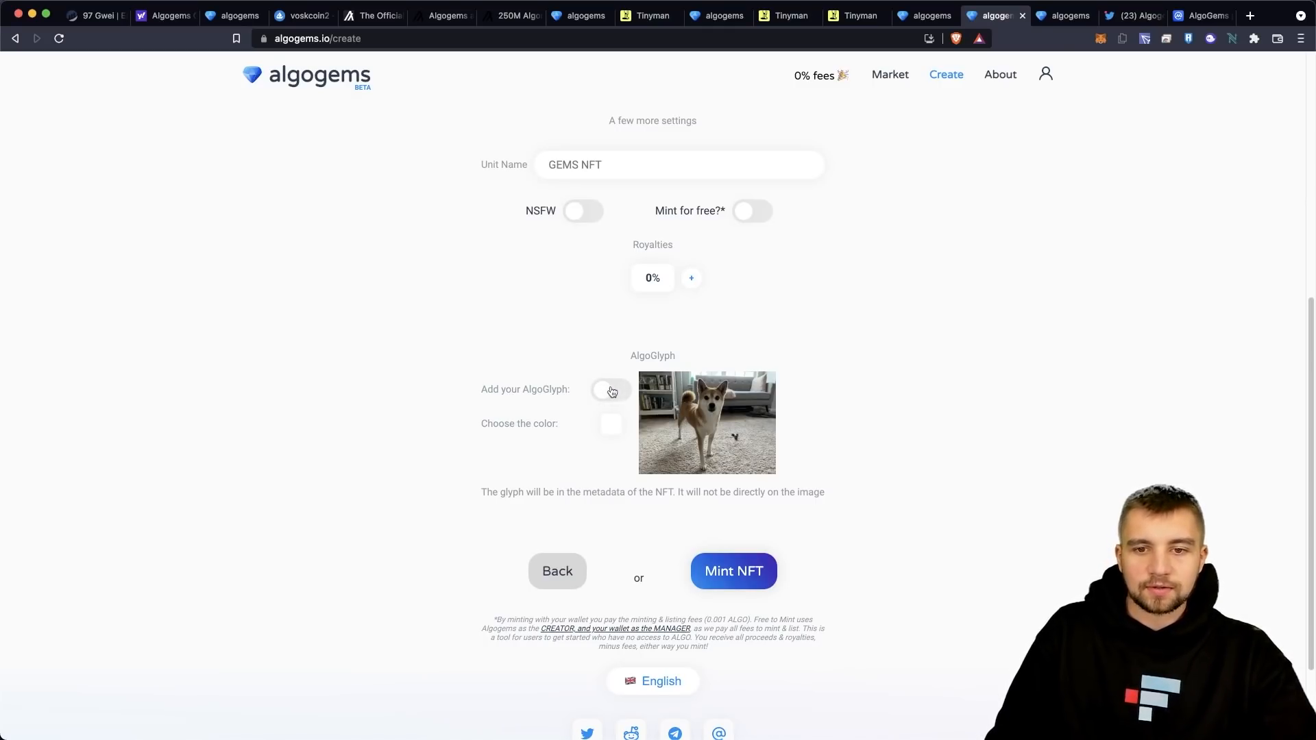
mouse_move(570, 436)
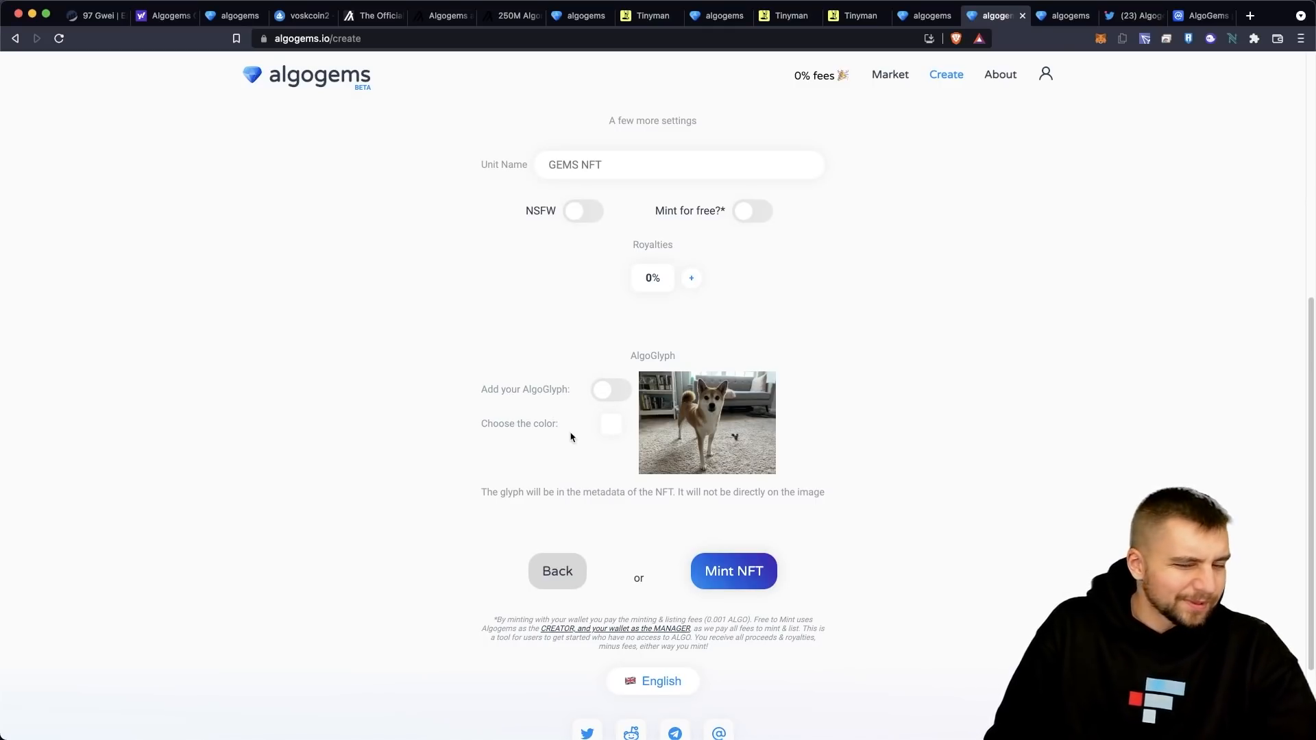
left_click(732, 571)
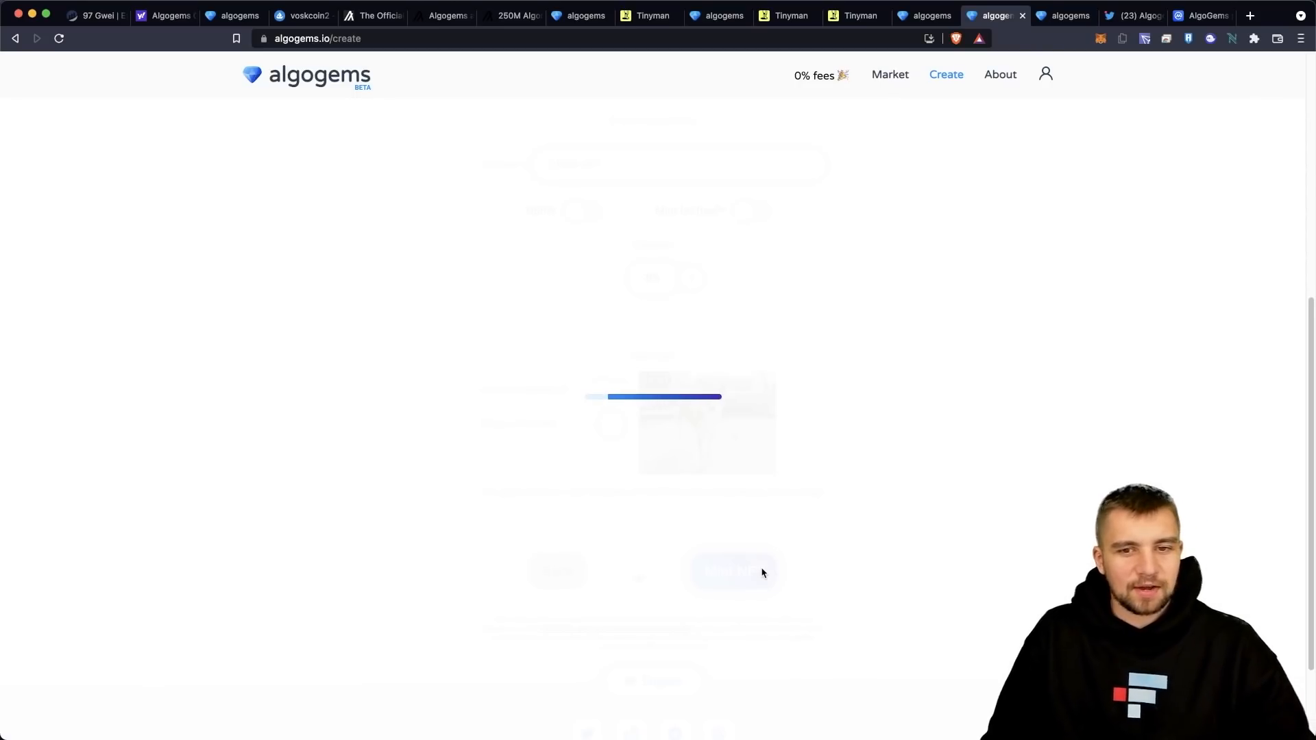
mouse_move(584, 539)
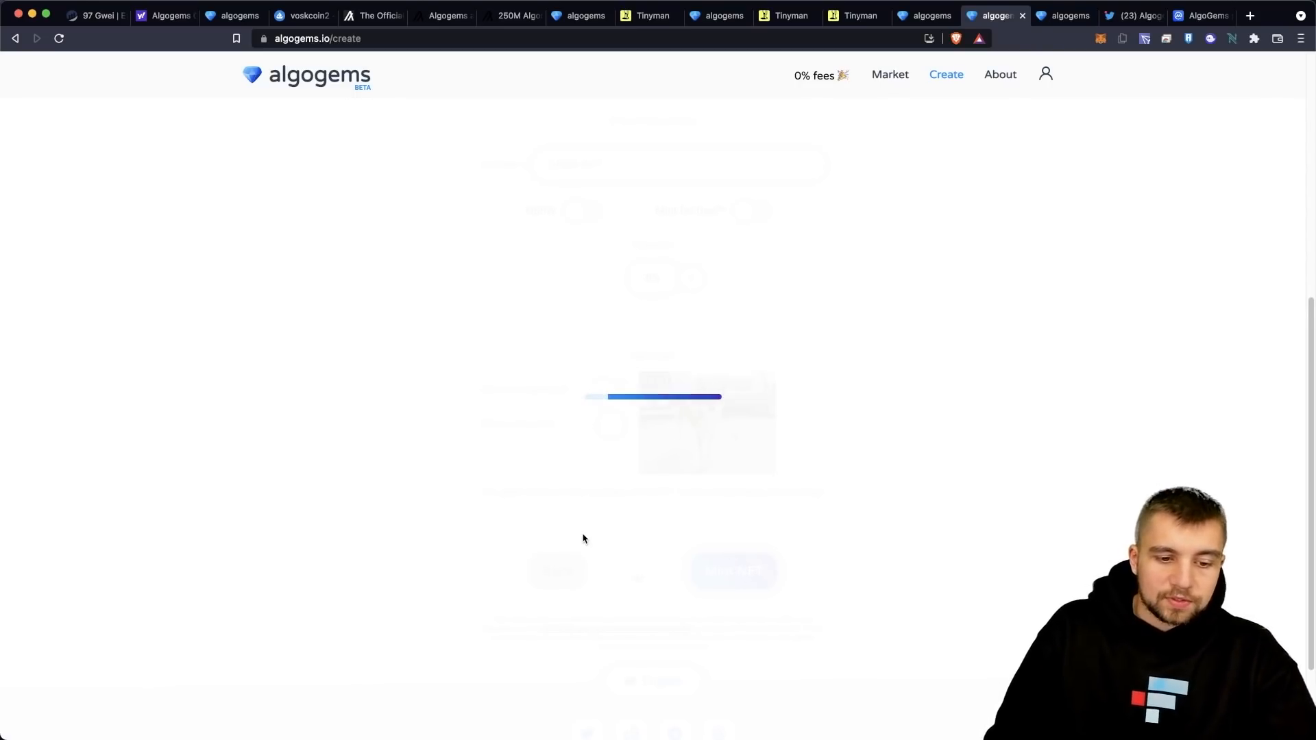
mouse_move(587, 553)
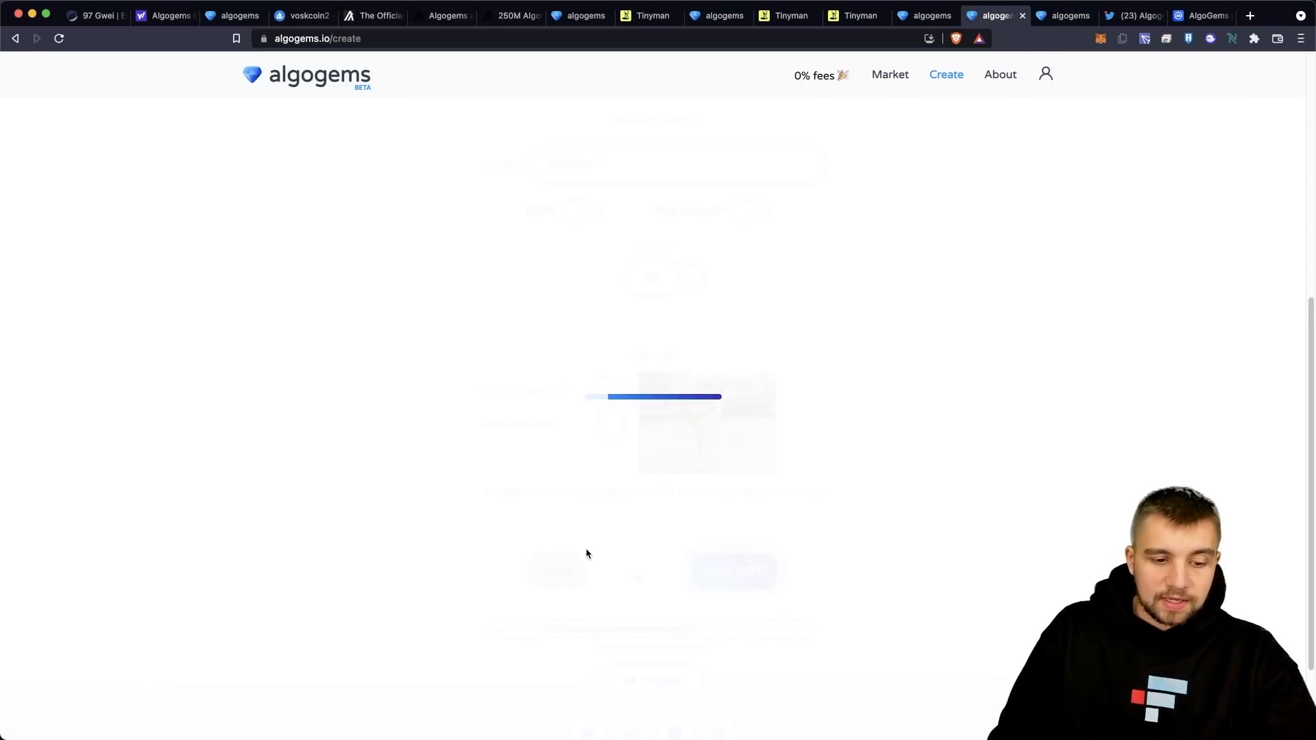
mouse_move(594, 563)
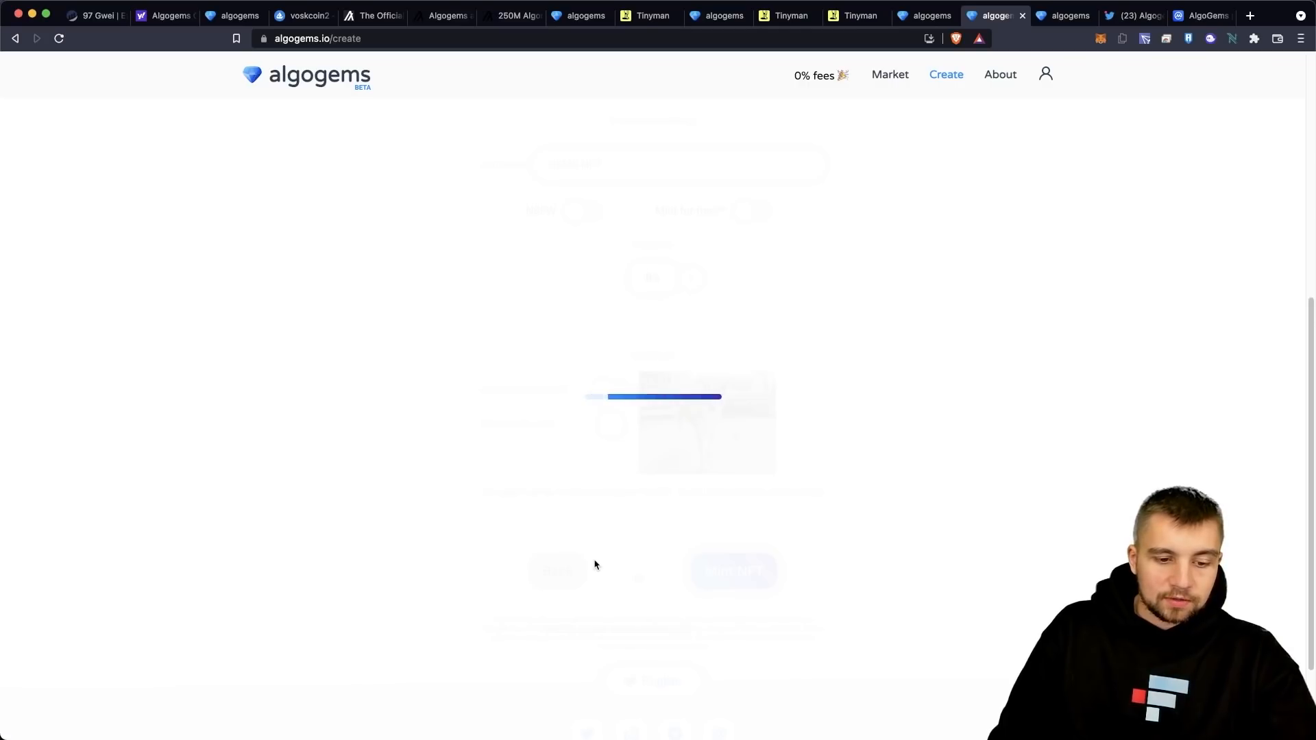
mouse_move(603, 560)
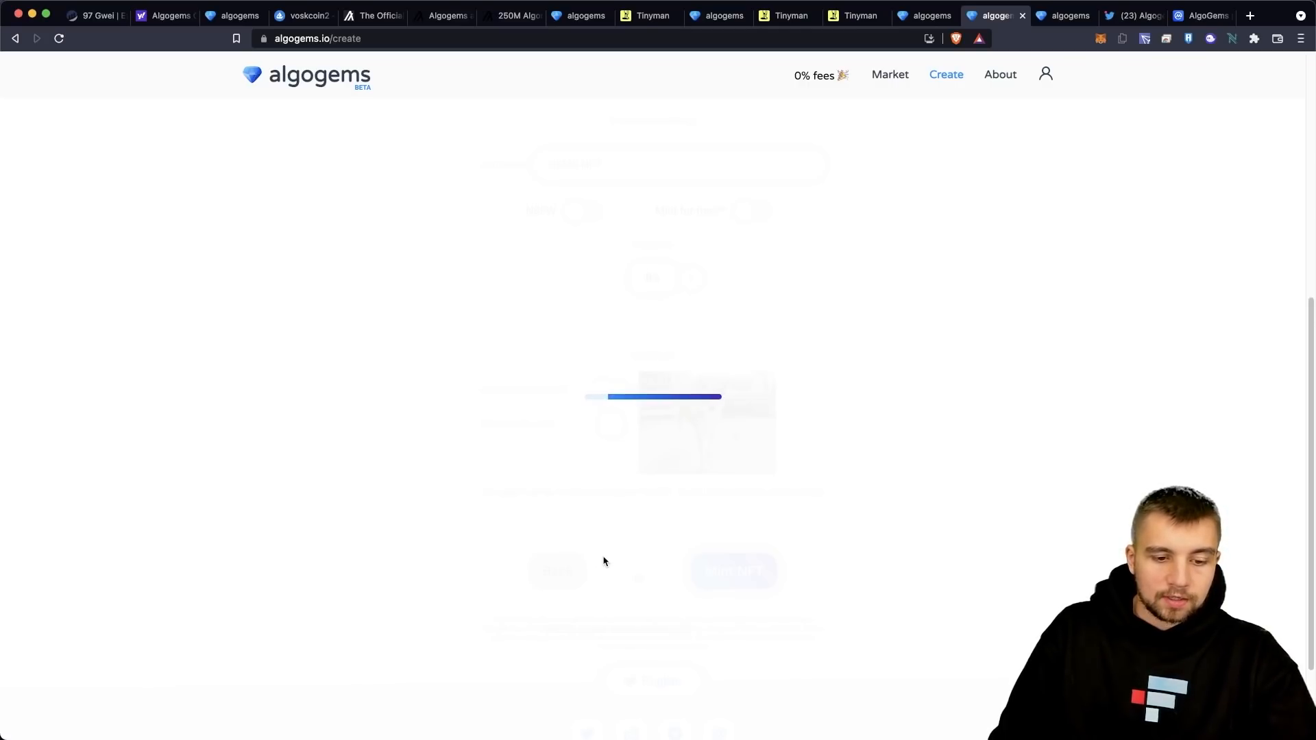
mouse_move(568, 571)
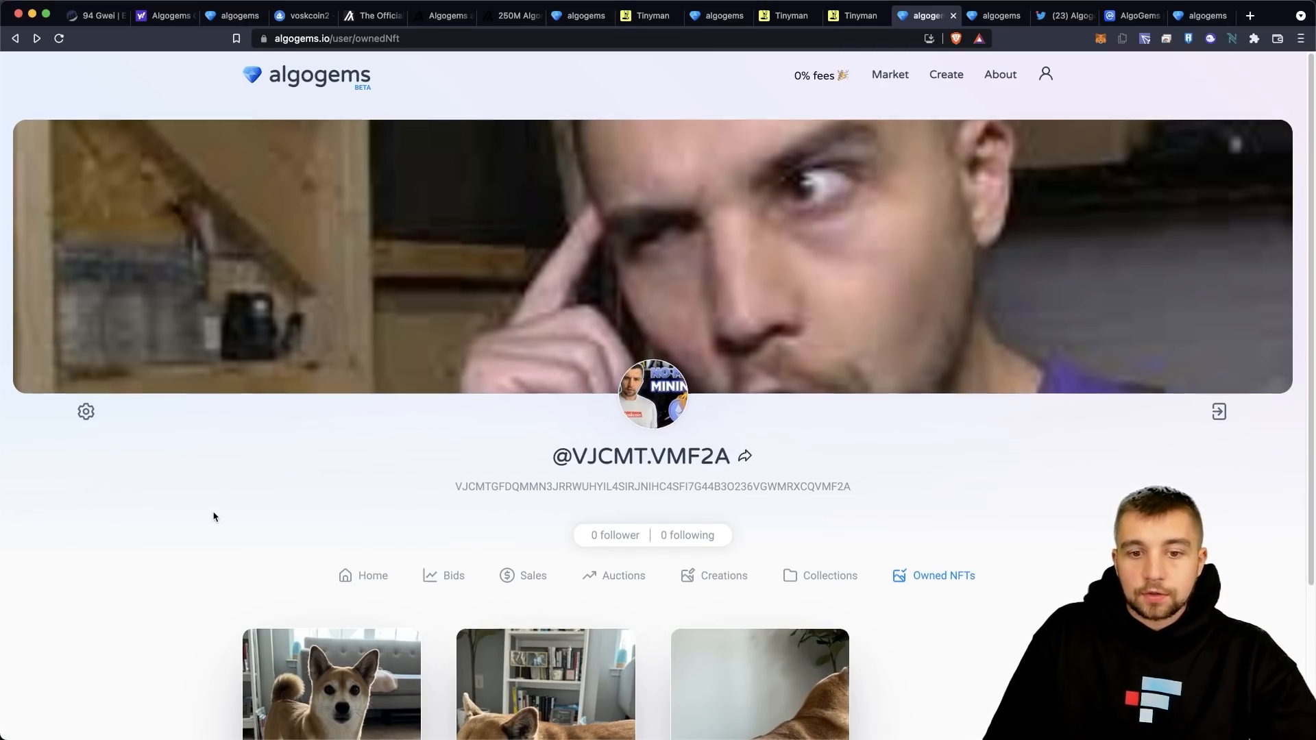
- Start selling the NFT as an auction with a 200h duration and 205 ALGO starting price
scroll("down", 3)
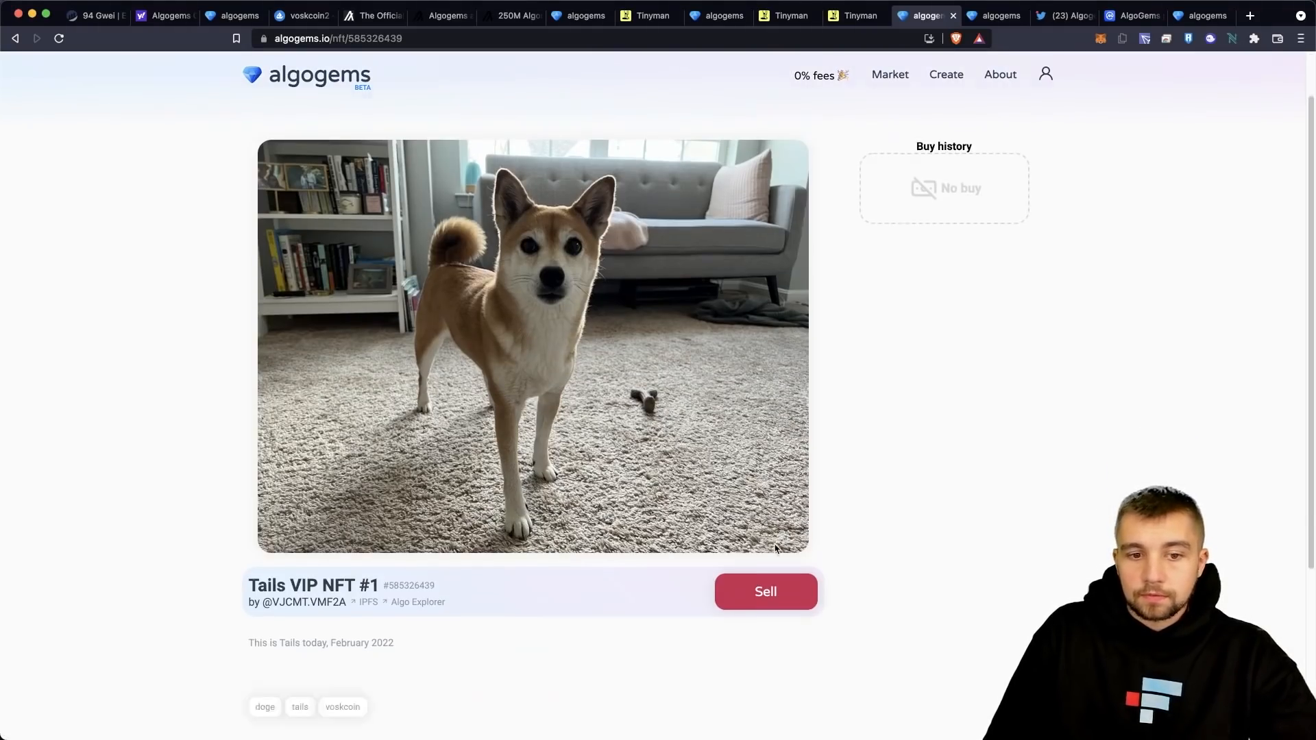
left_click(763, 593)
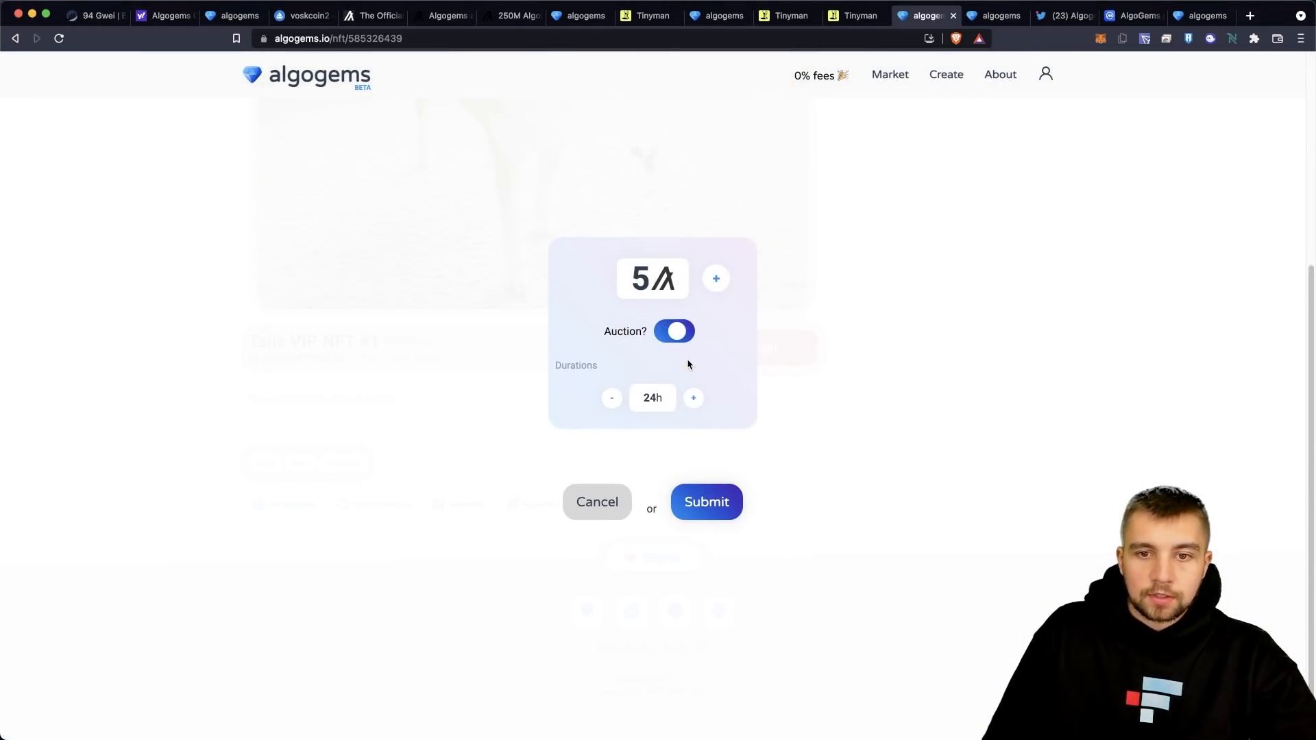
left_click(693, 398)
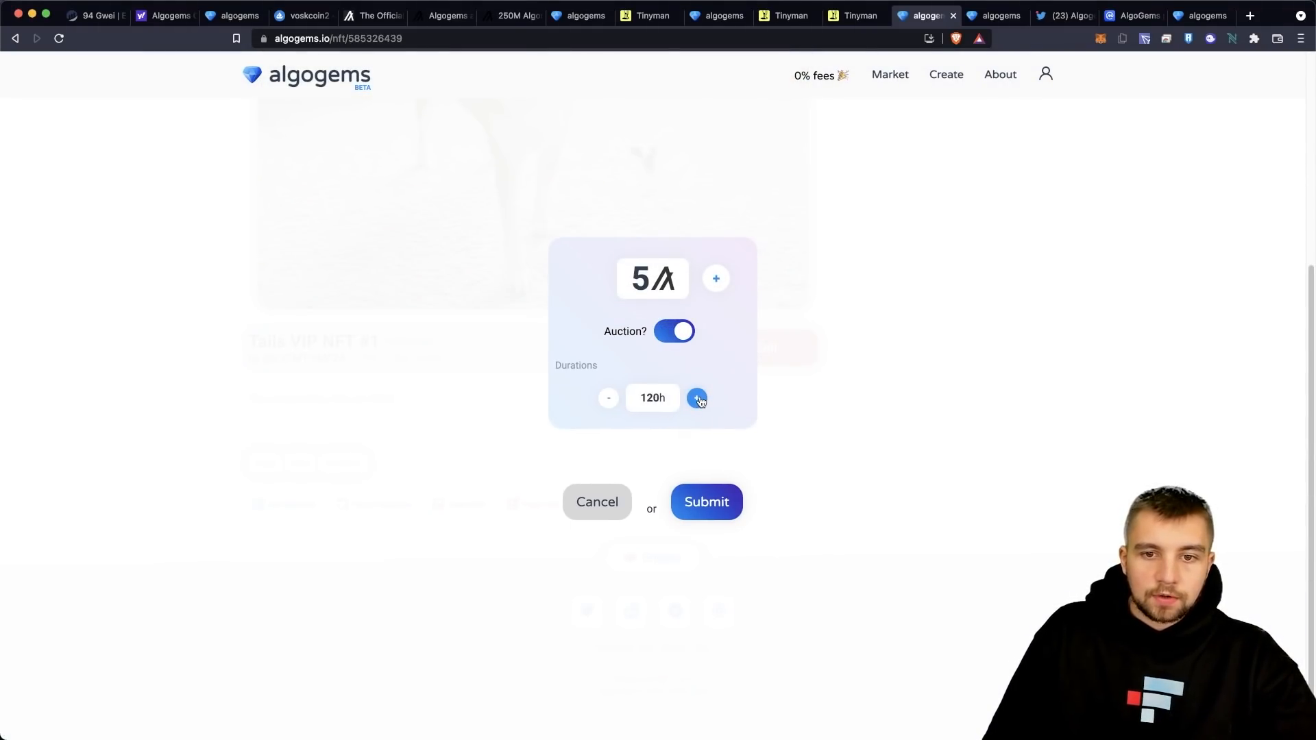
left_click(698, 397)
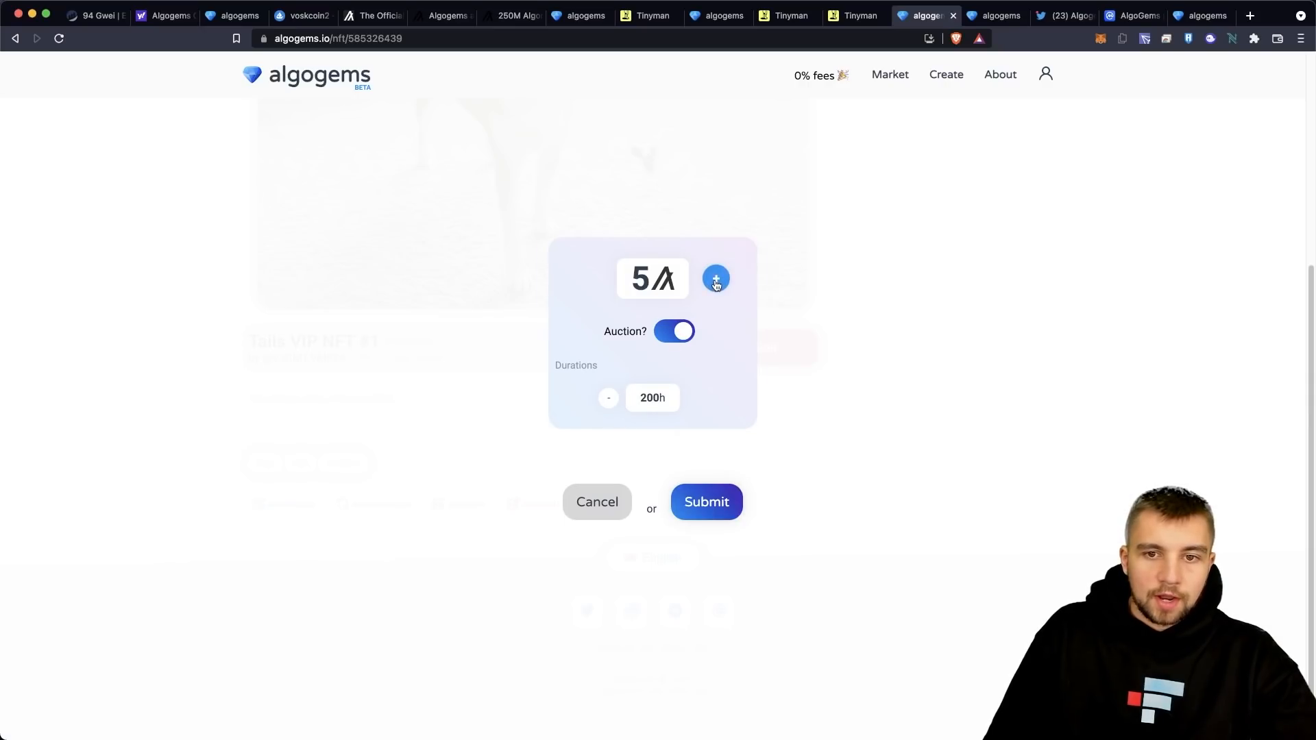
left_click(716, 278)
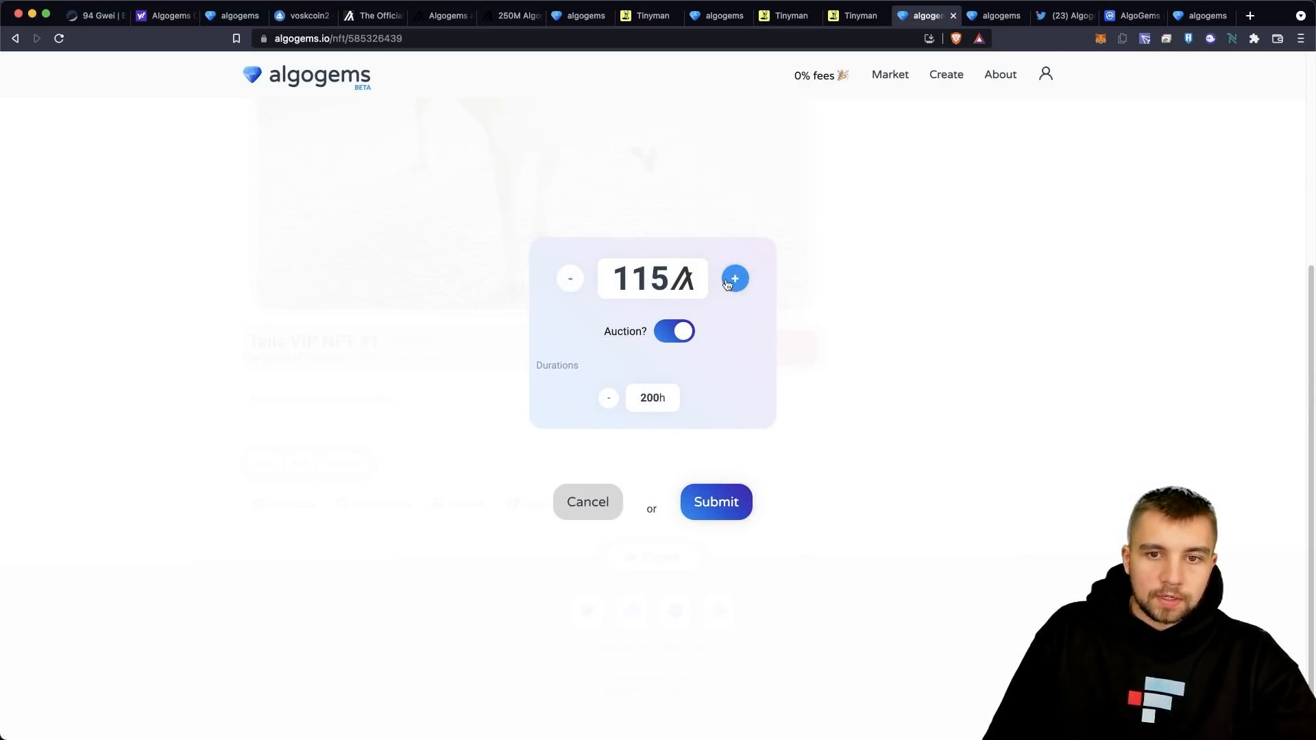
left_click(735, 279)
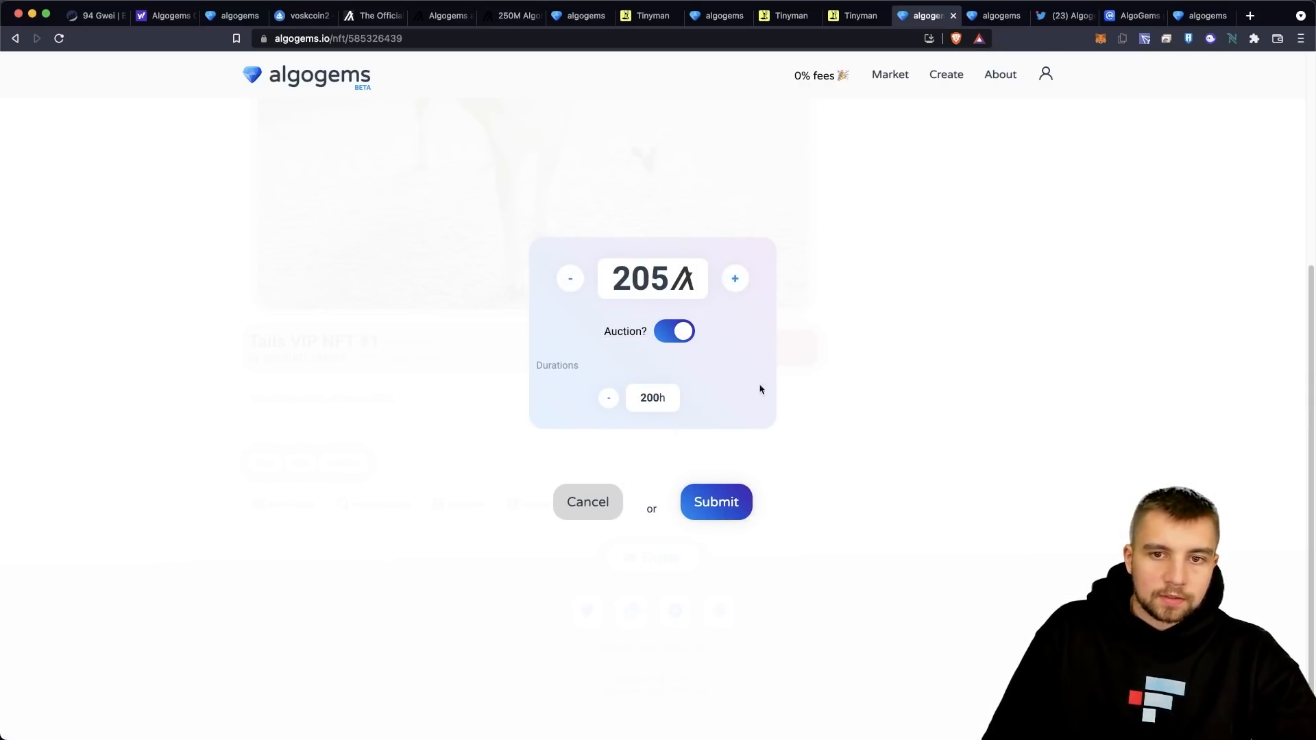
- Submit the 205 ALGO auction listing and dismiss the up-for-sale confirmation
left_click(716, 502)
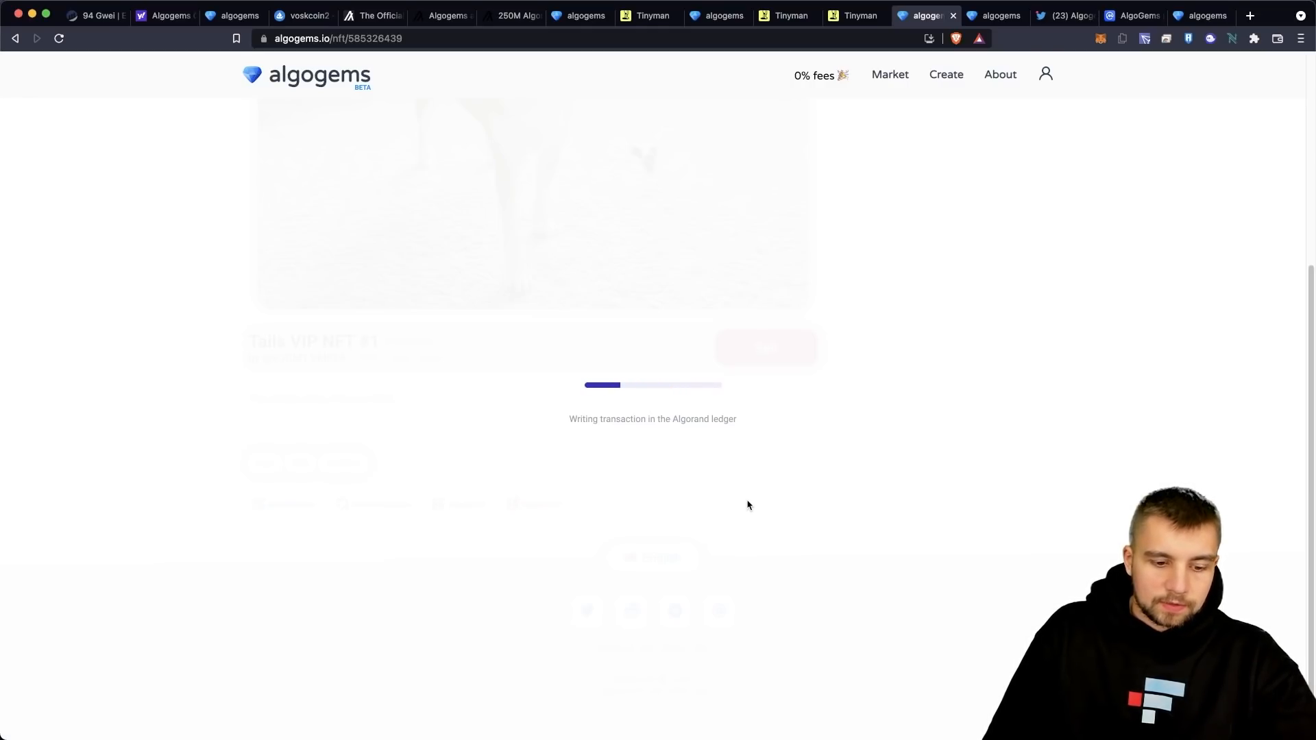
mouse_move(719, 476)
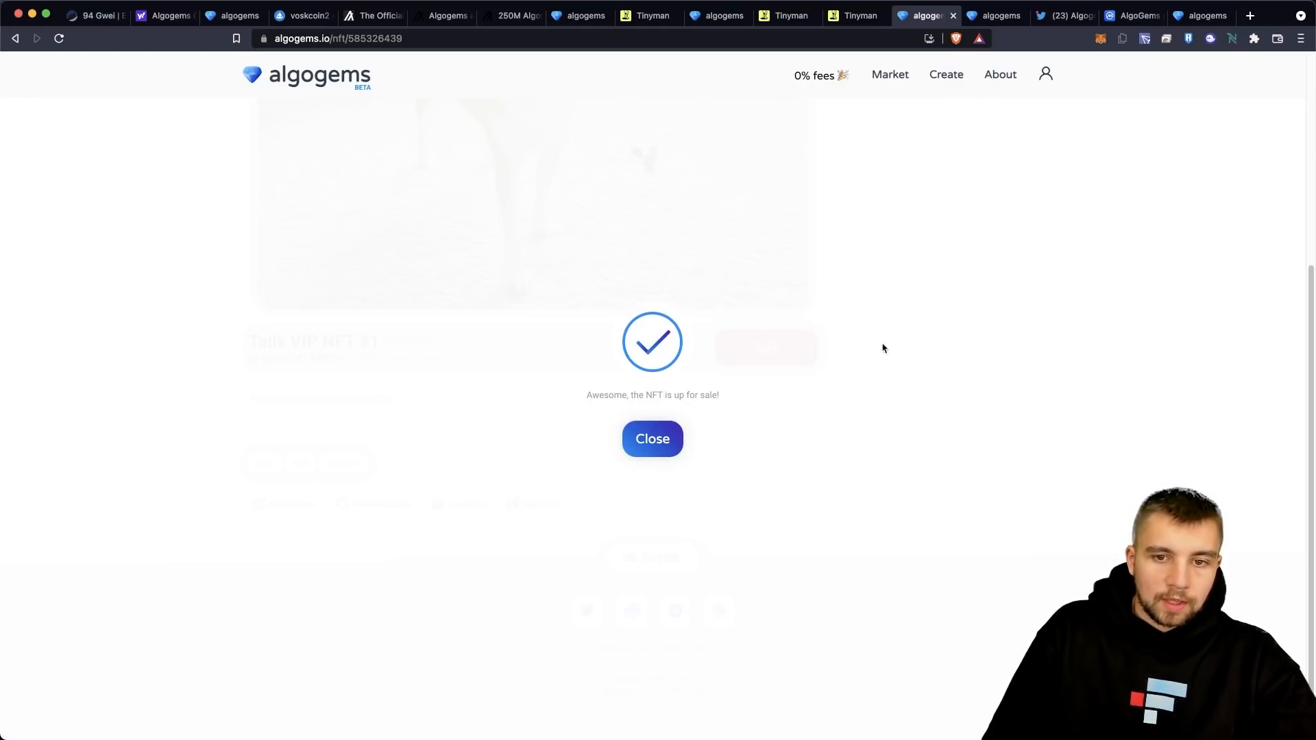
left_click(652, 439)
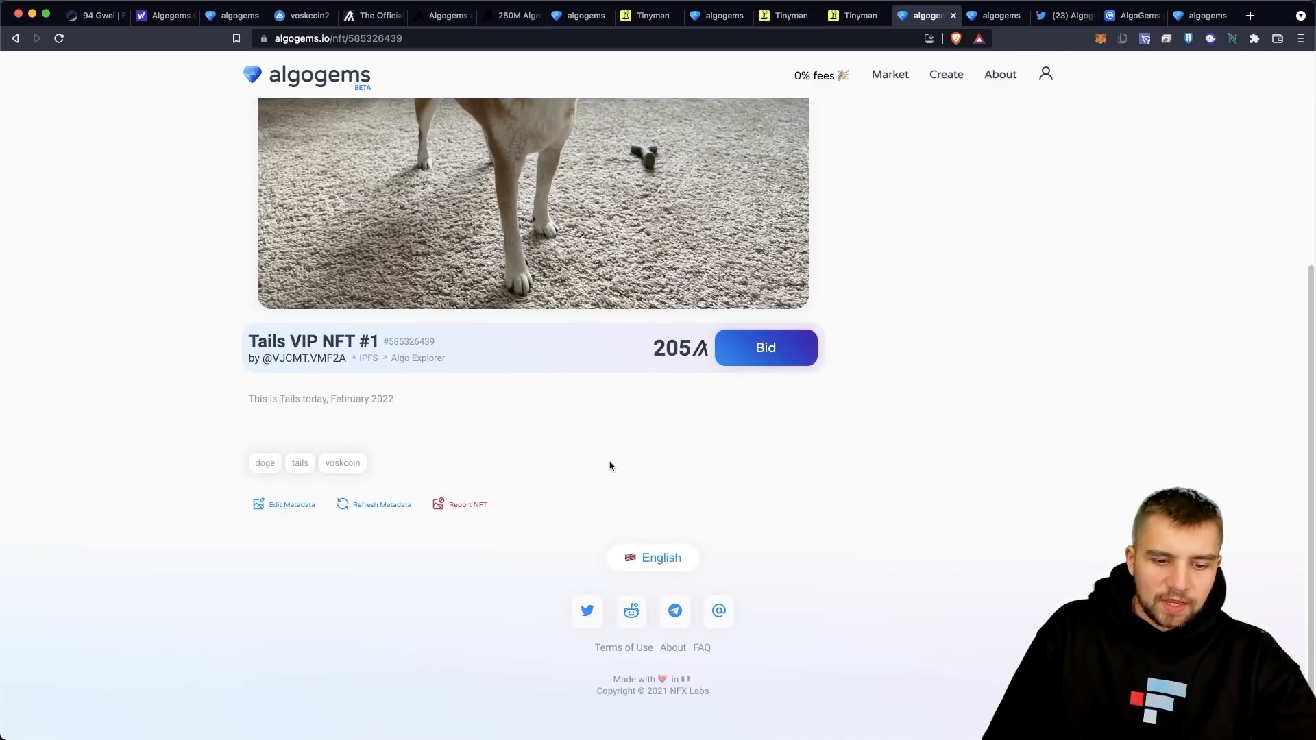
- Go to the account's profile page and its Owned NFTs list
scroll("up", 3)
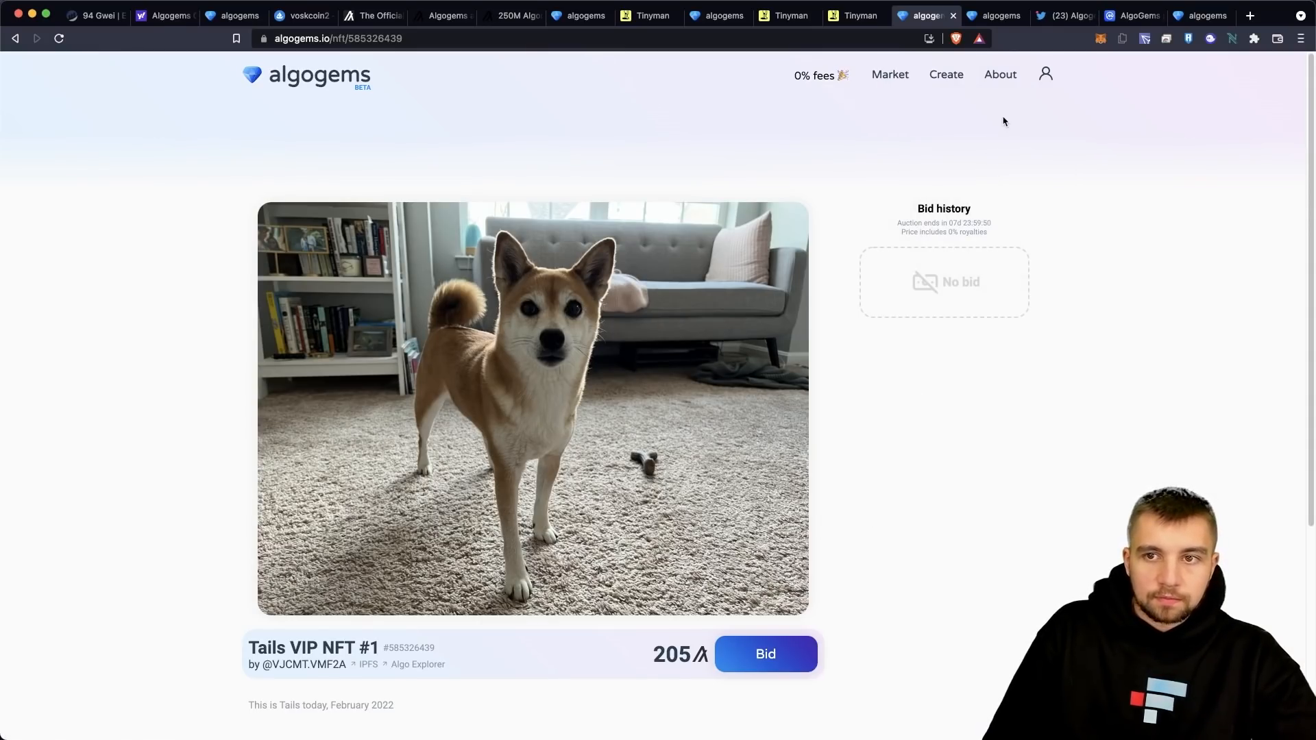
left_click(1046, 74)
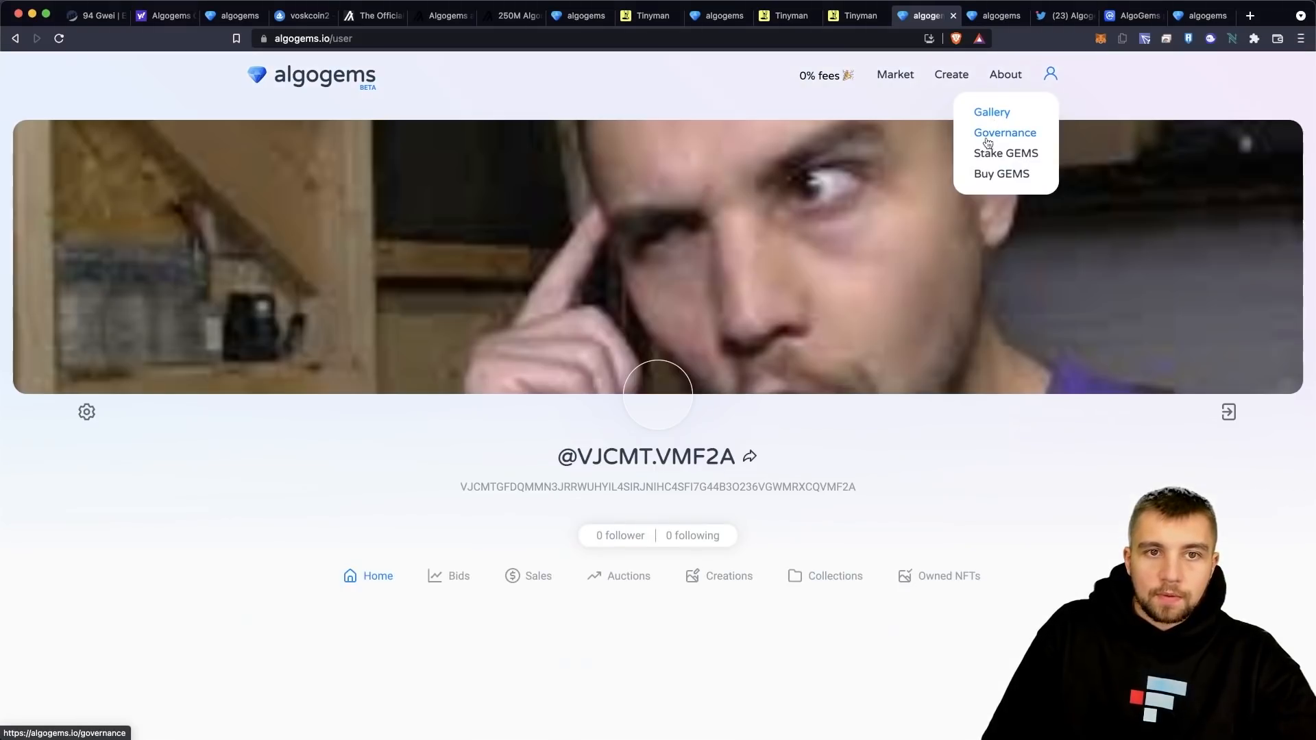
left_click(938, 576)
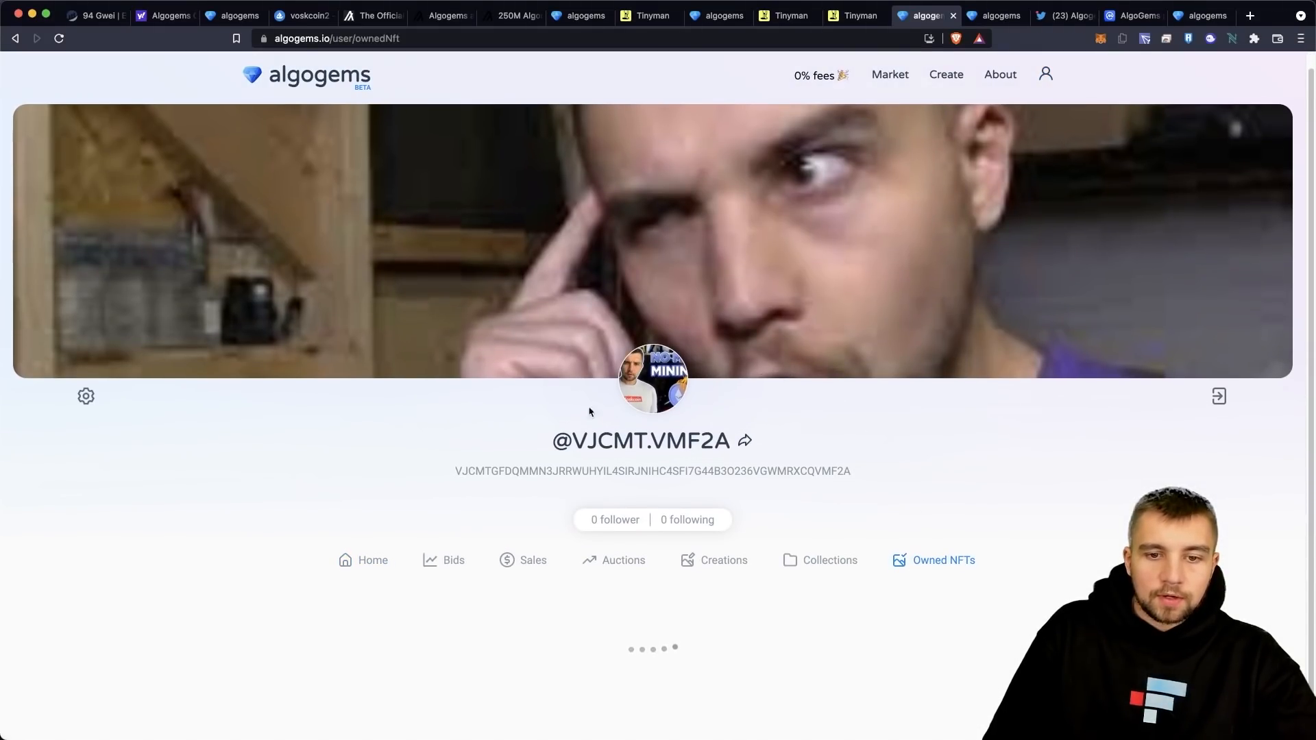
- Open the second Tails VIP NFT from the owned NFTs
scroll("down", 3)
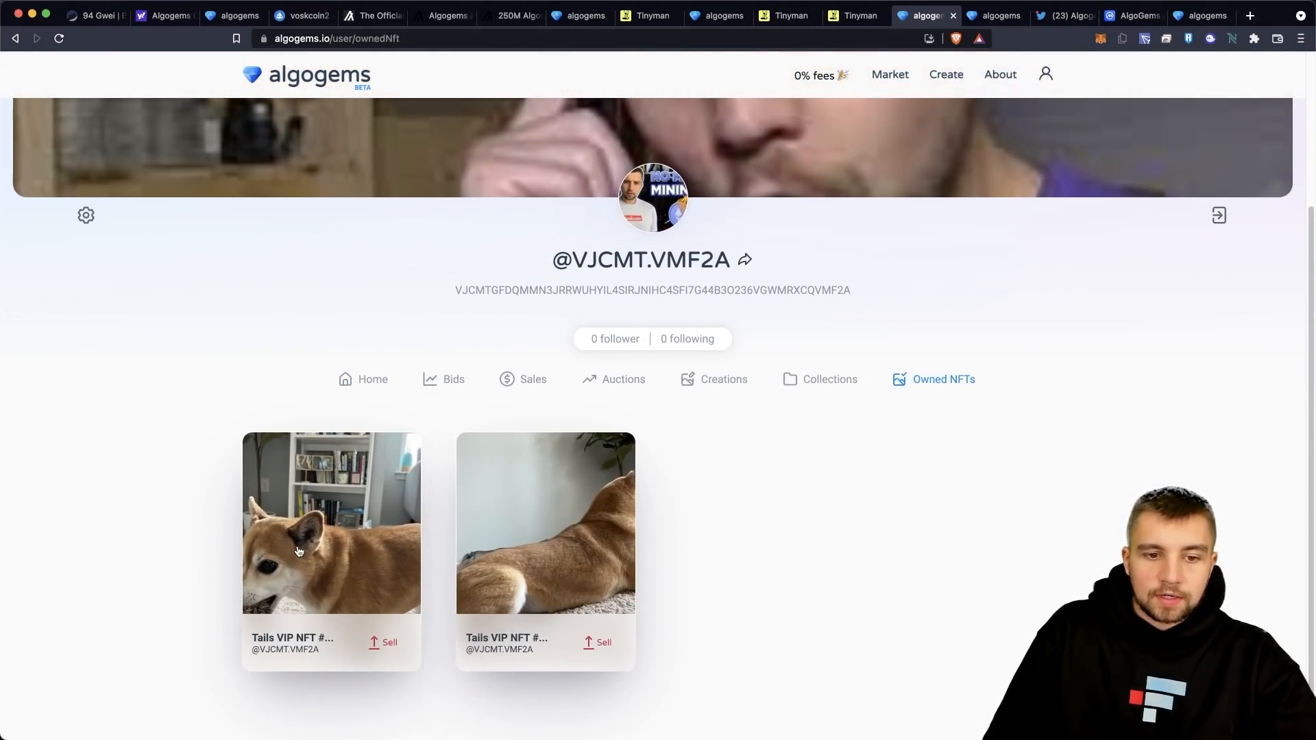
left_click(545, 523)
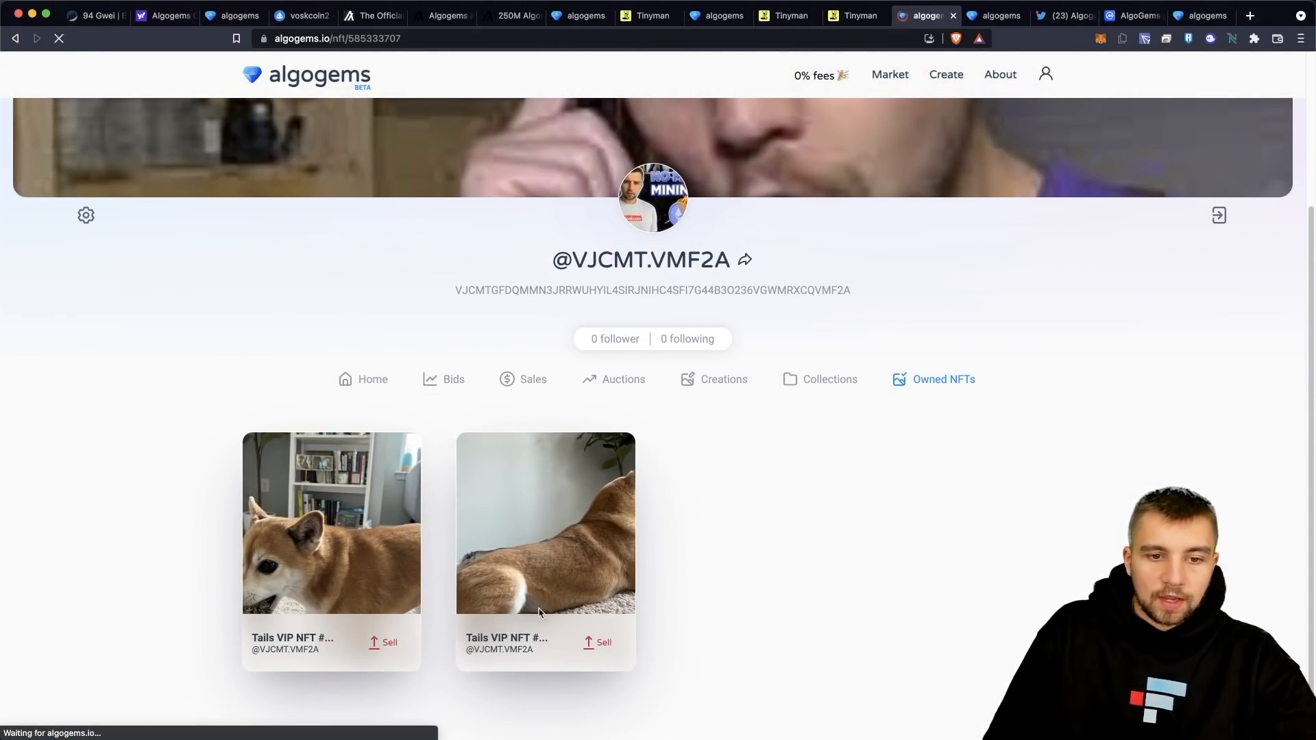
left_click(331, 522)
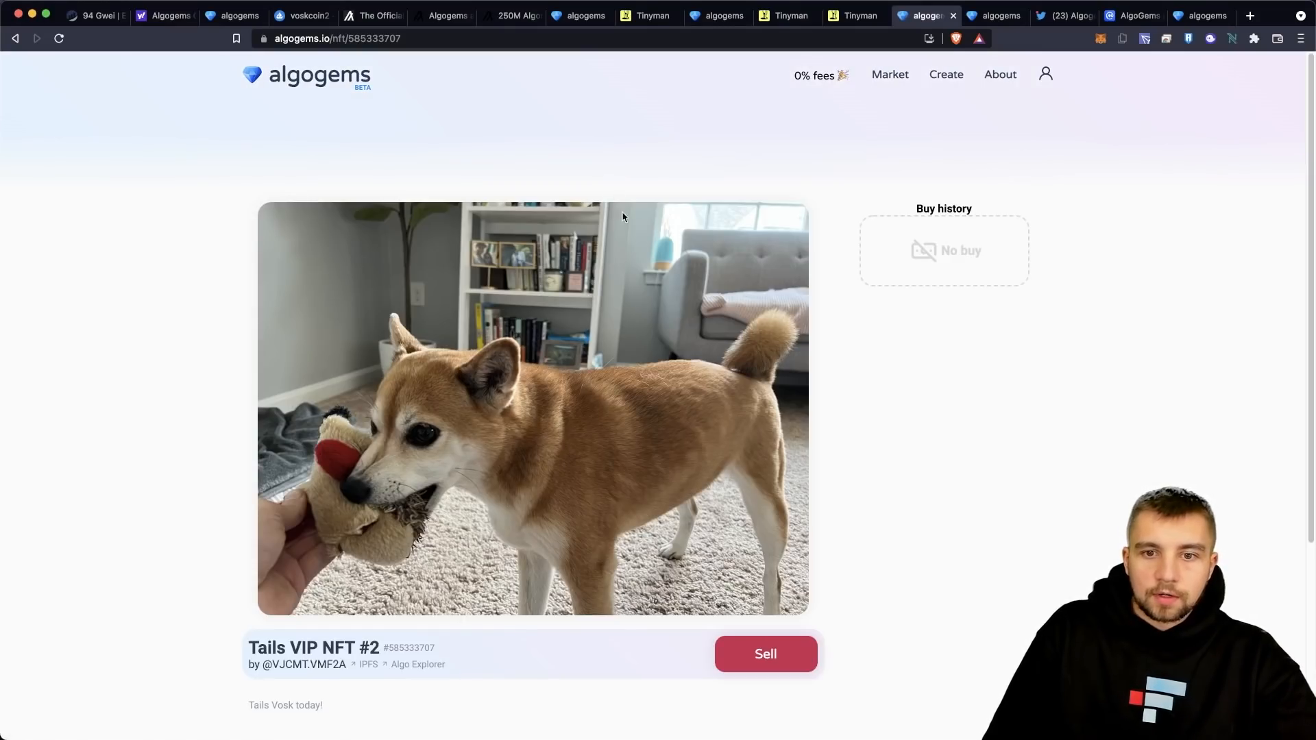
- List Tails VIP NFT #2 for sale at a fixed 1000 ALGO, Auction left off
left_click(764, 654)
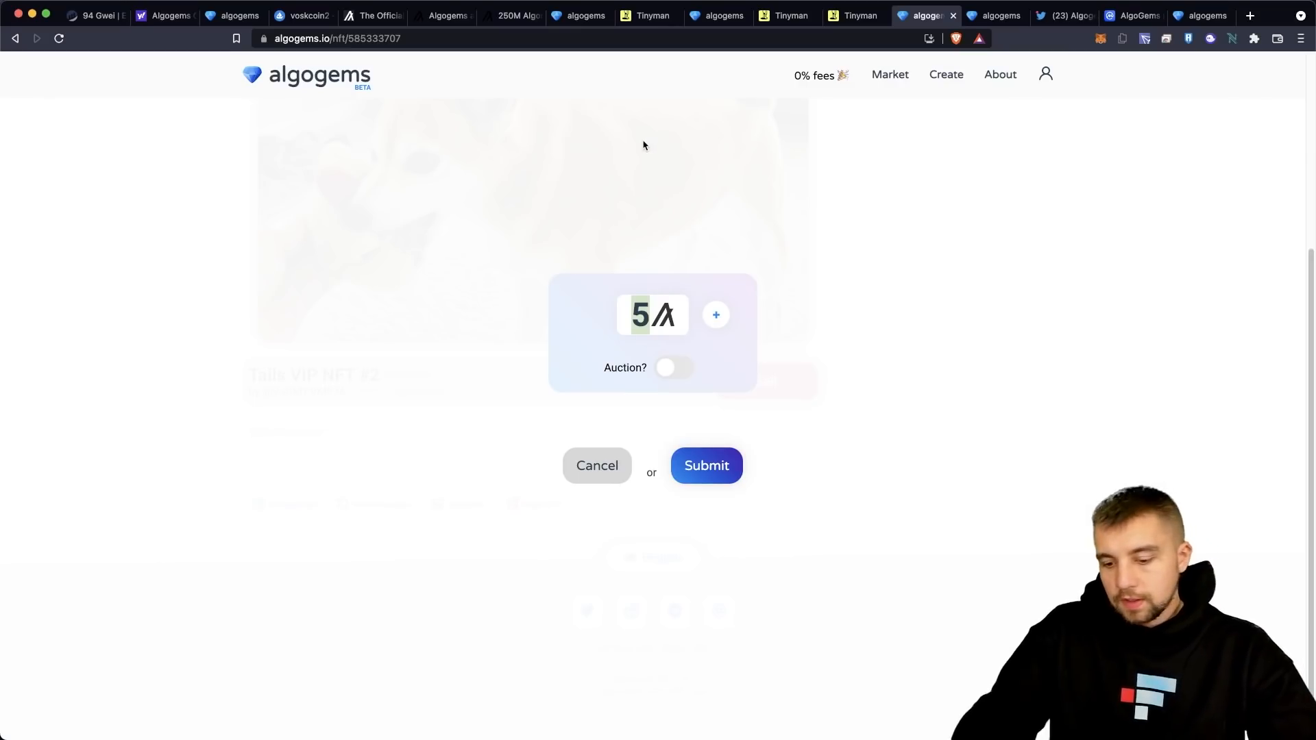
type("1000")
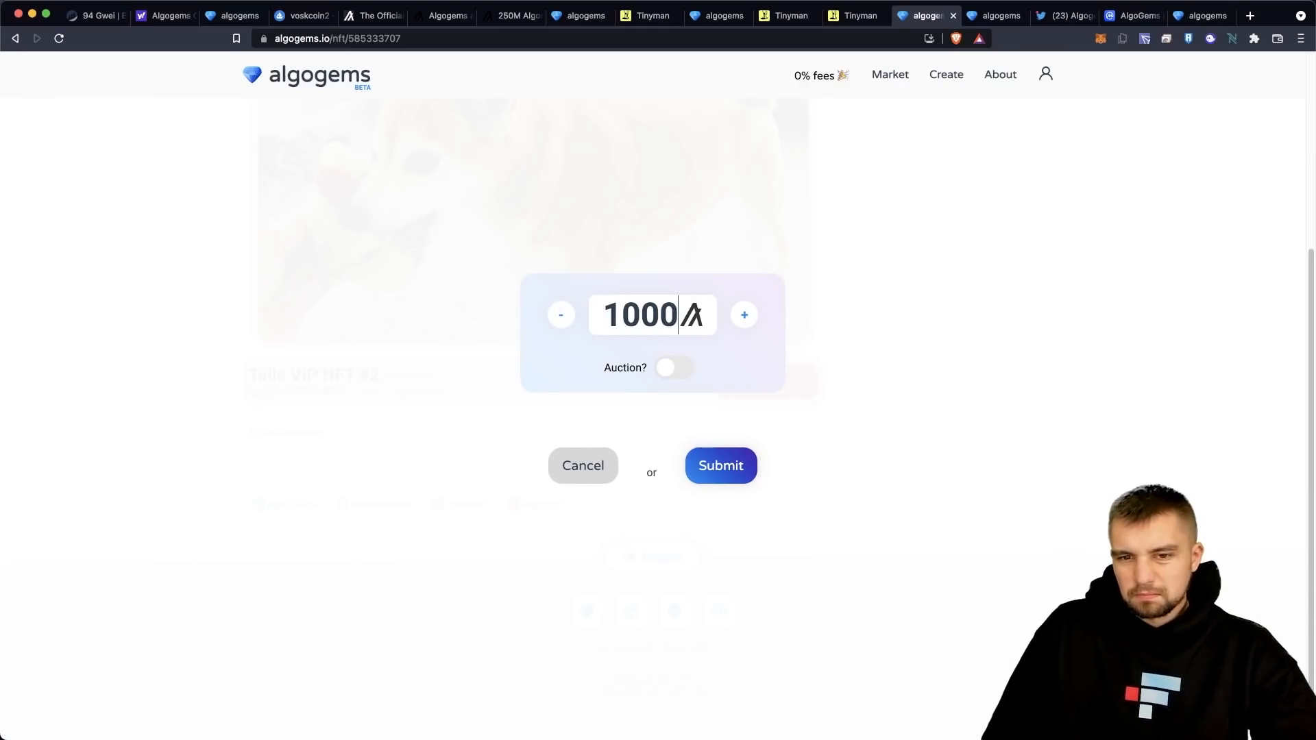
left_click(720, 465)
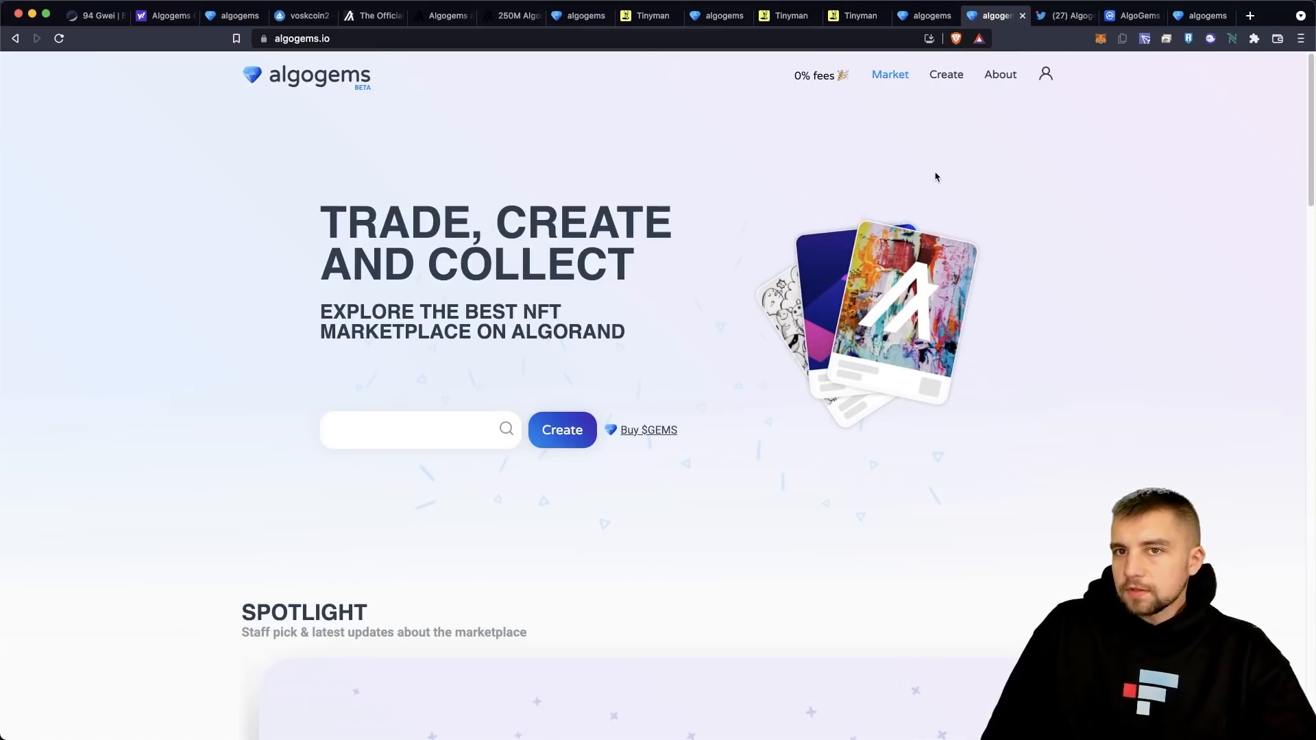
mouse_move(912, 121)
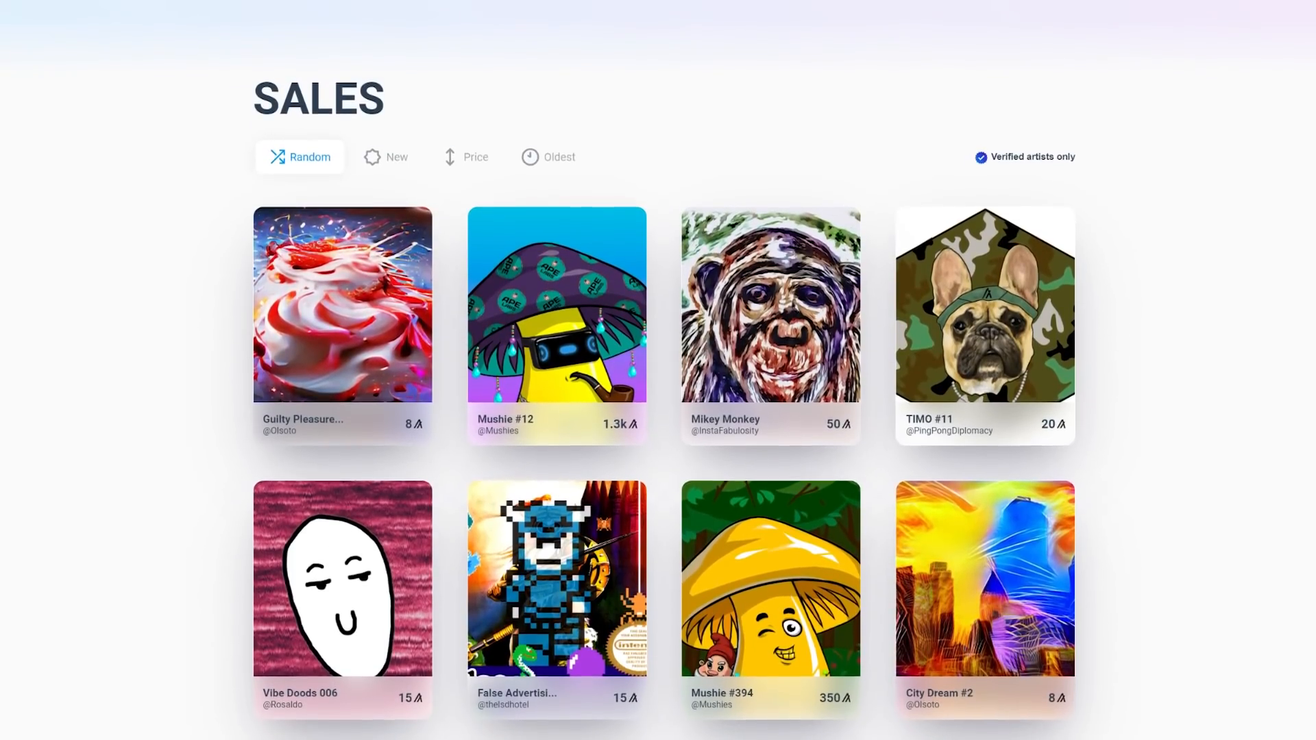
- Sort the Sales listings by oldest, then by price
scroll("down", 3)
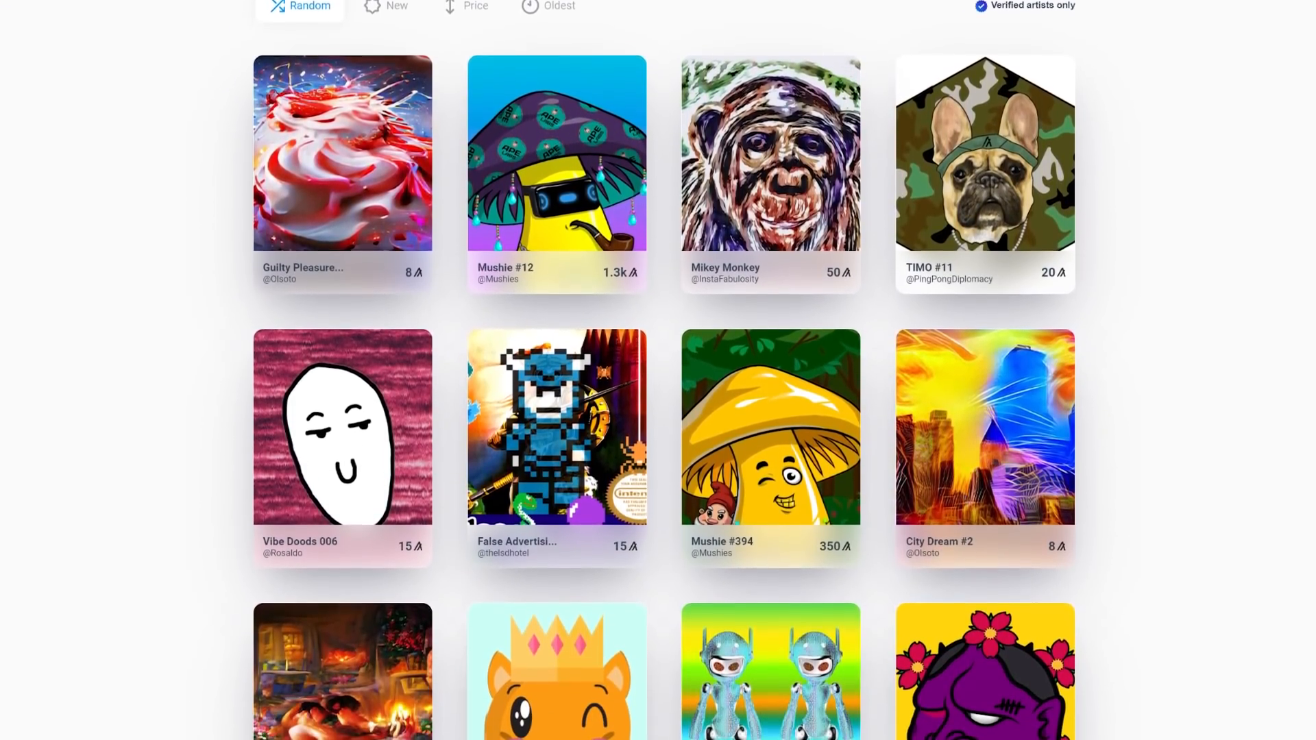
left_click(553, 271)
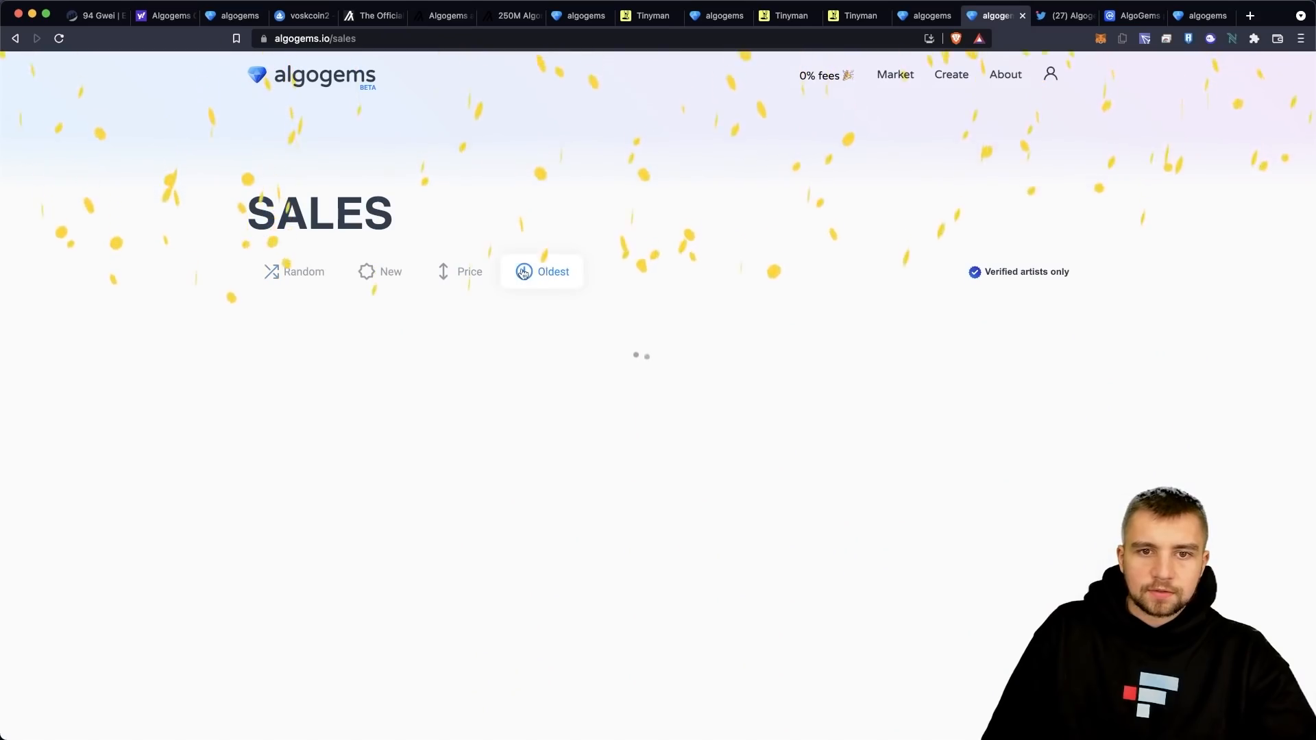
left_click(461, 272)
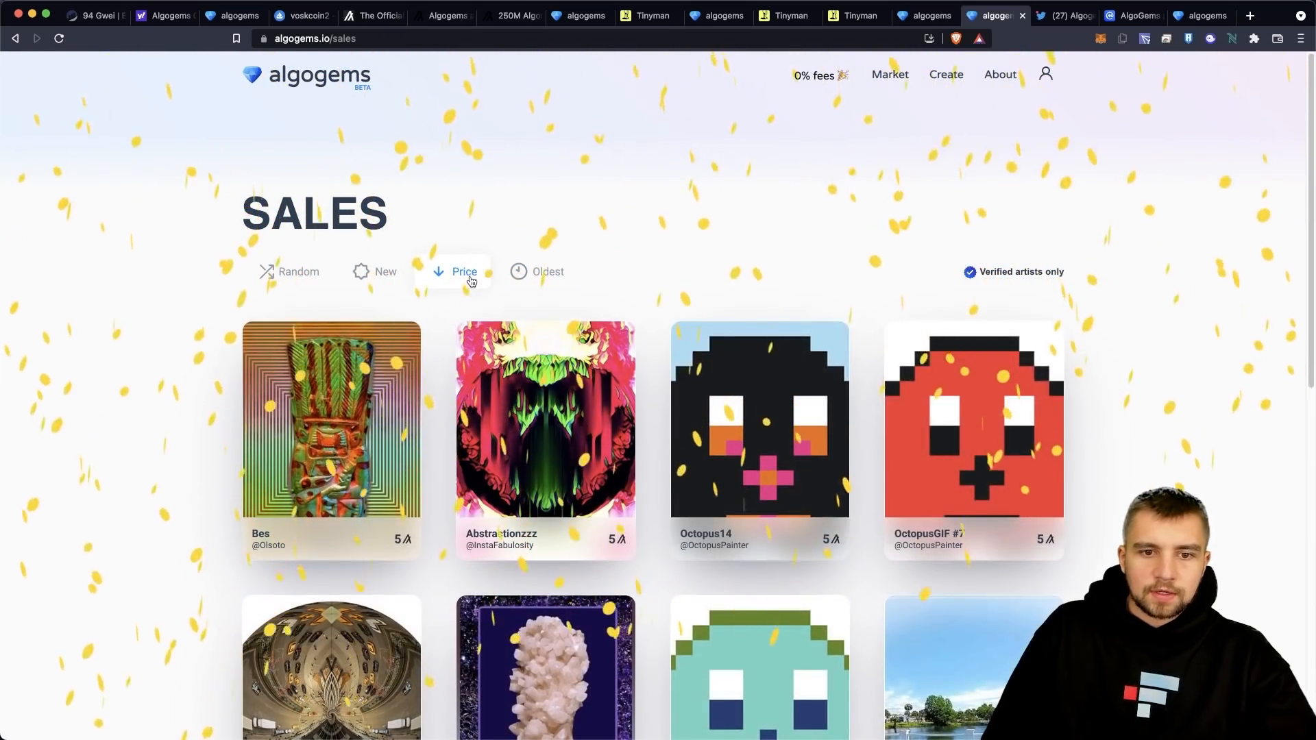
- Open the Octopus #42 listing priced at 5 ALGO and look over its page
scroll("down", 3)
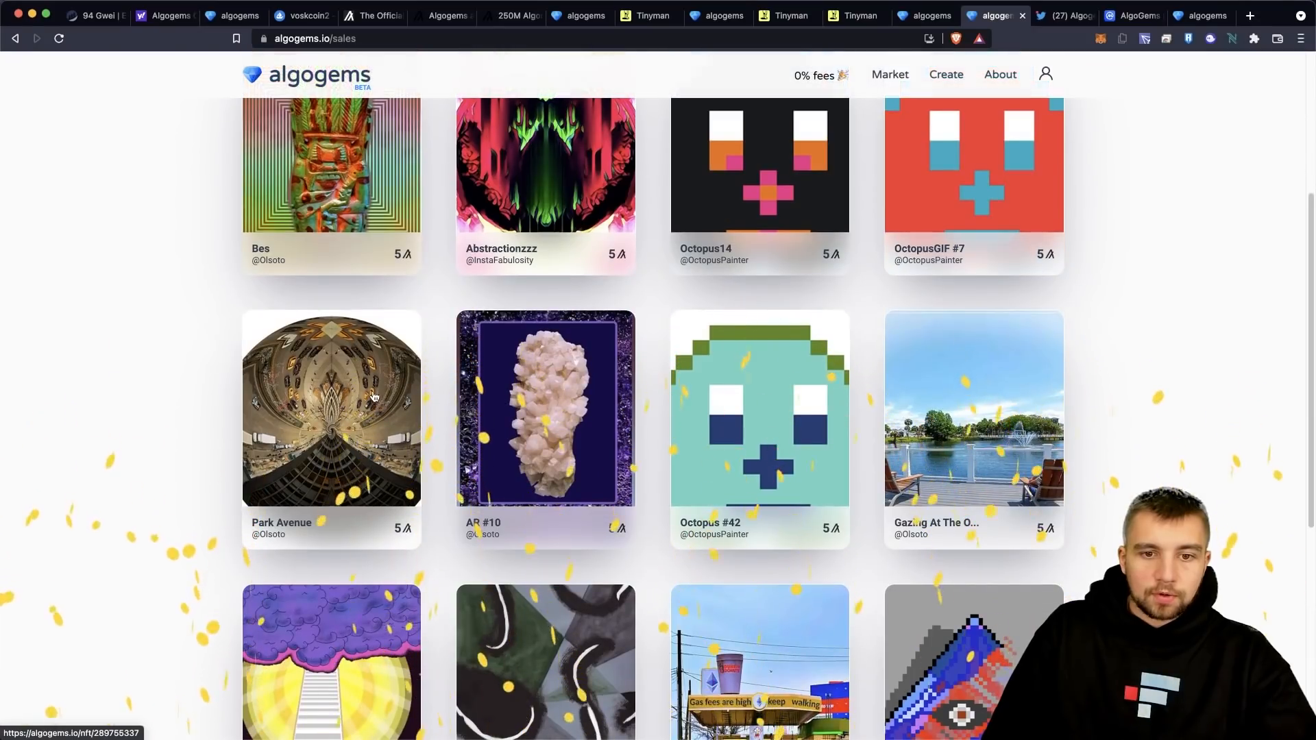
mouse_move(742, 395)
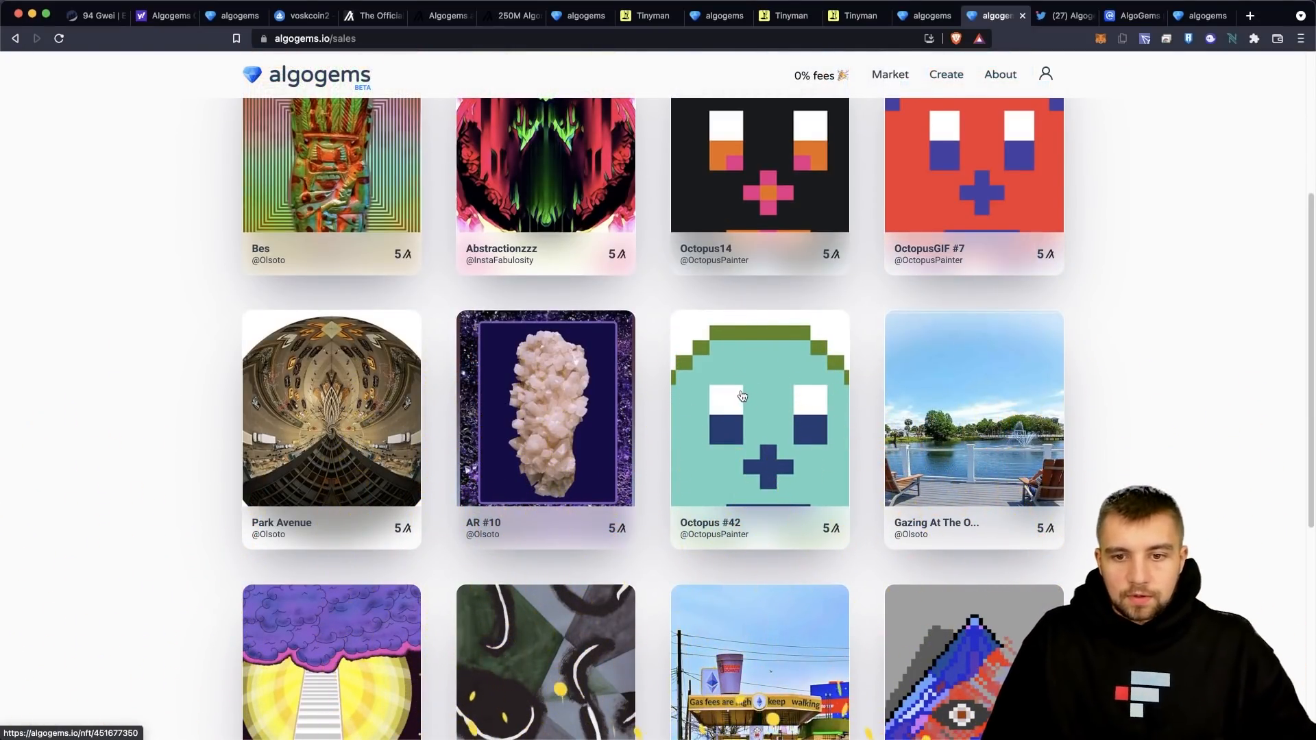
left_click(758, 408)
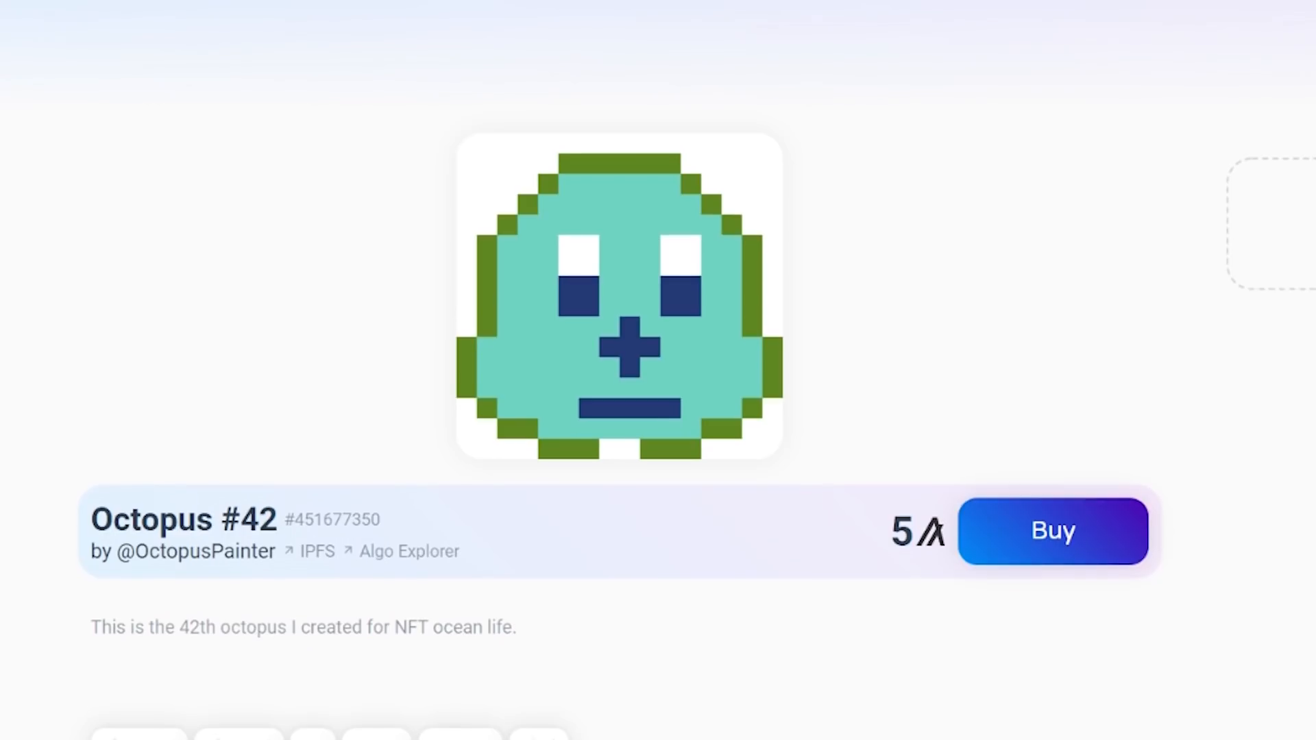
scroll("down", 3)
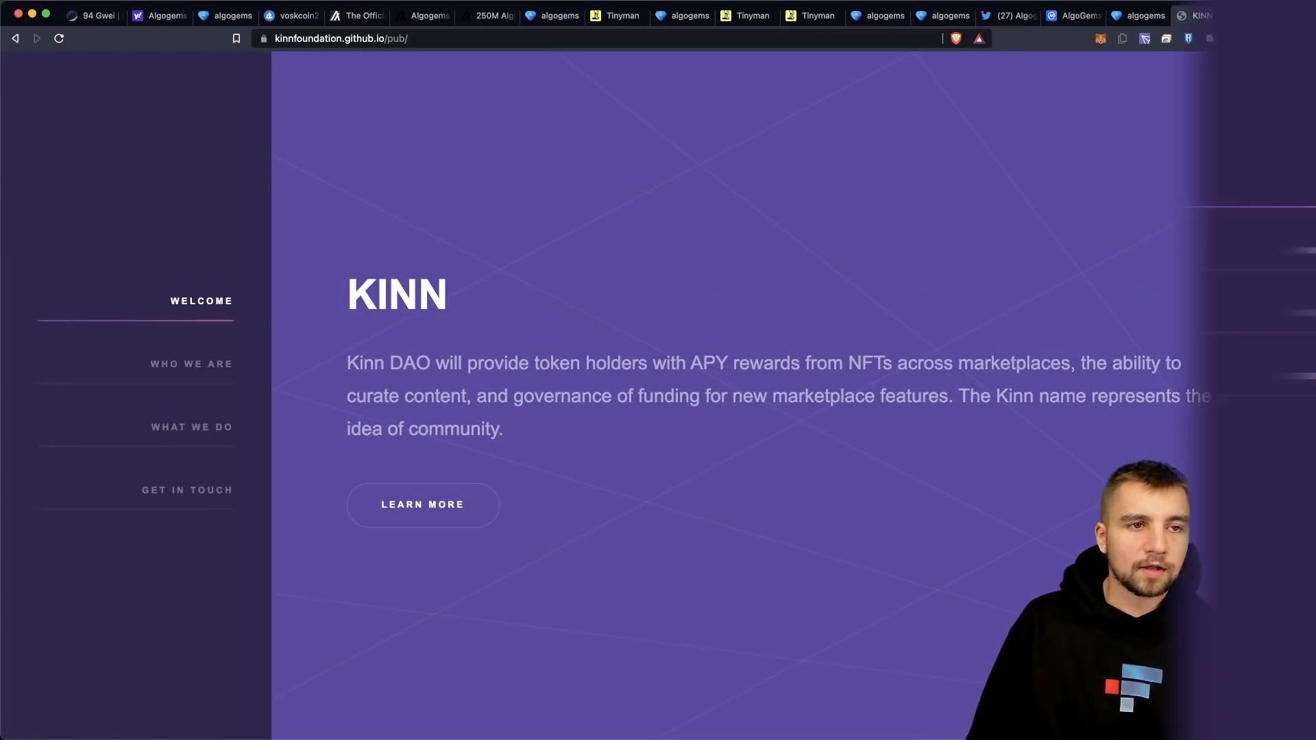
scroll("down", 3)
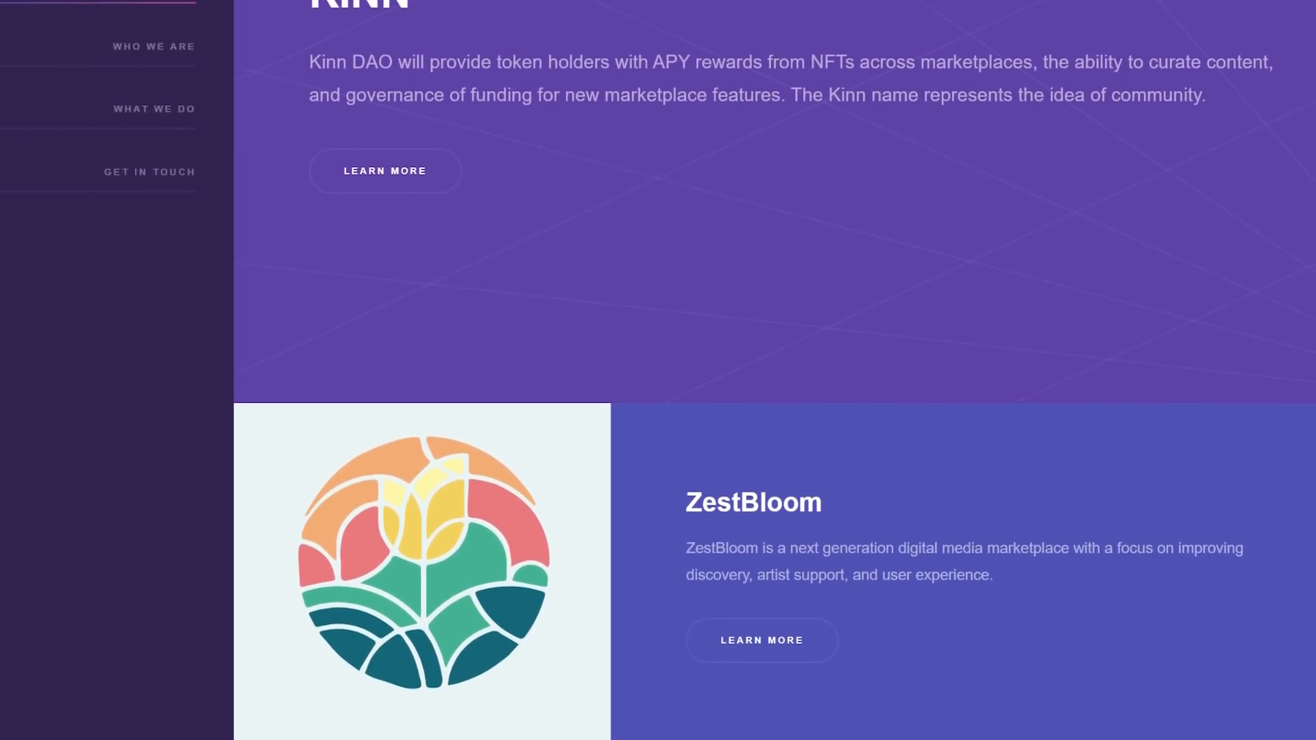
scroll("down", 3)
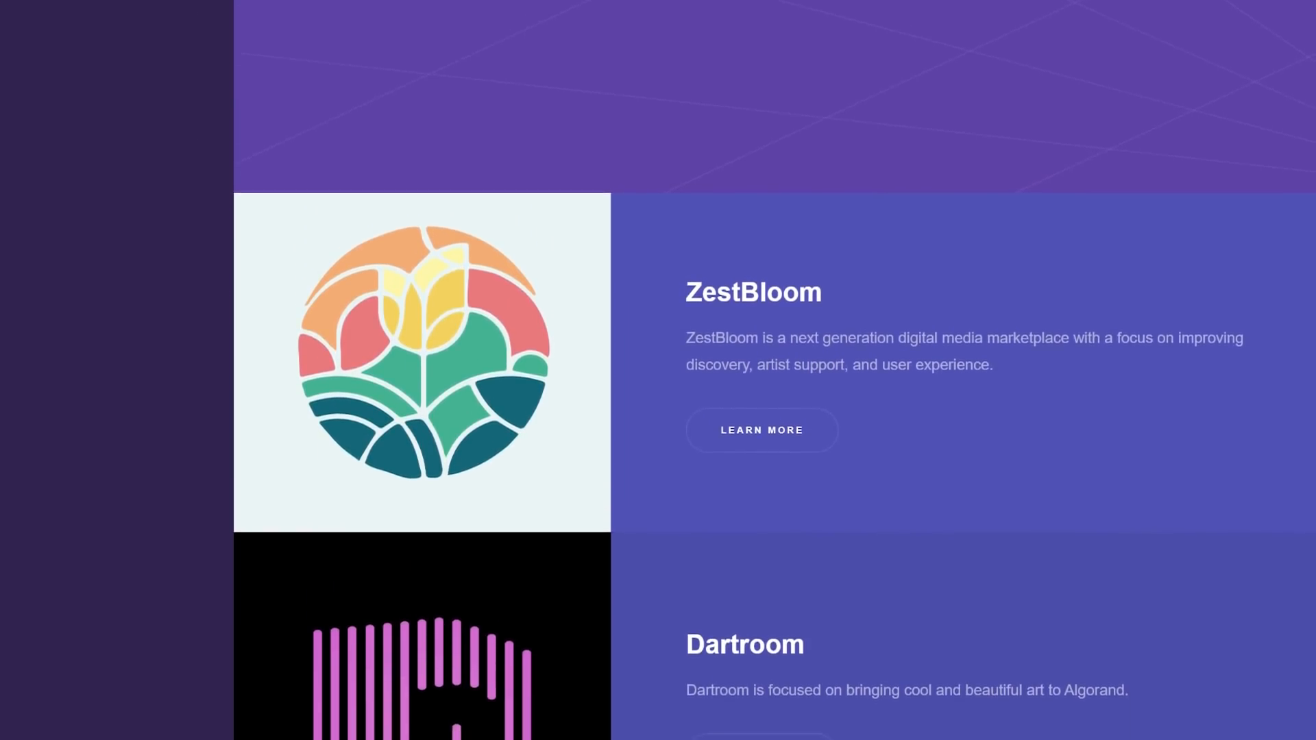
scroll("down", 3)
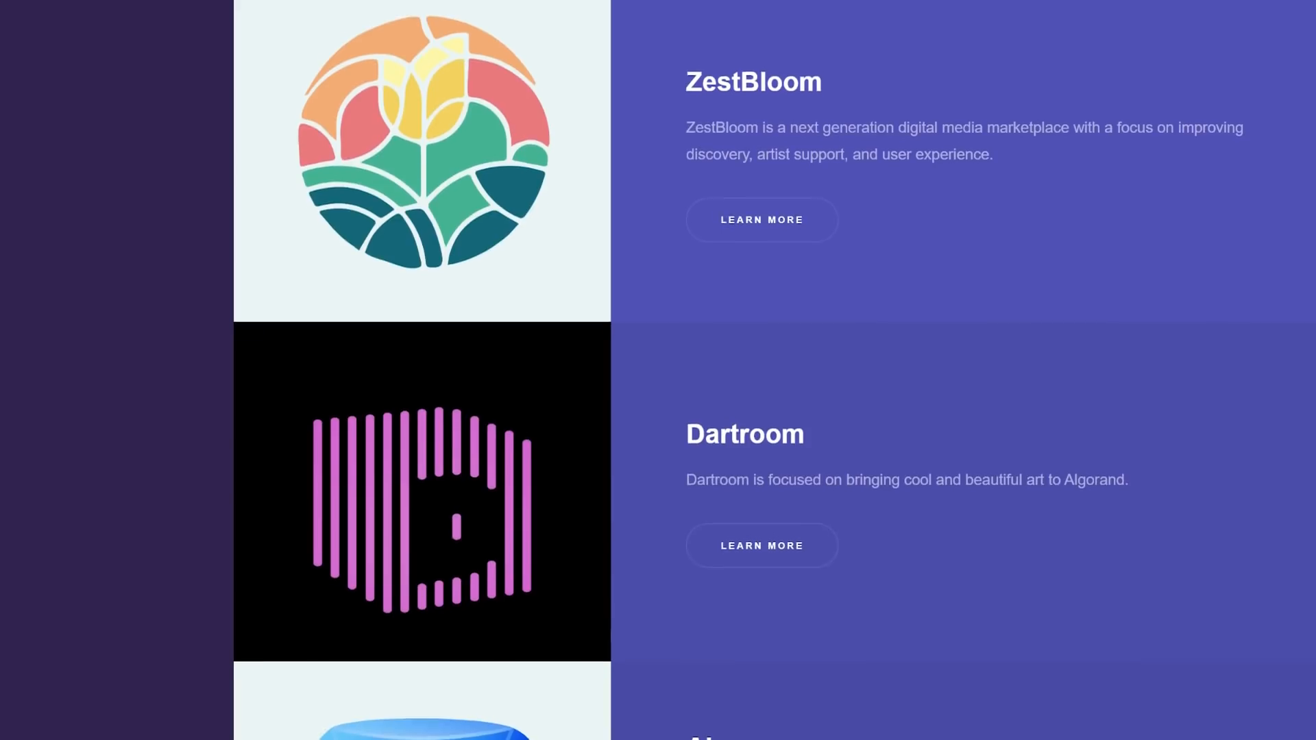
scroll("down", 3)
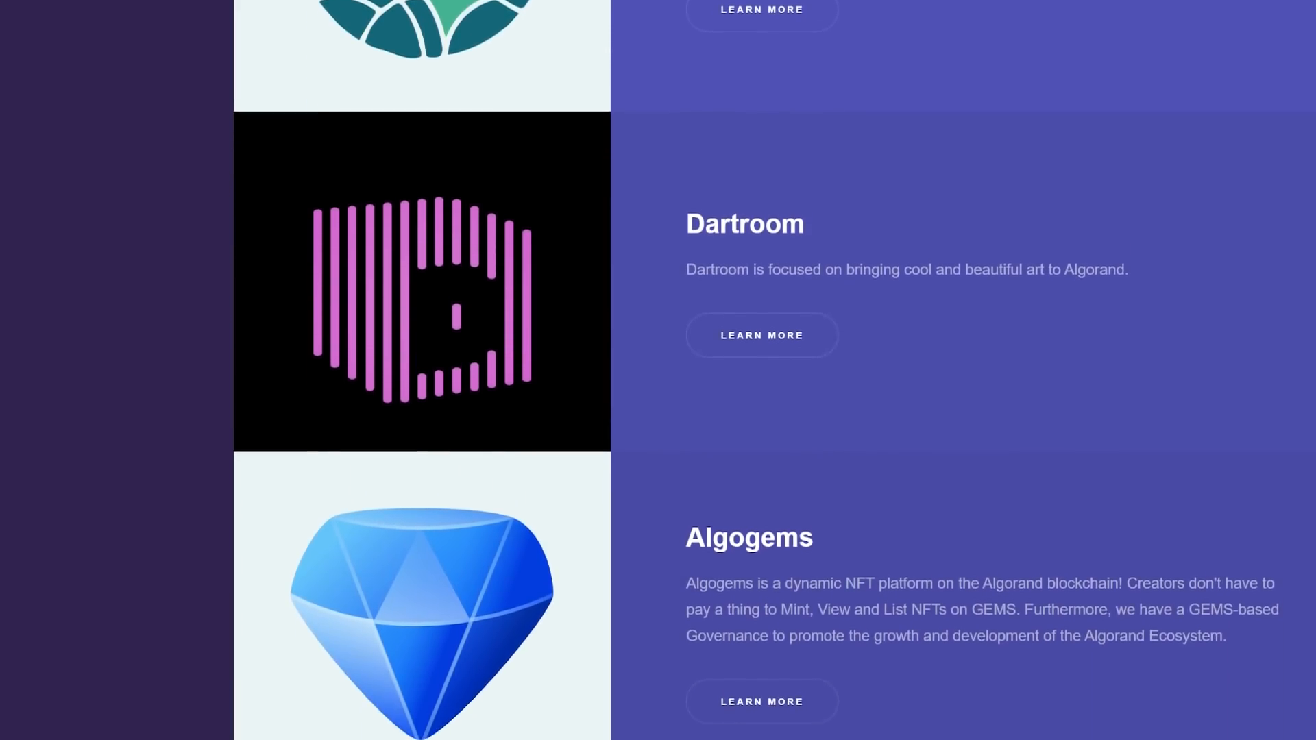